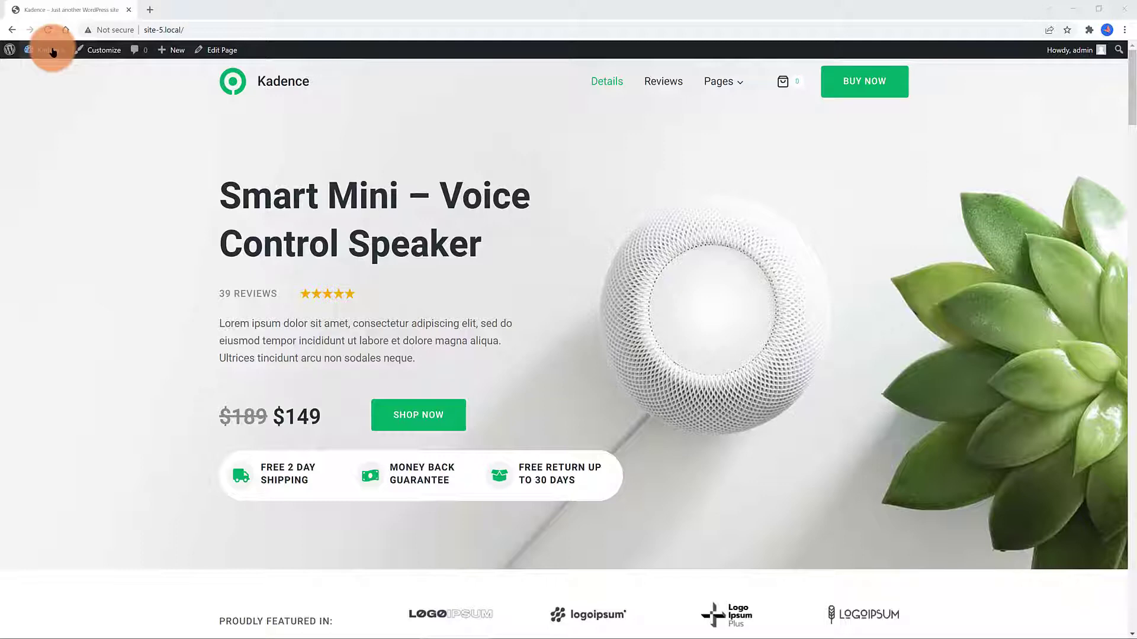
Go from the storefront to the admin dashboard and show the active plugins list
click(46, 49)
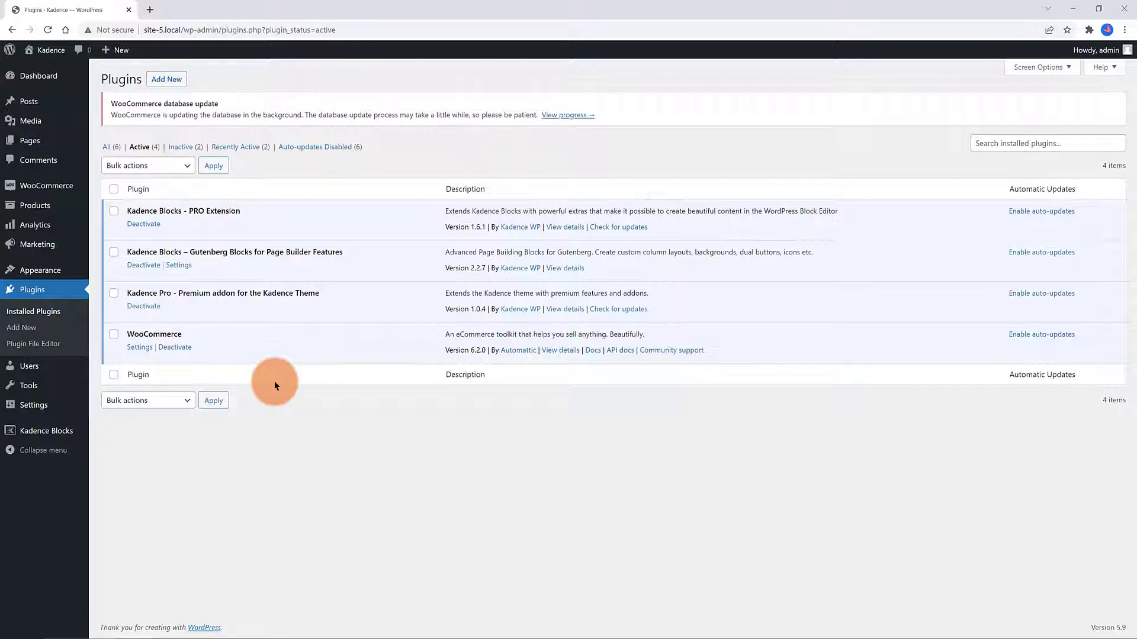
Install and activate Custom Post Type UI, then install Advanced Custom Fields
click(38, 75)
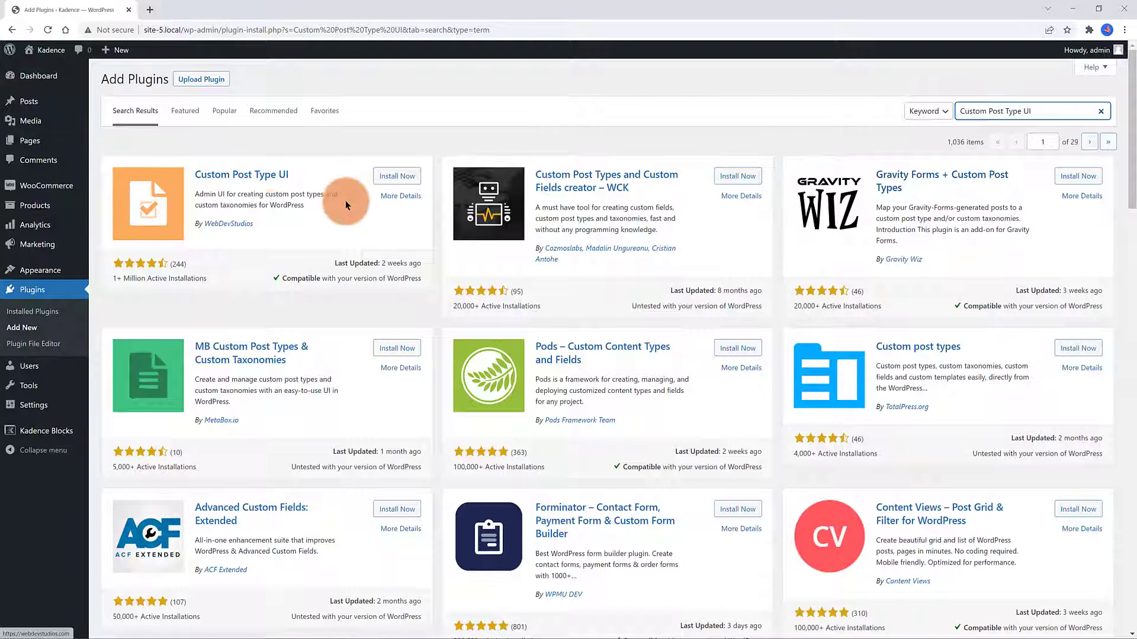
click(397, 175)
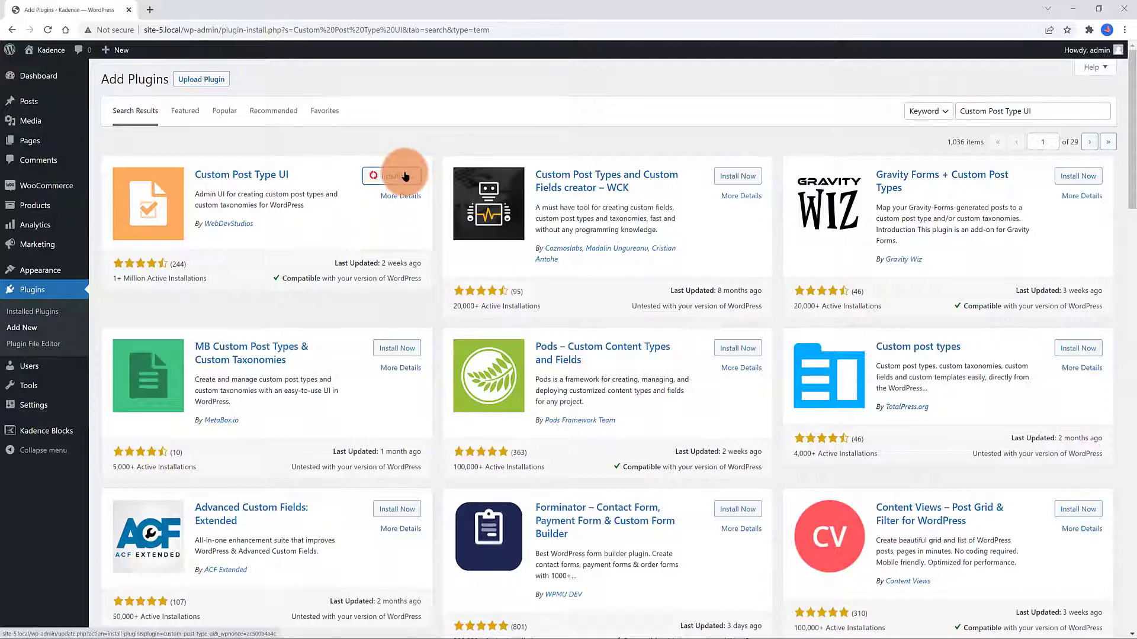
click(394, 177)
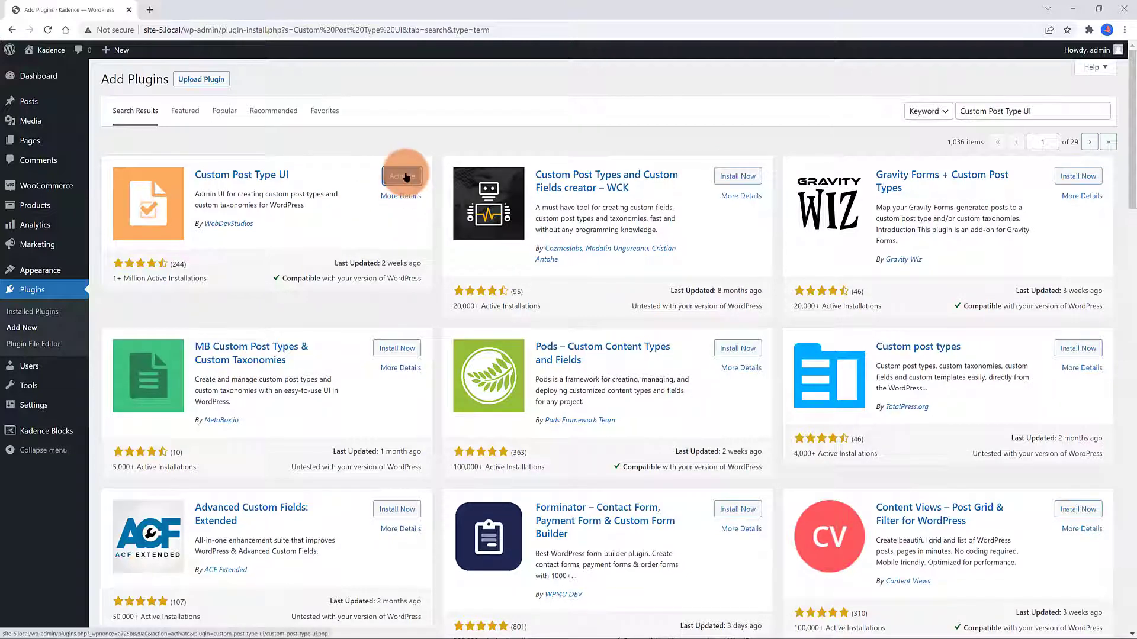
click(404, 175)
text(advanced custom fields)
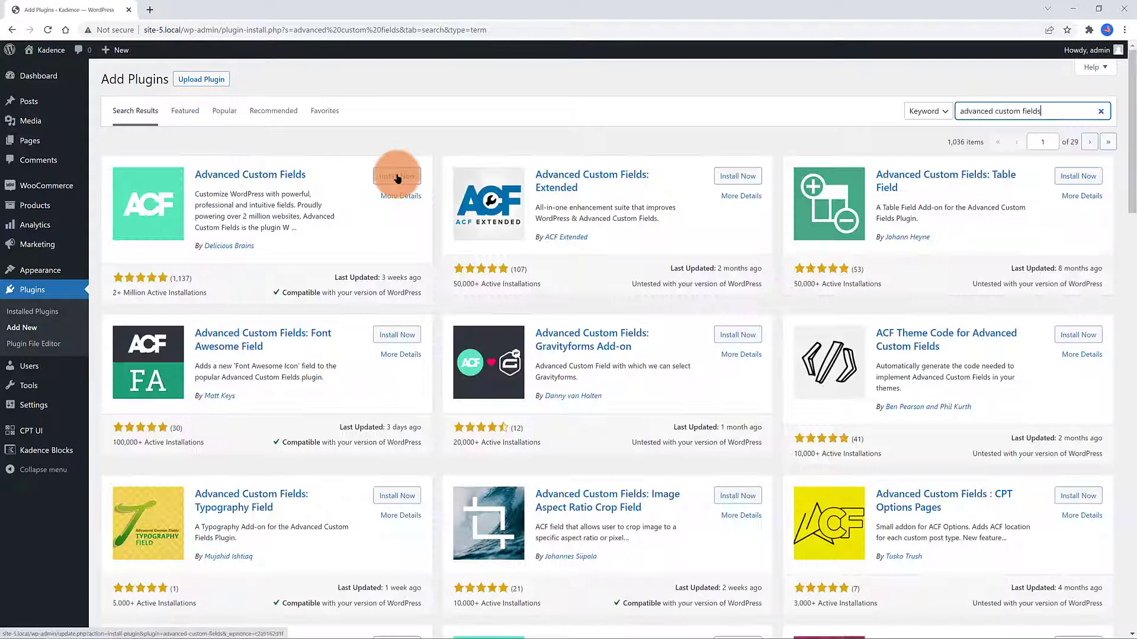
click(398, 175)
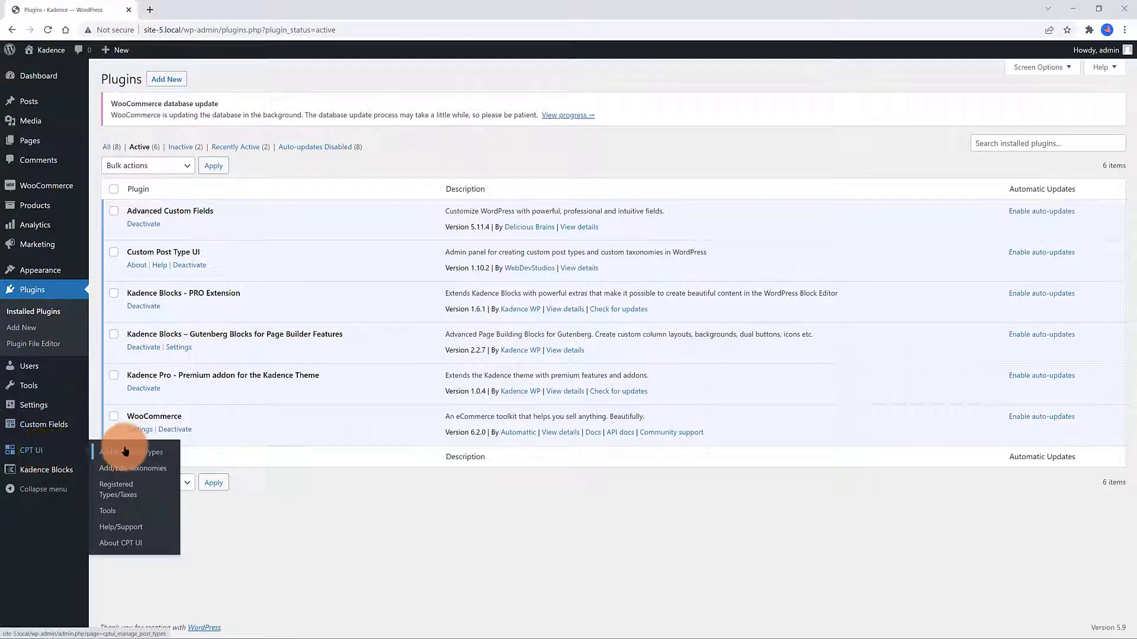
Create post type slug 'book', labels Books/Book, with archive and Custom Fields support
click(133, 452)
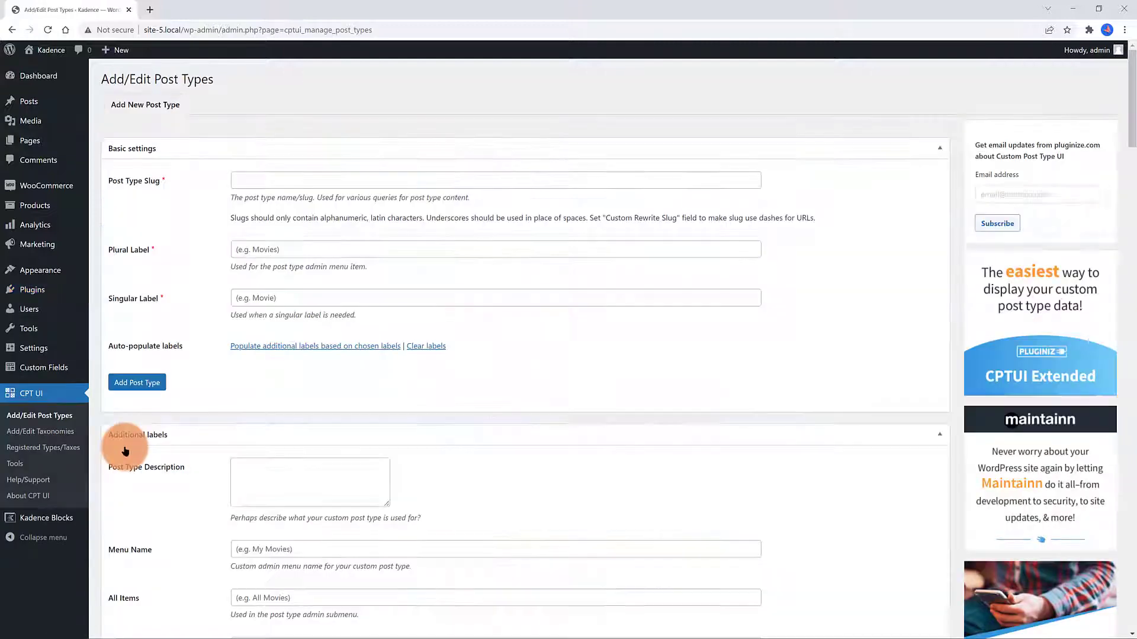
click(495, 180)
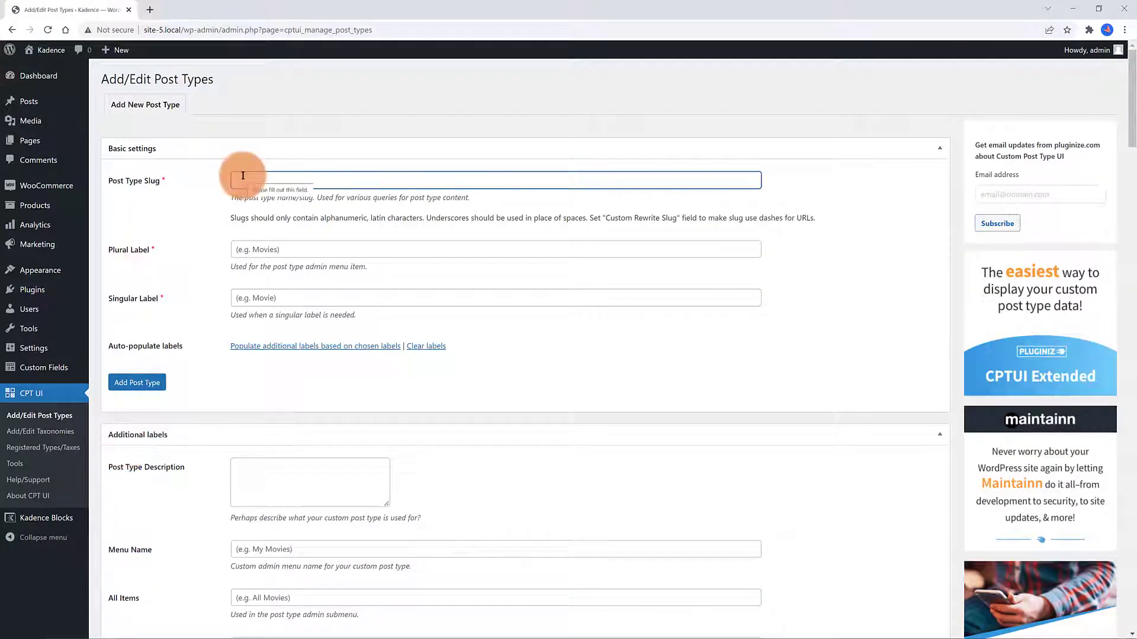
text(book)
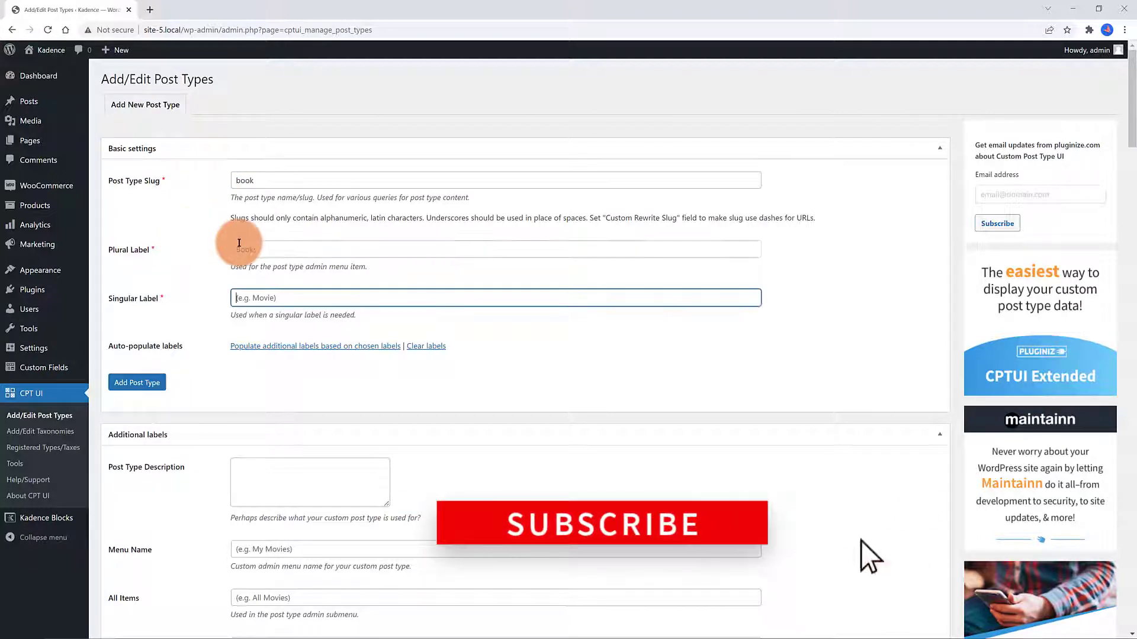
text(Book)
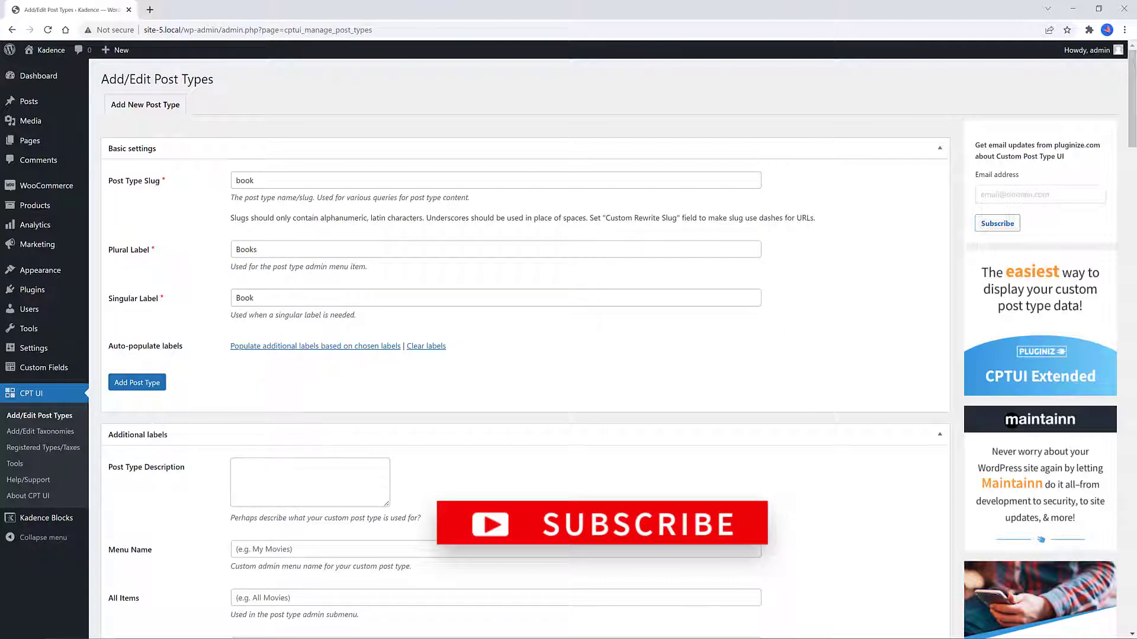
scroll(down, 3)
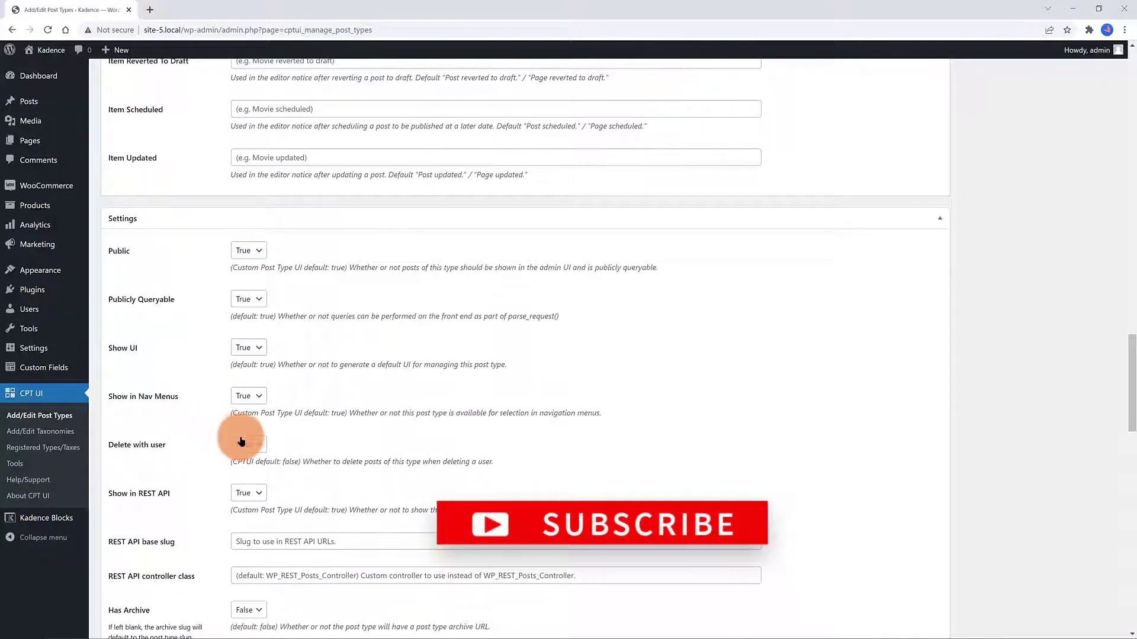
scroll(down, 3)
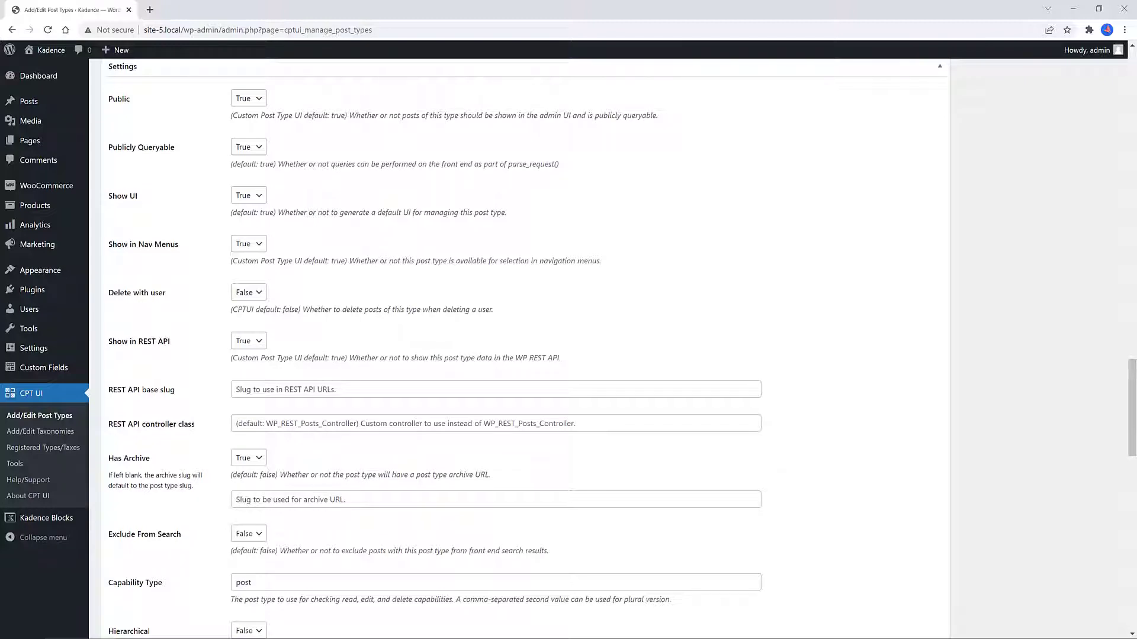
scroll(down, 3)
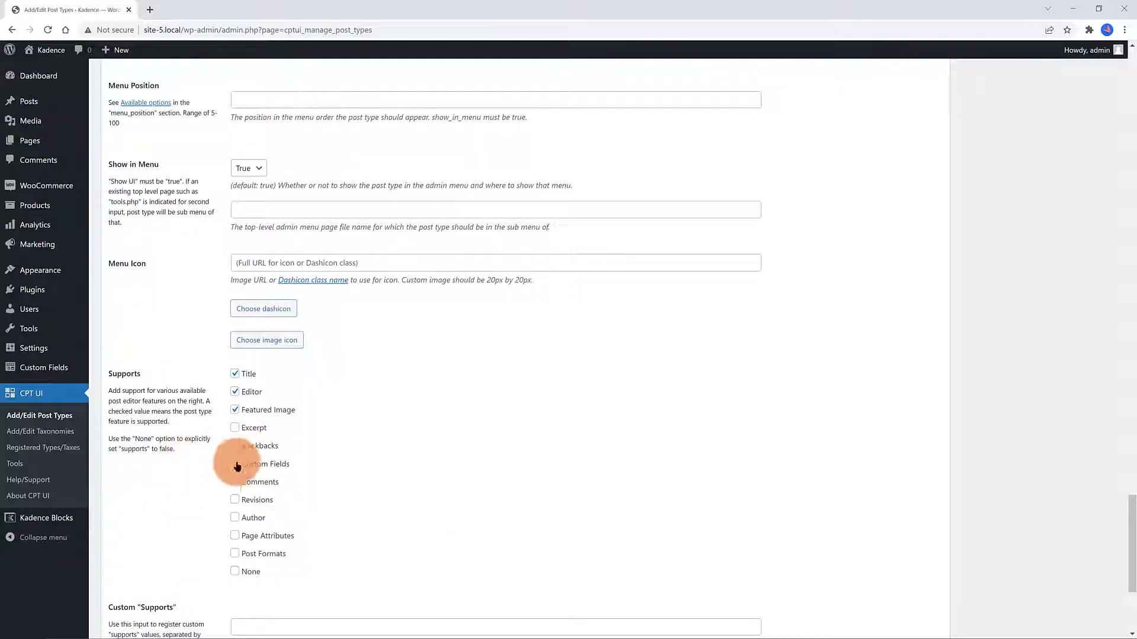
click(235, 464)
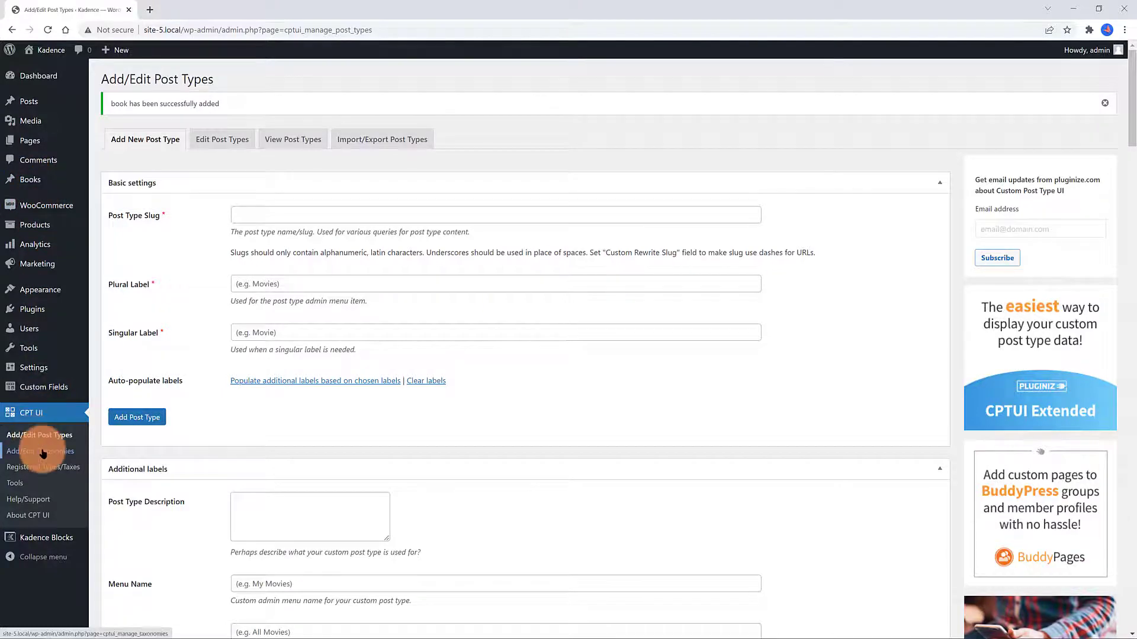
Add taxonomy 'book_categories' with singular label Book_category, attached to Books
click(41, 451)
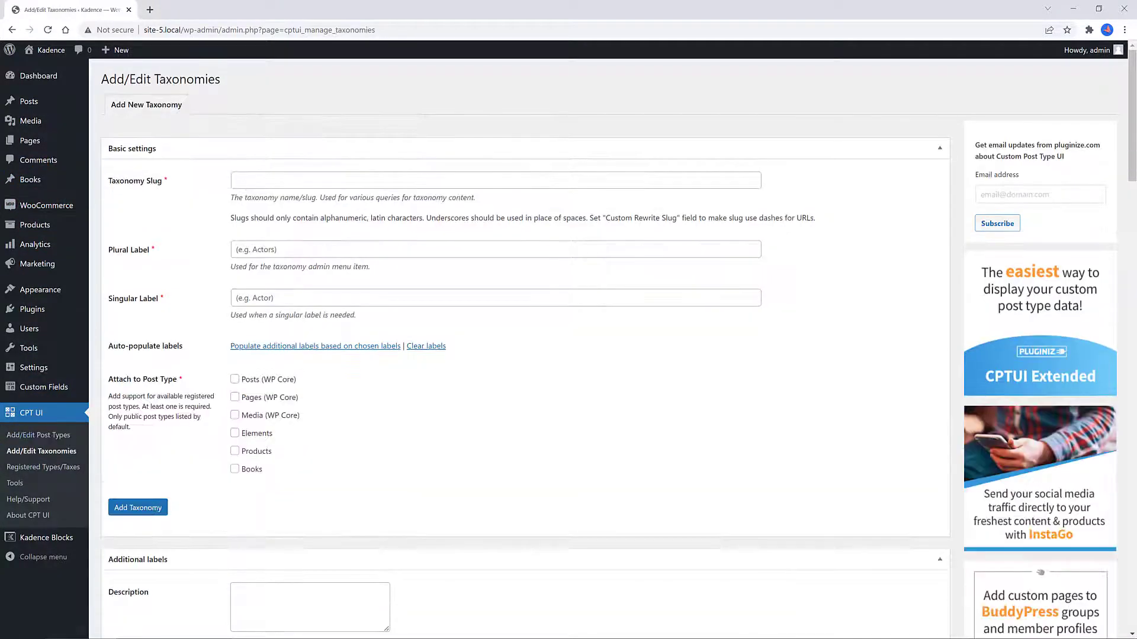
text(book_categories)
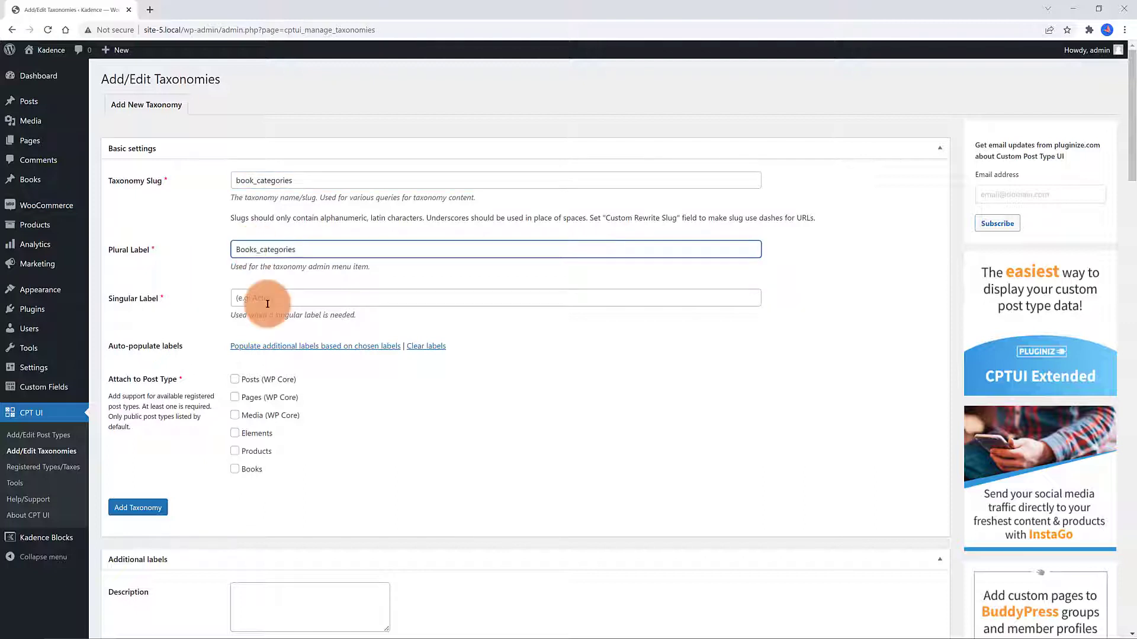
text(Book_category)
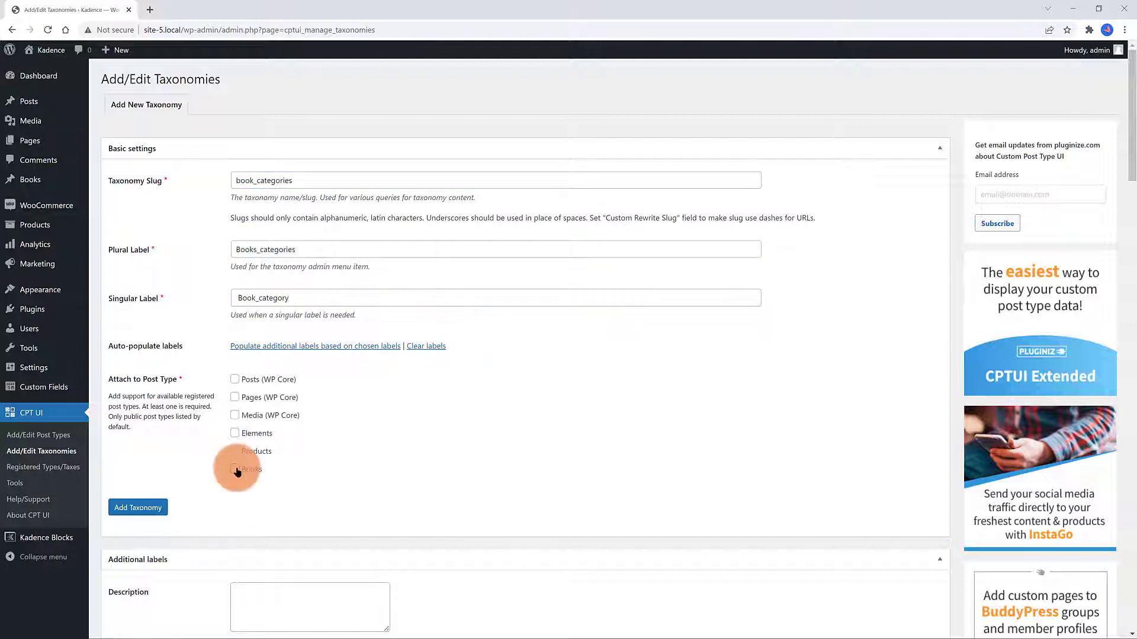
click(235, 469)
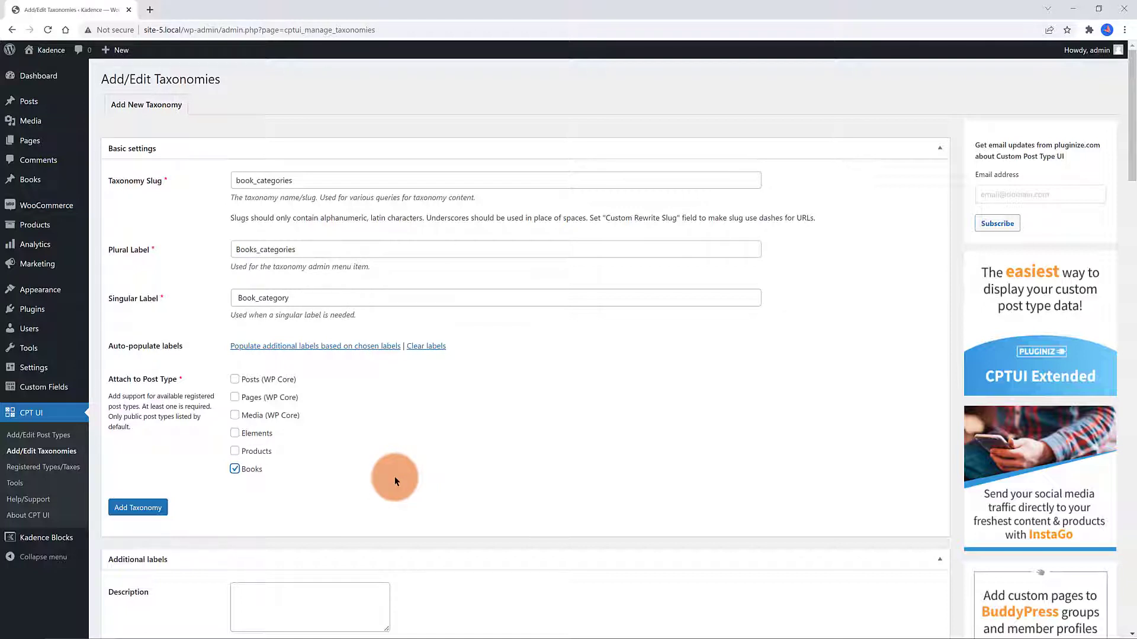
click(138, 508)
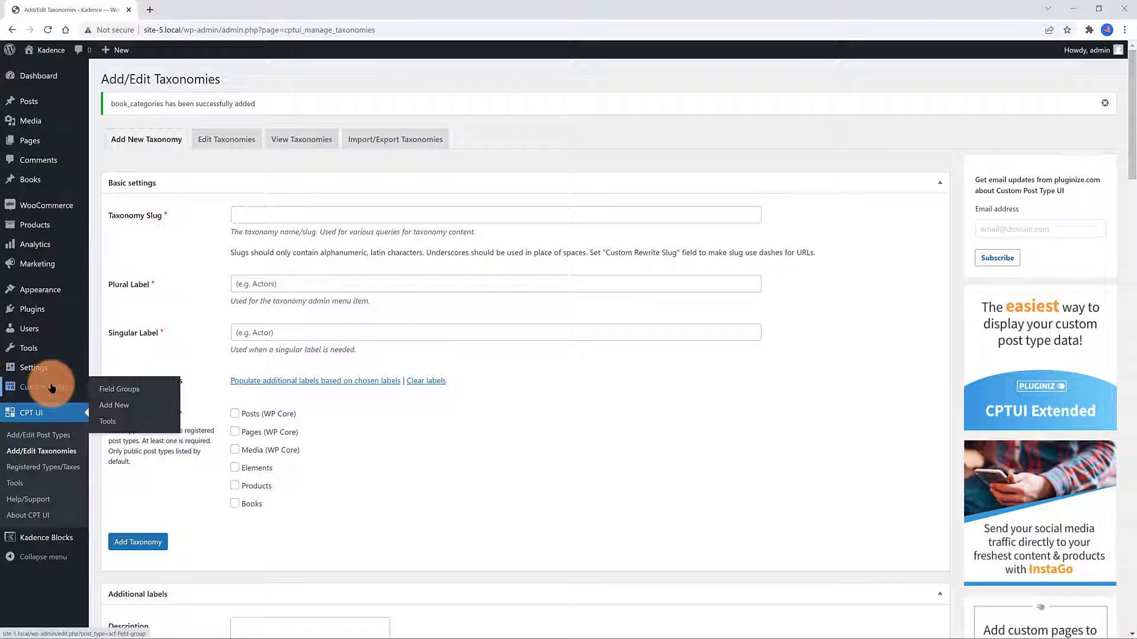
Create ACF group 'Book Details' shown only when Post Type is equal to Book
click(114, 405)
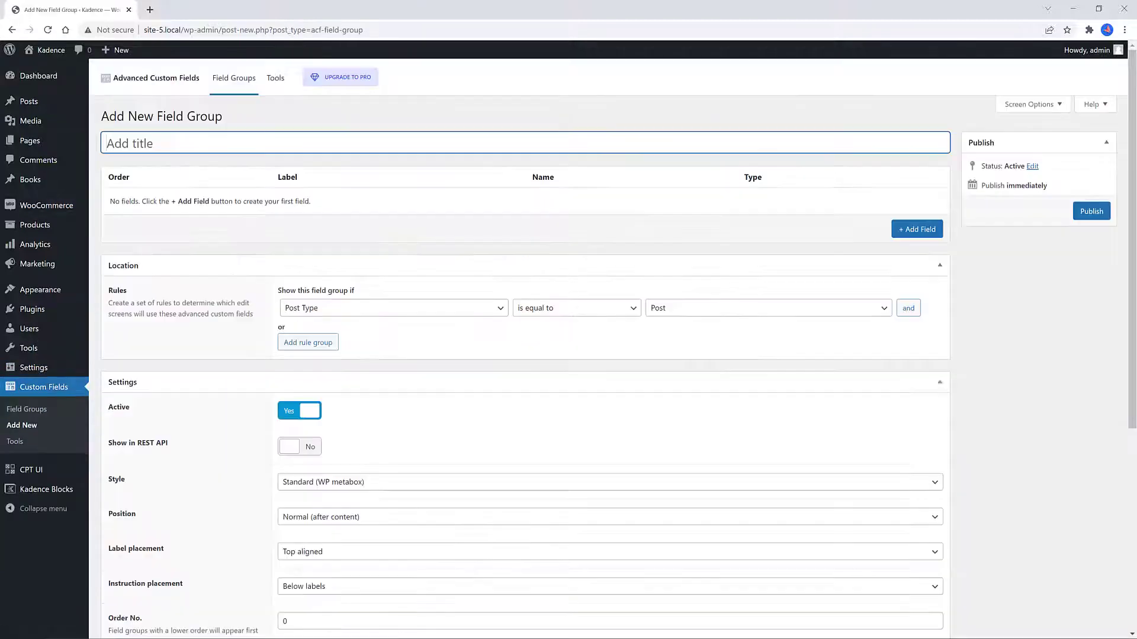
text(Book De)
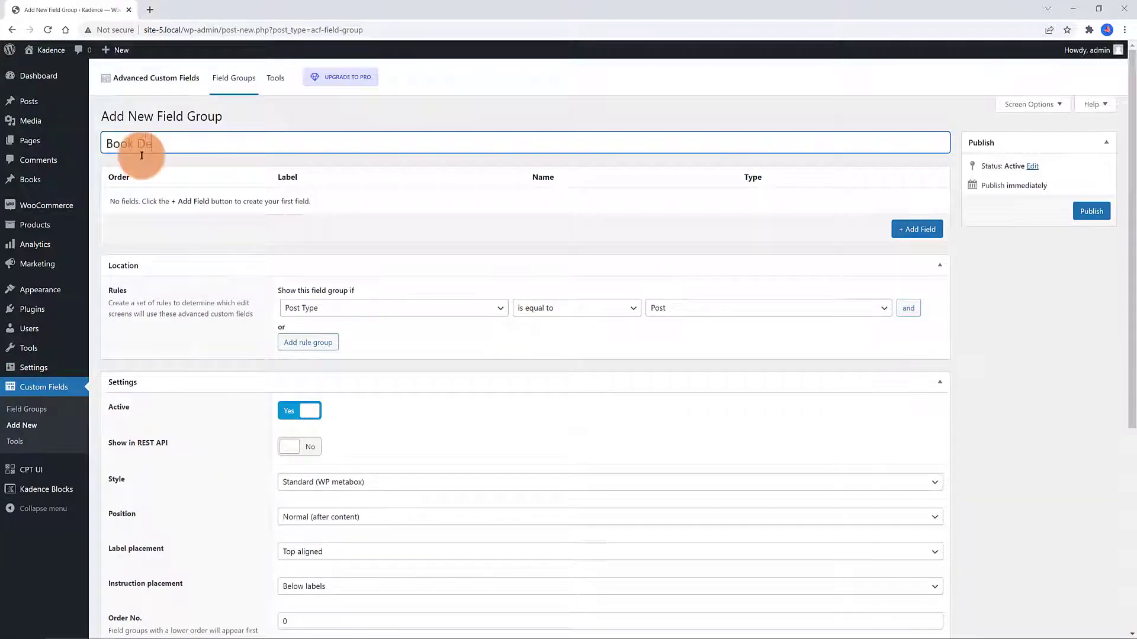
text(tails)
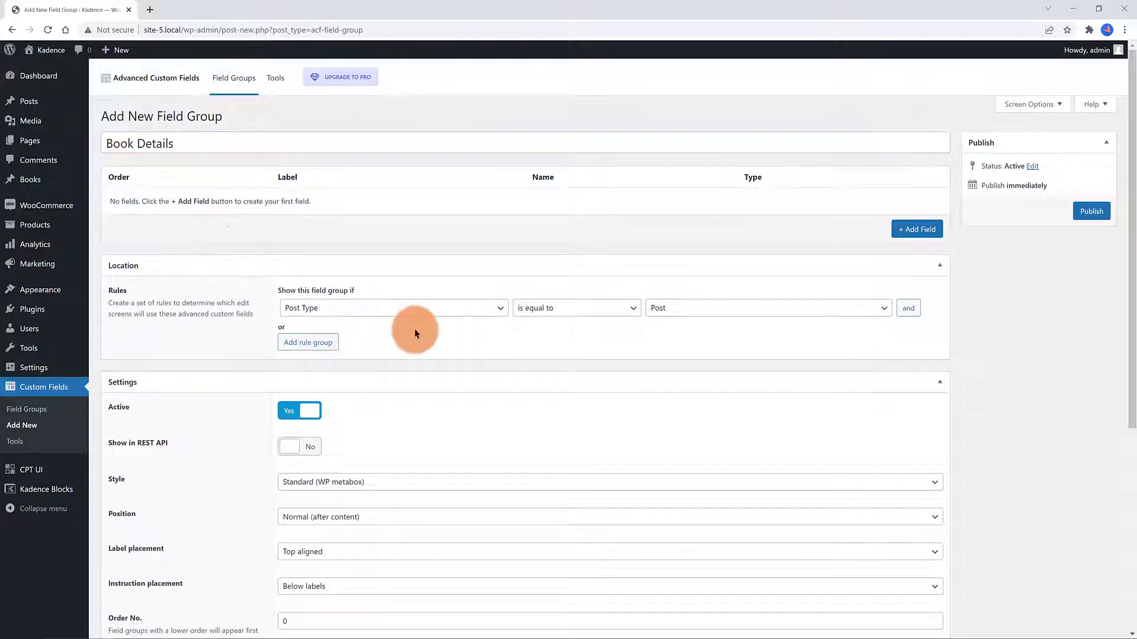
mouse_move(775, 310)
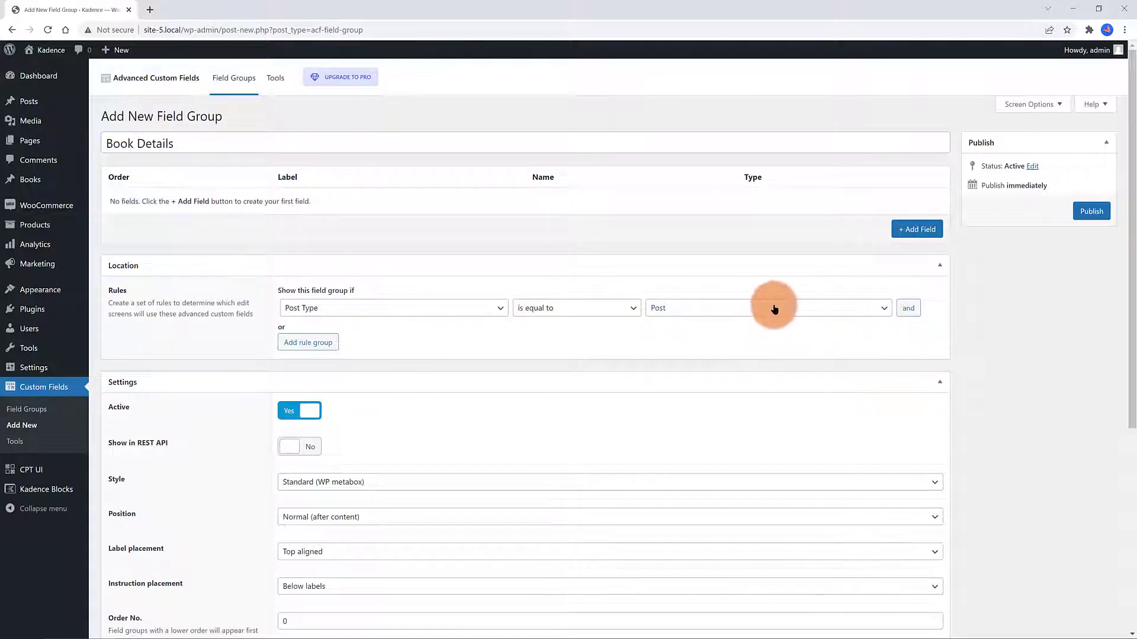
click(394, 308)
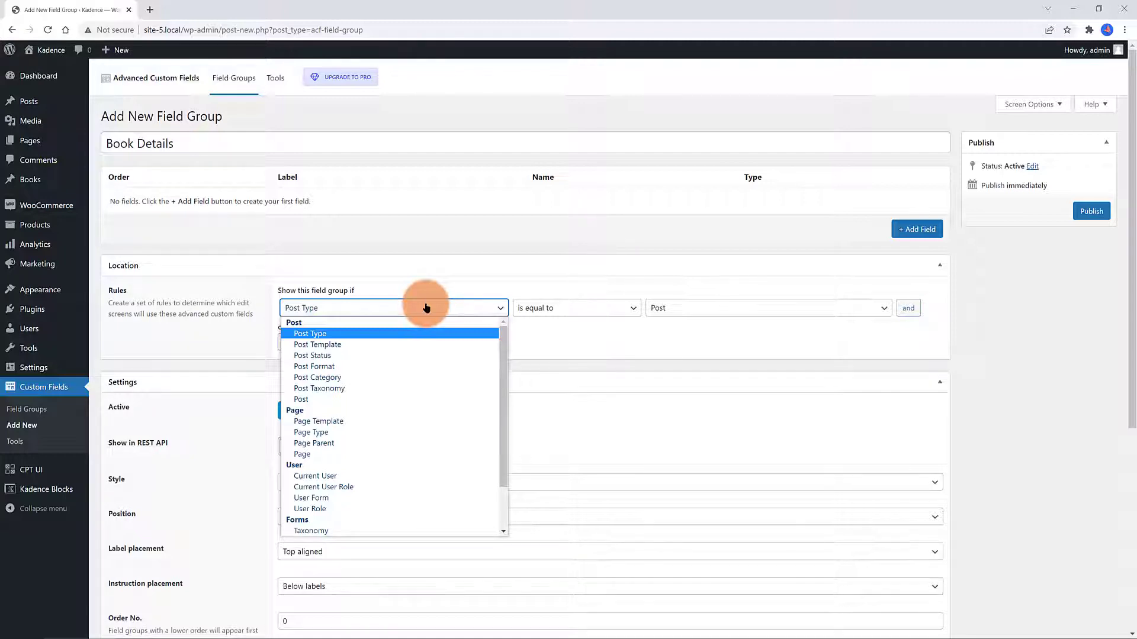
click(310, 334)
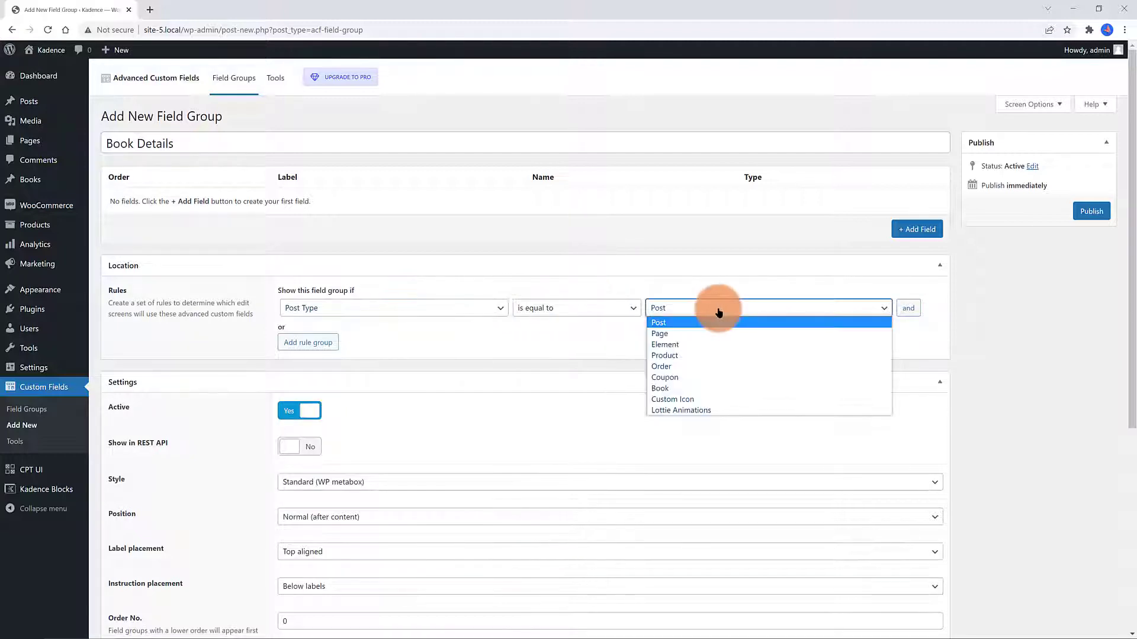
mouse_move(667, 390)
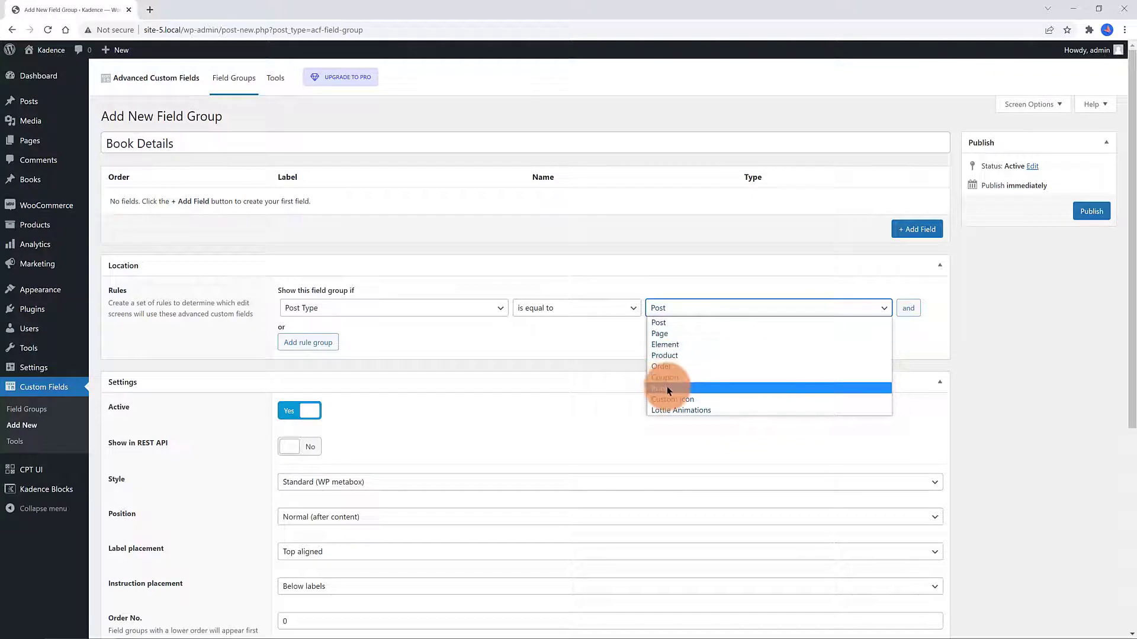
click(662, 389)
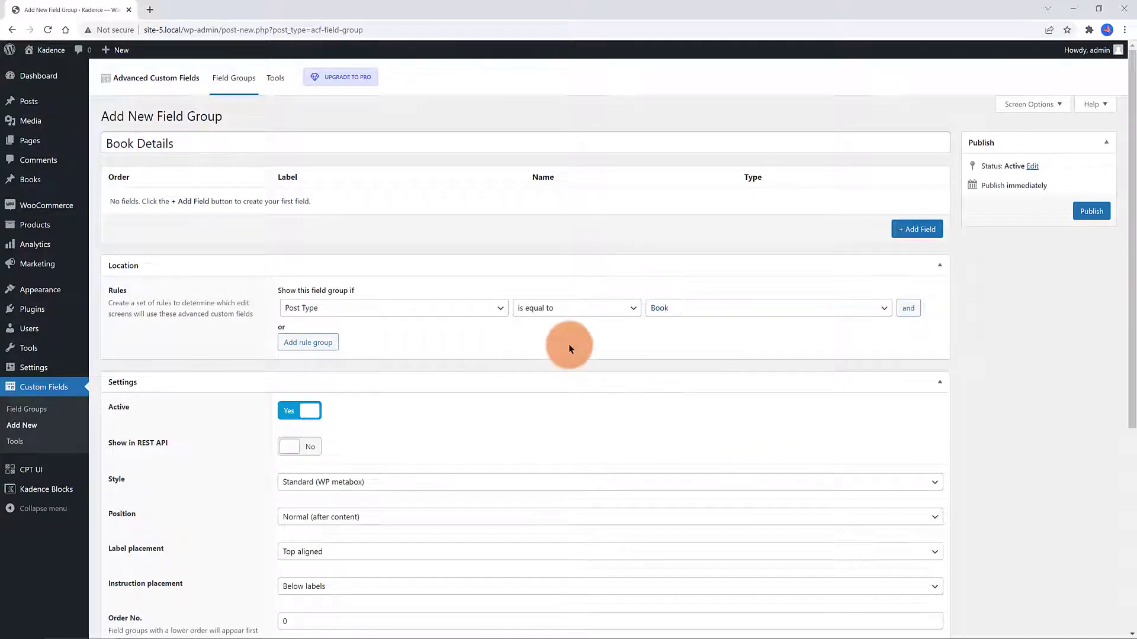
Add 'Book description' as a 4-row Text Area and duplicate it as 'About the Author'
click(917, 229)
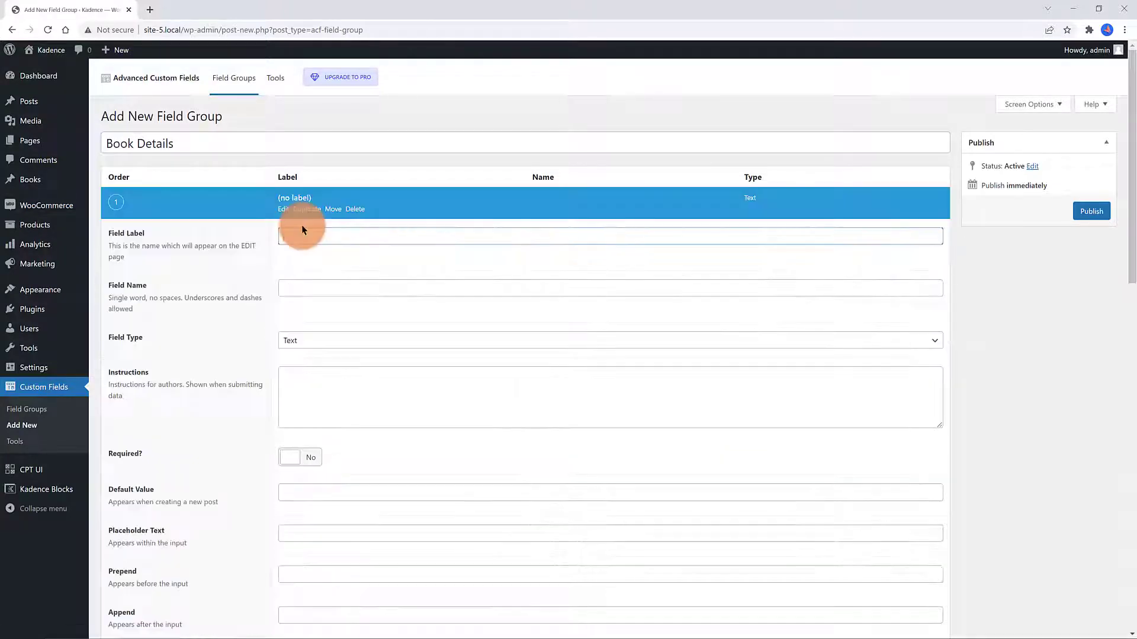
text(Book description)
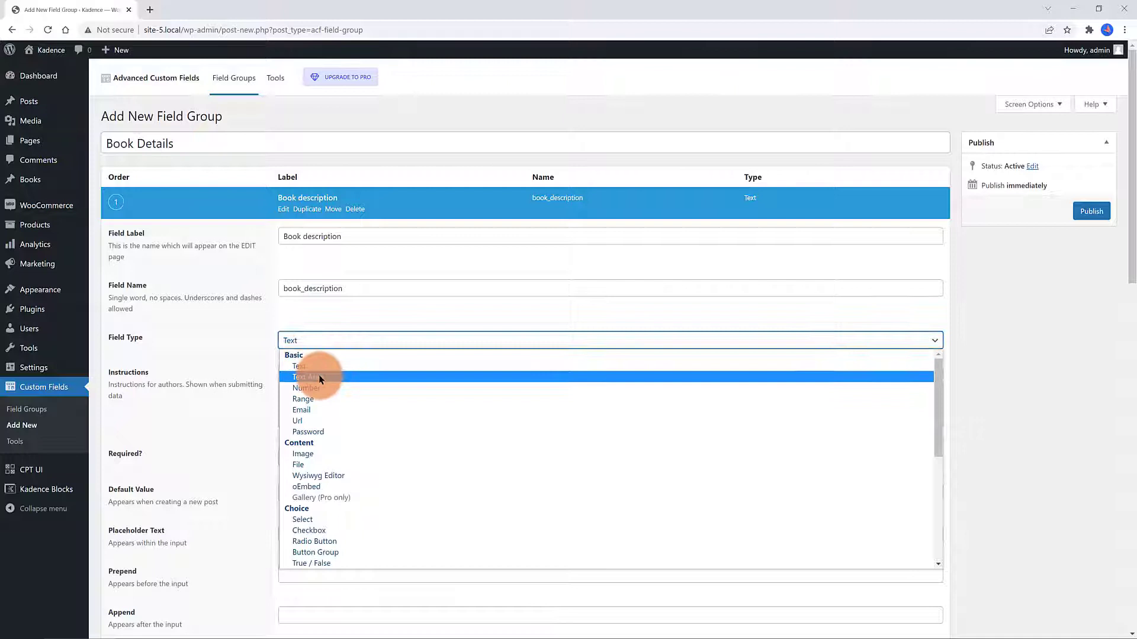
click(306, 377)
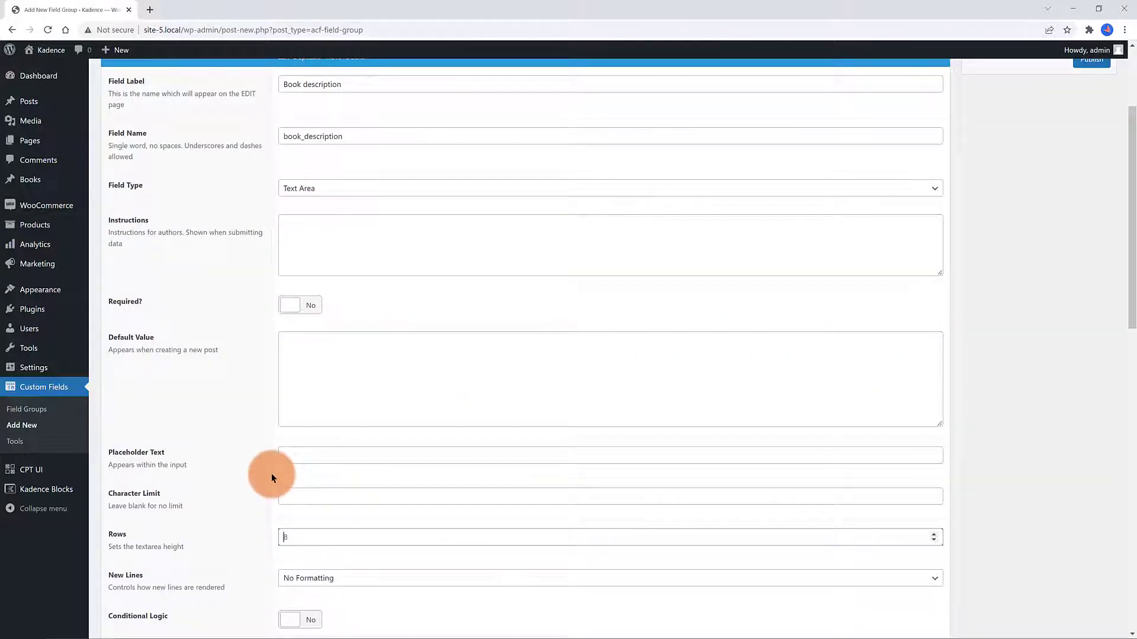
text(4)
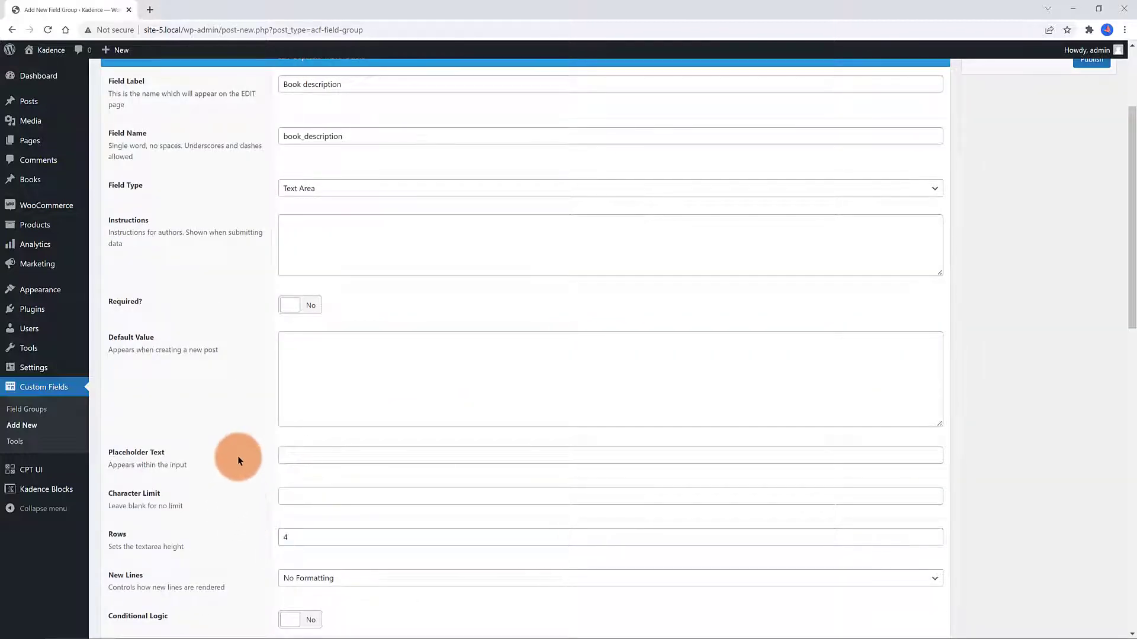
scroll(up, 3)
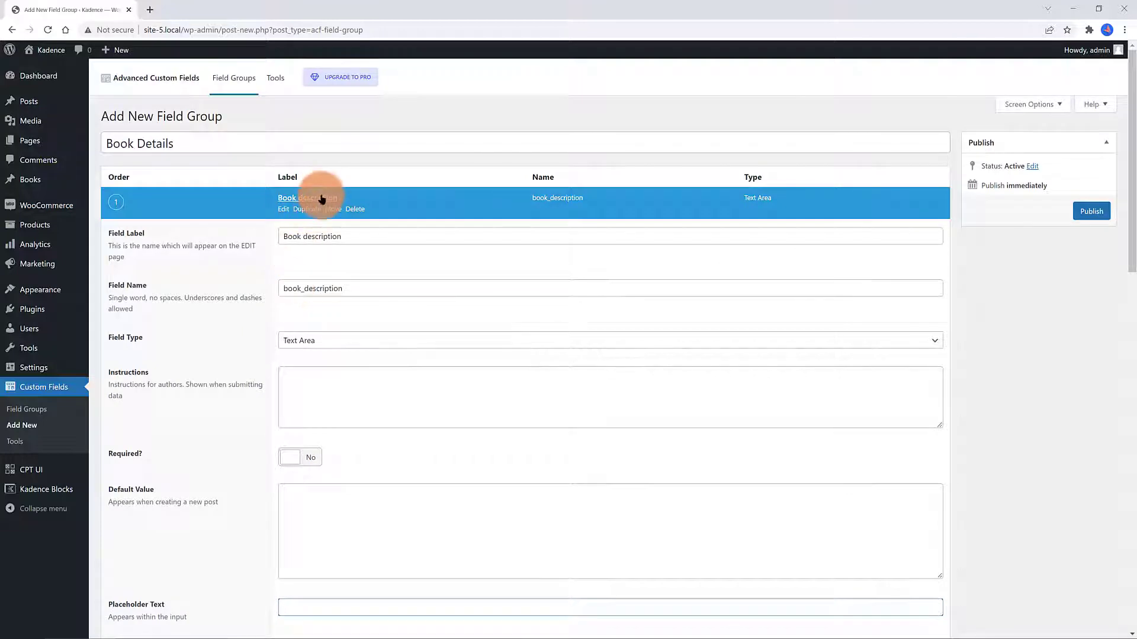
click(307, 198)
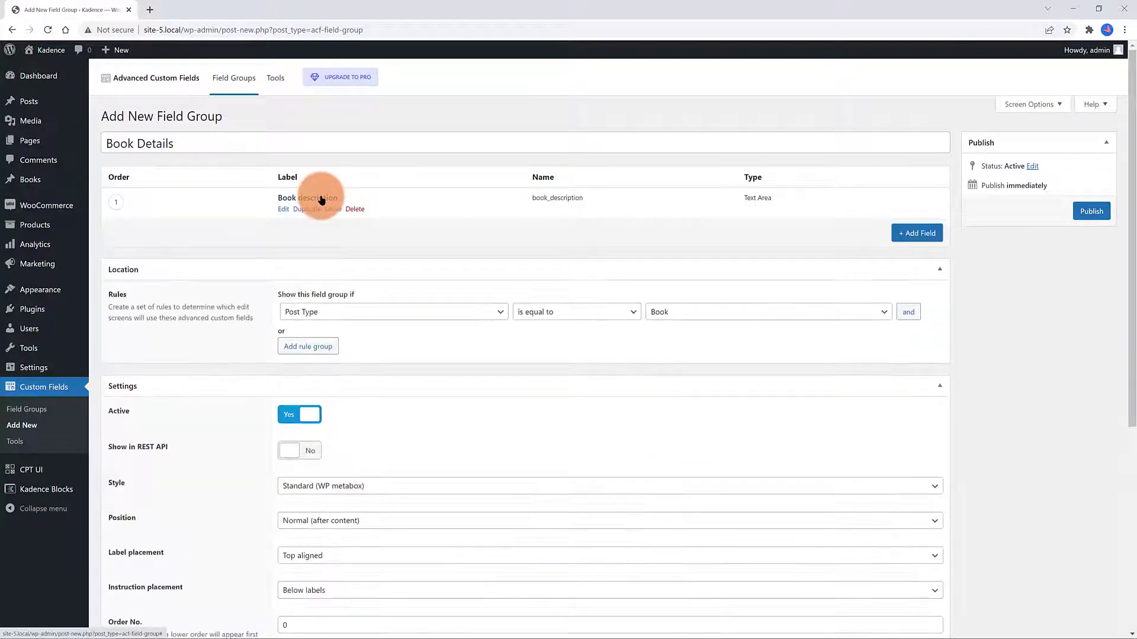
click(314, 209)
text(A)
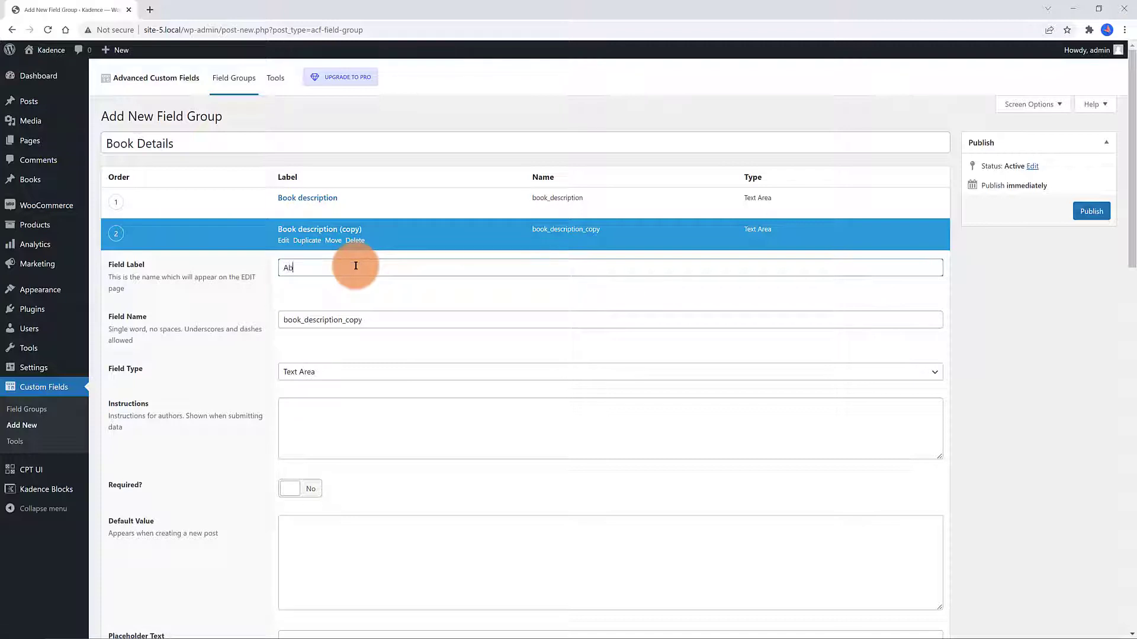
text(bout the Author)
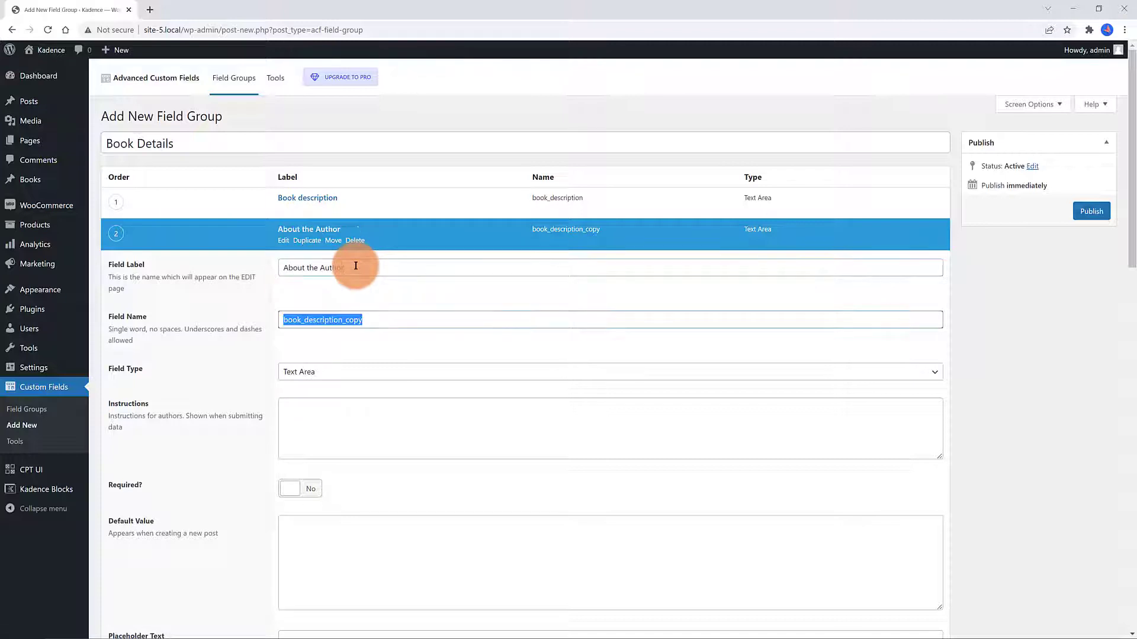
text(about_the_author)
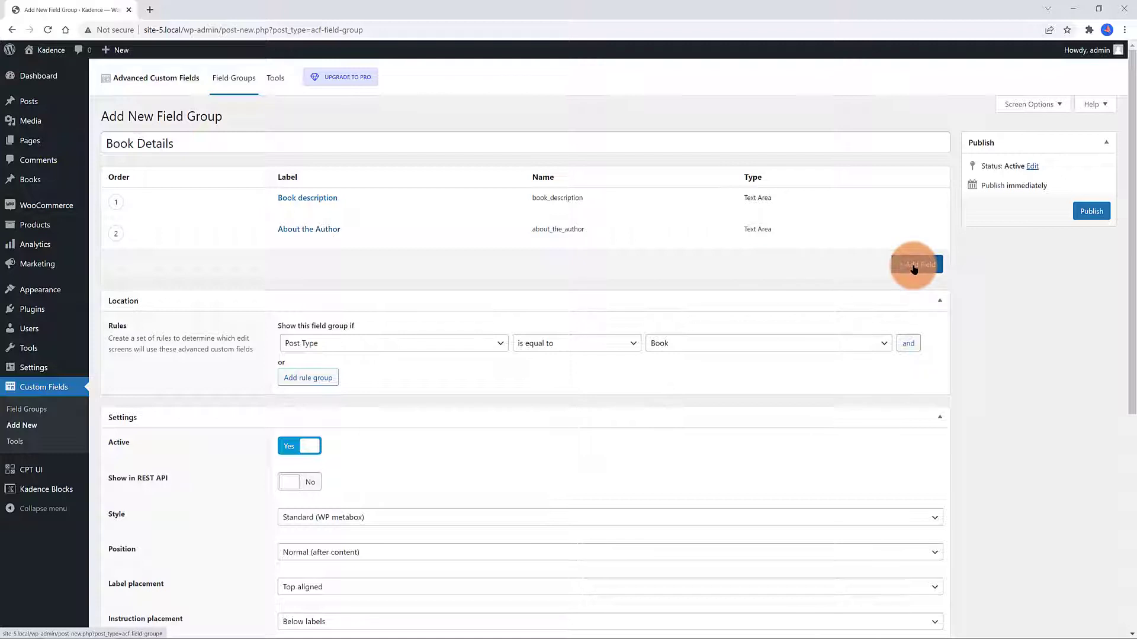
Add Page Count as a Number field and Release Date as a Date Time Picker
click(916, 265)
text(Page Count)
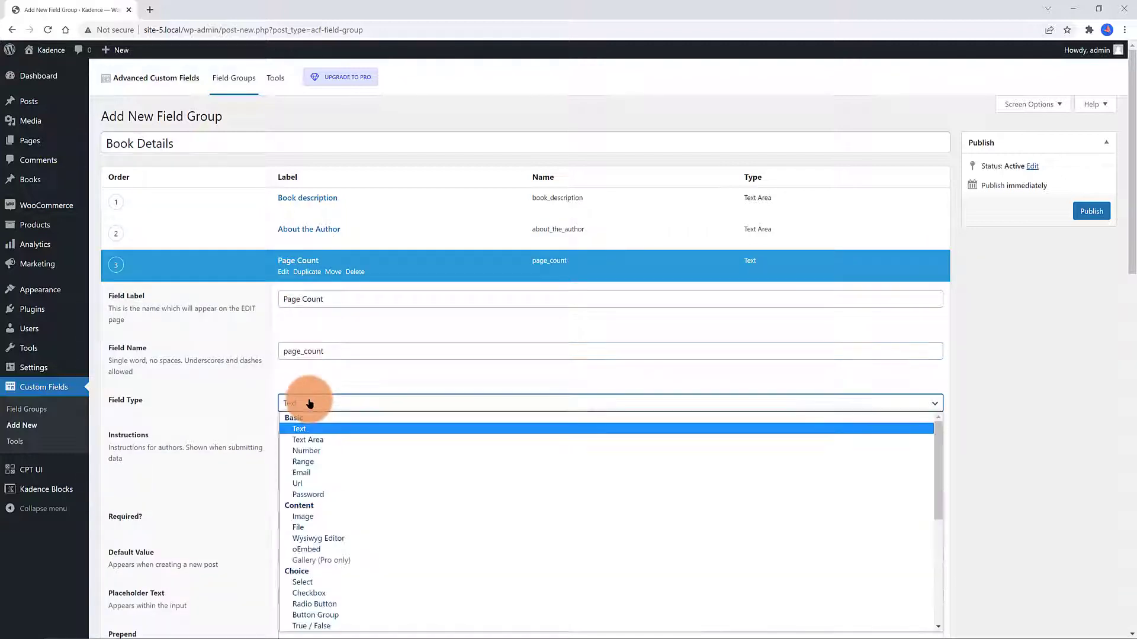
click(307, 450)
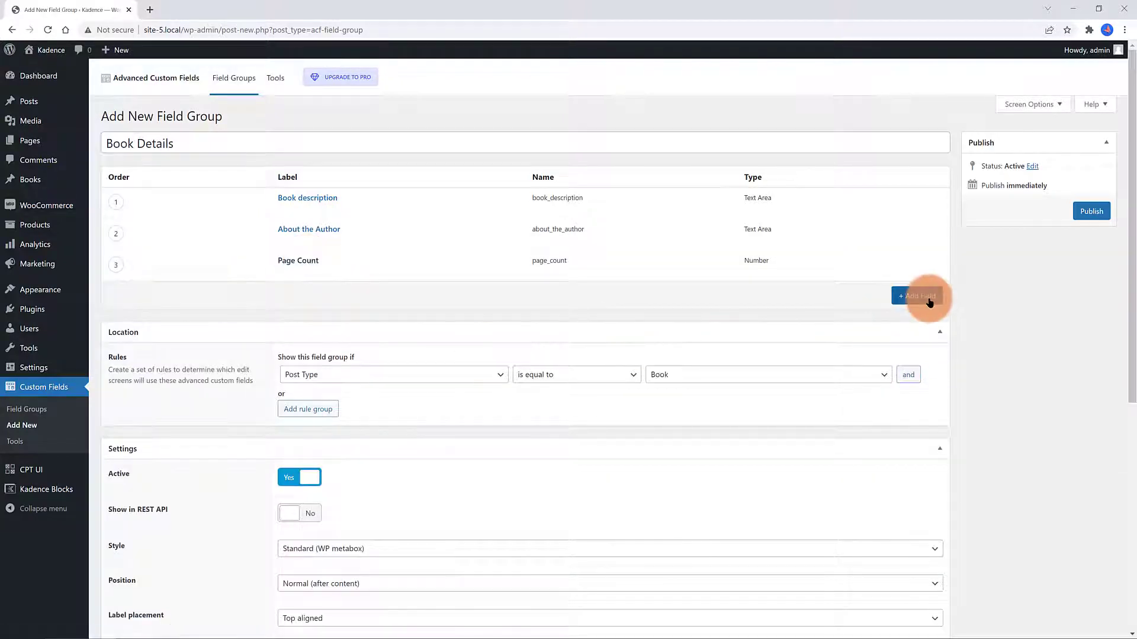
click(919, 297)
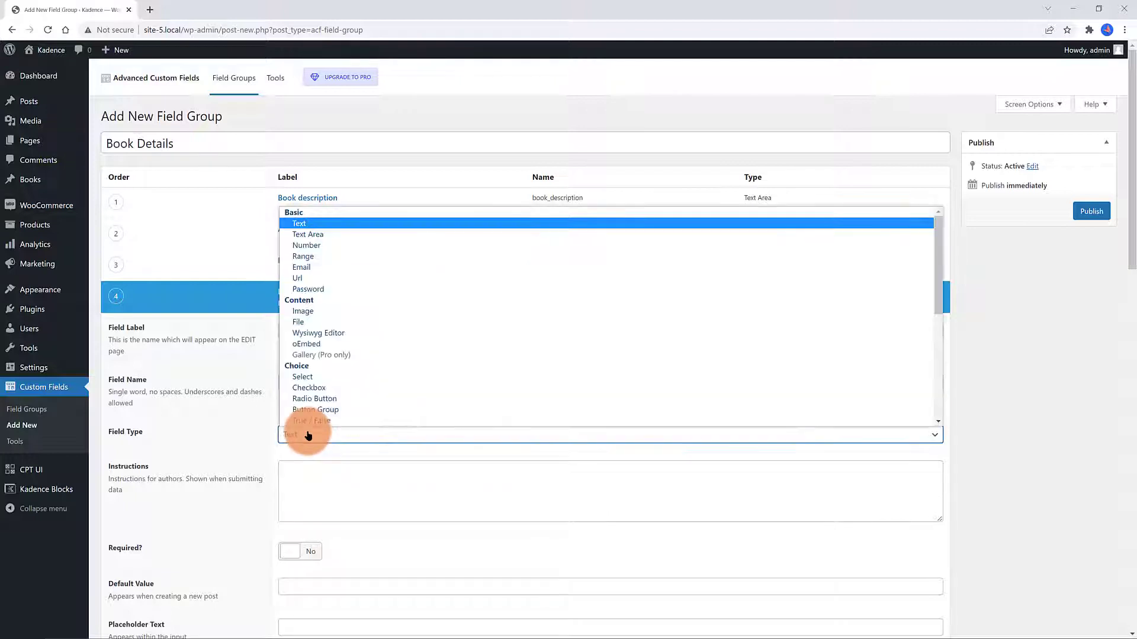
click(312, 434)
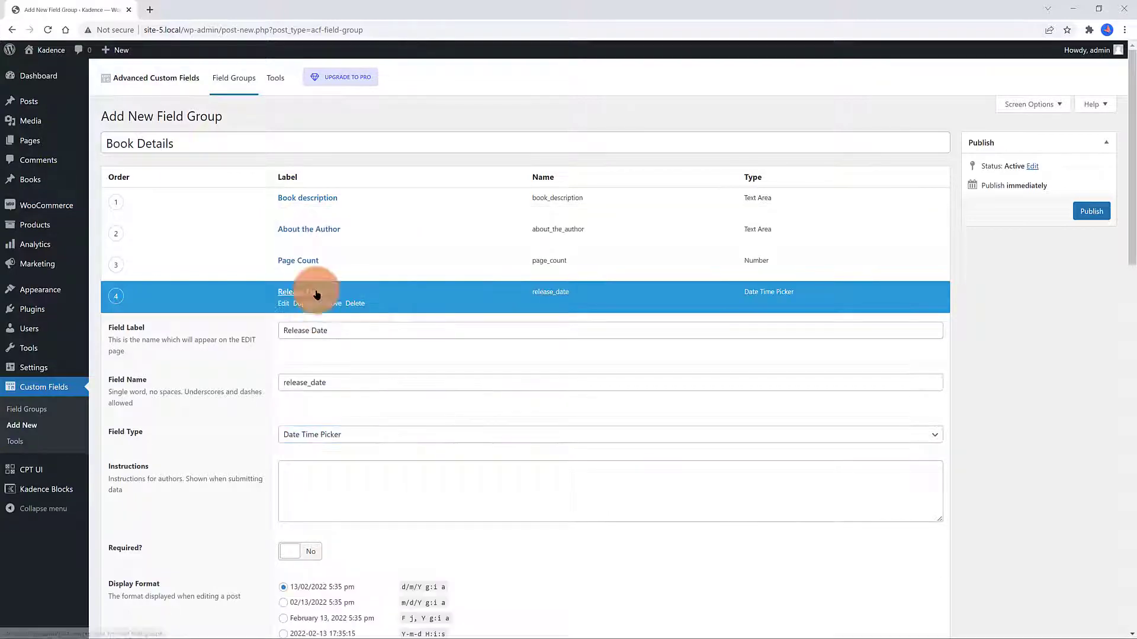
click(300, 291)
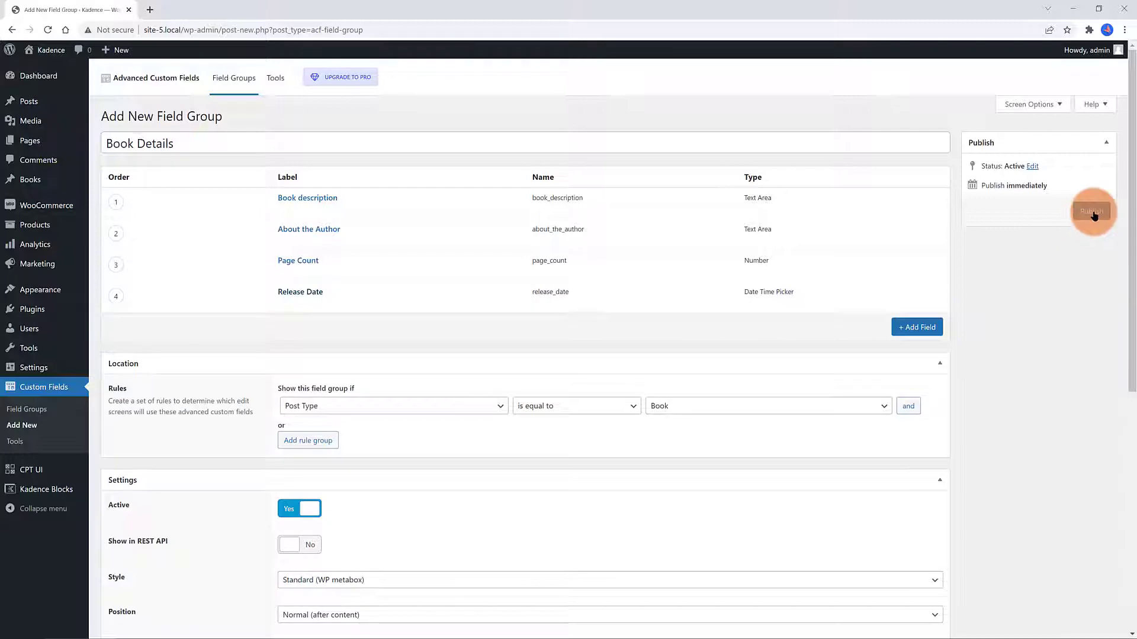
Publish Book Details, then draft Book1 with lorem ipsum text in the Horror category
click(1090, 211)
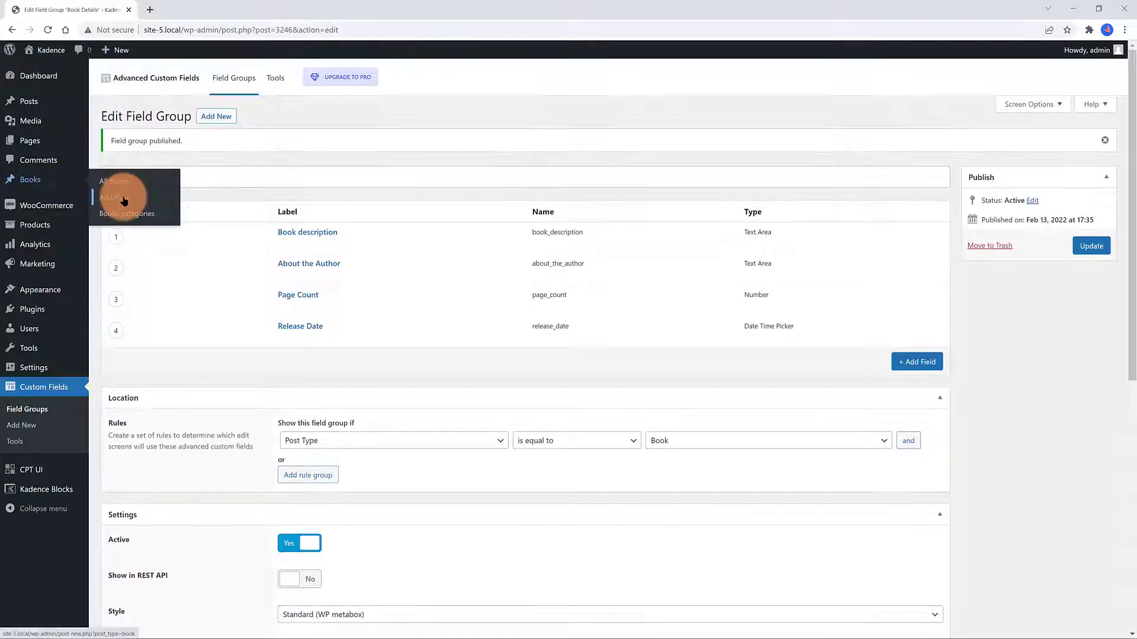
click(113, 196)
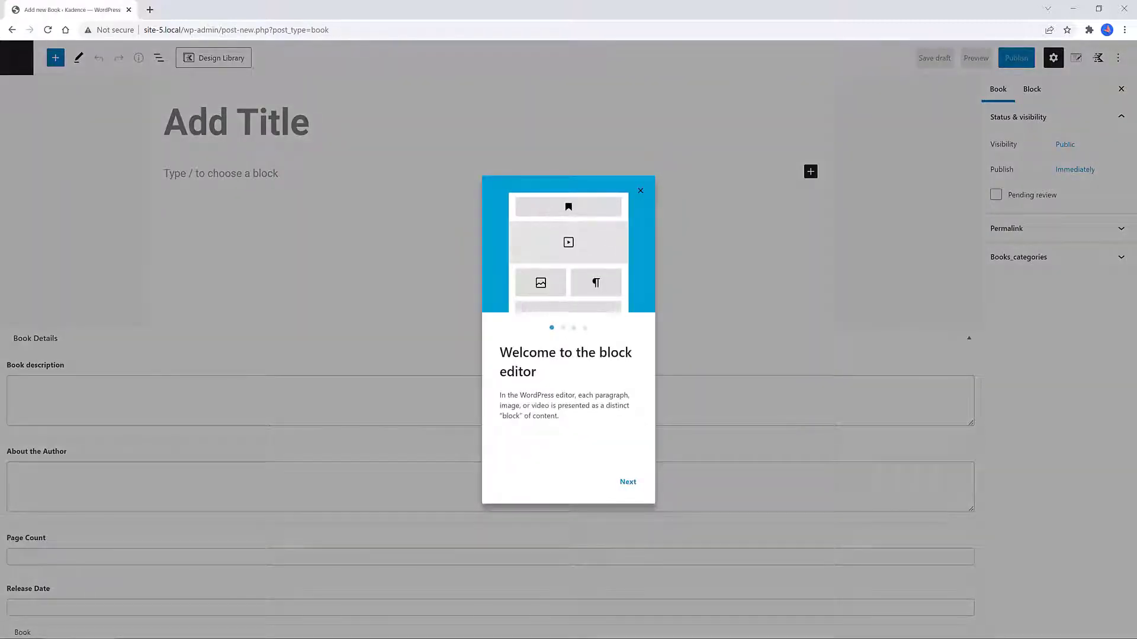
click(639, 190)
text(Book1)
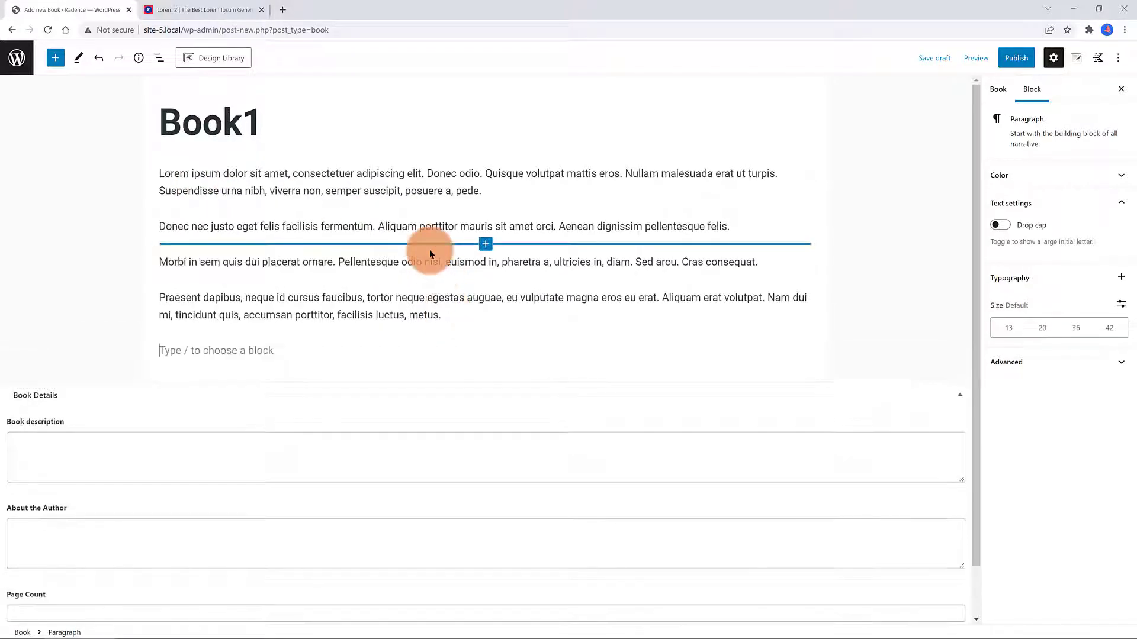
click(998, 88)
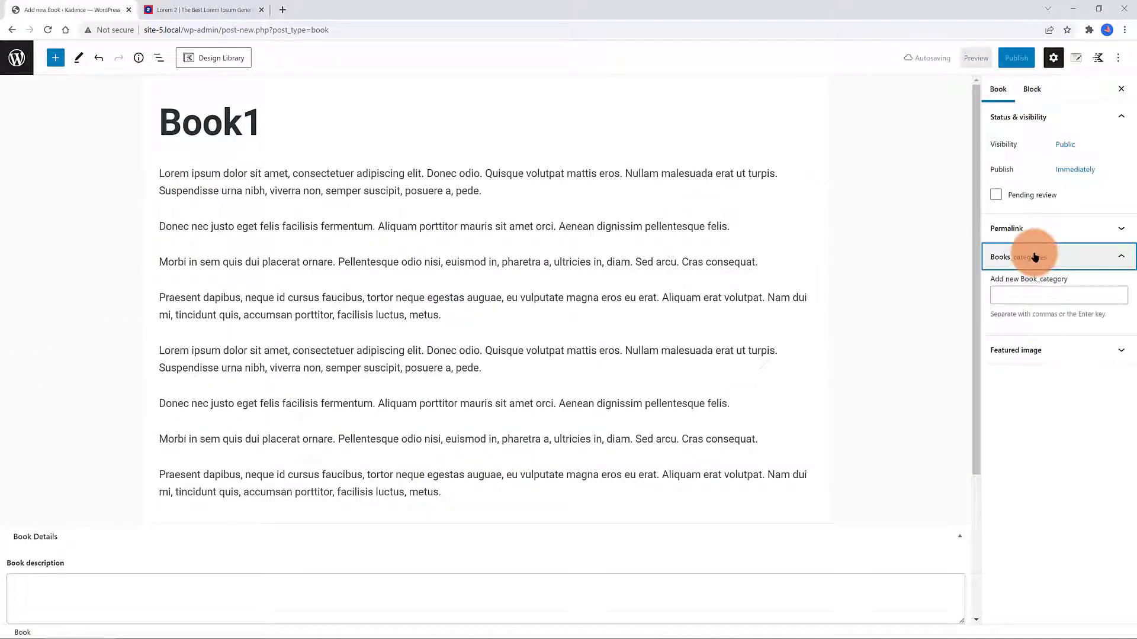
click(1058, 295)
text(Horror)
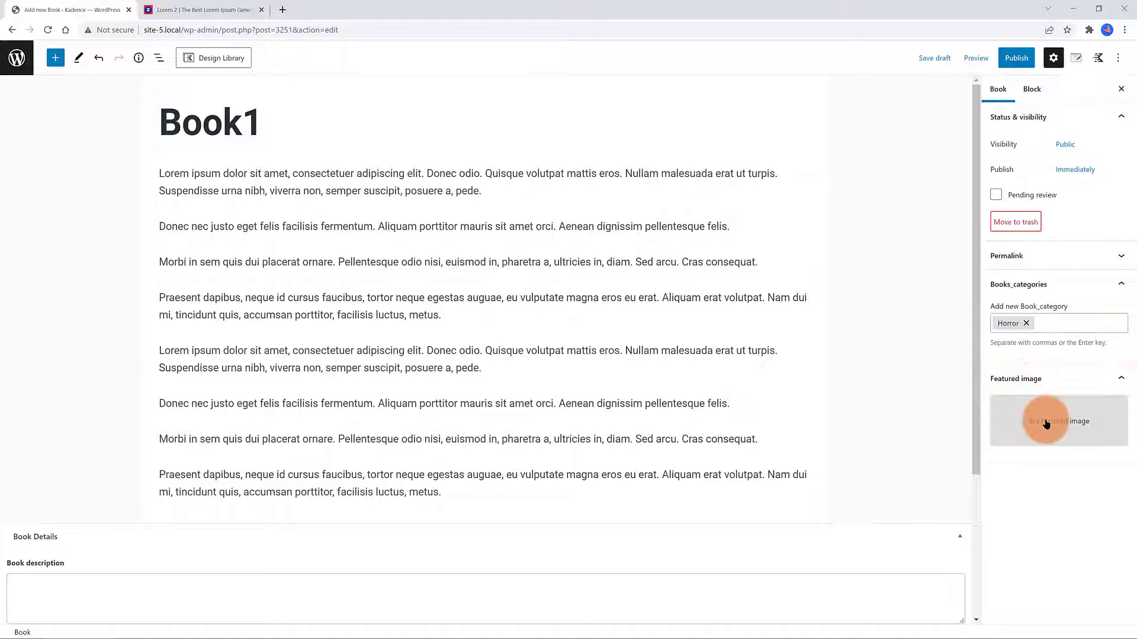
Set the remote-control photo from the Media Library as Book1's featured image
click(1058, 421)
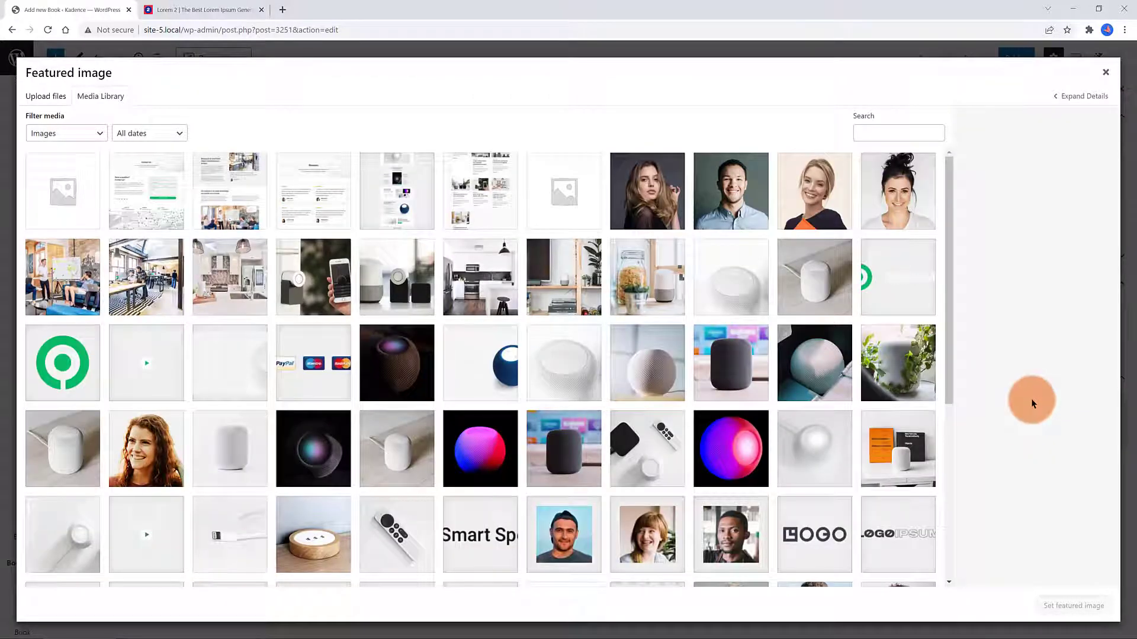
click(396, 534)
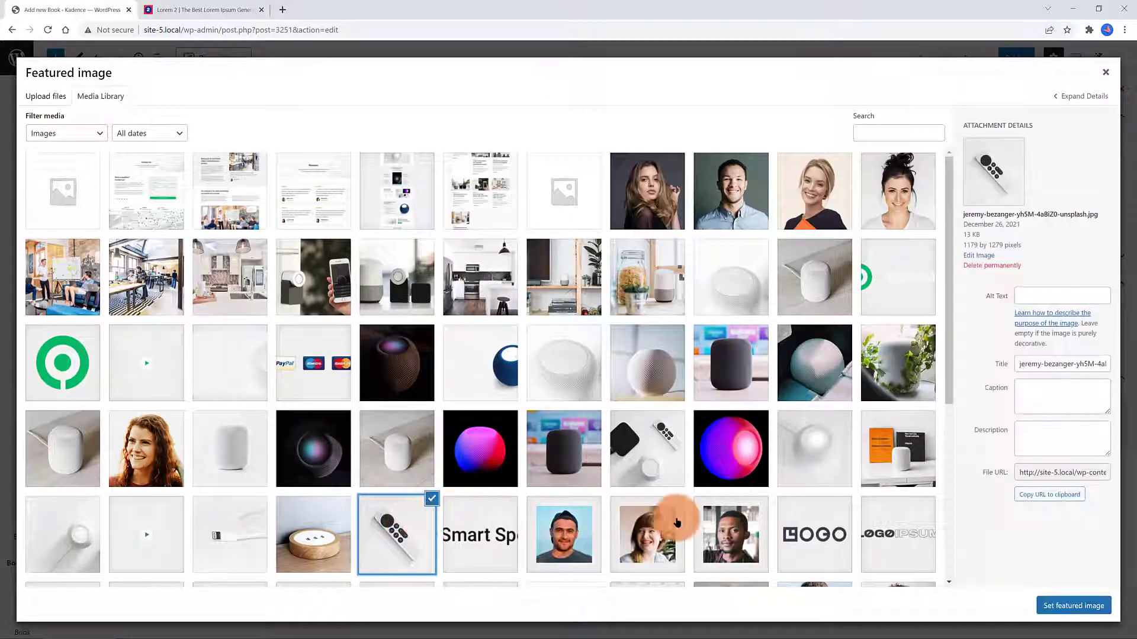
click(1073, 605)
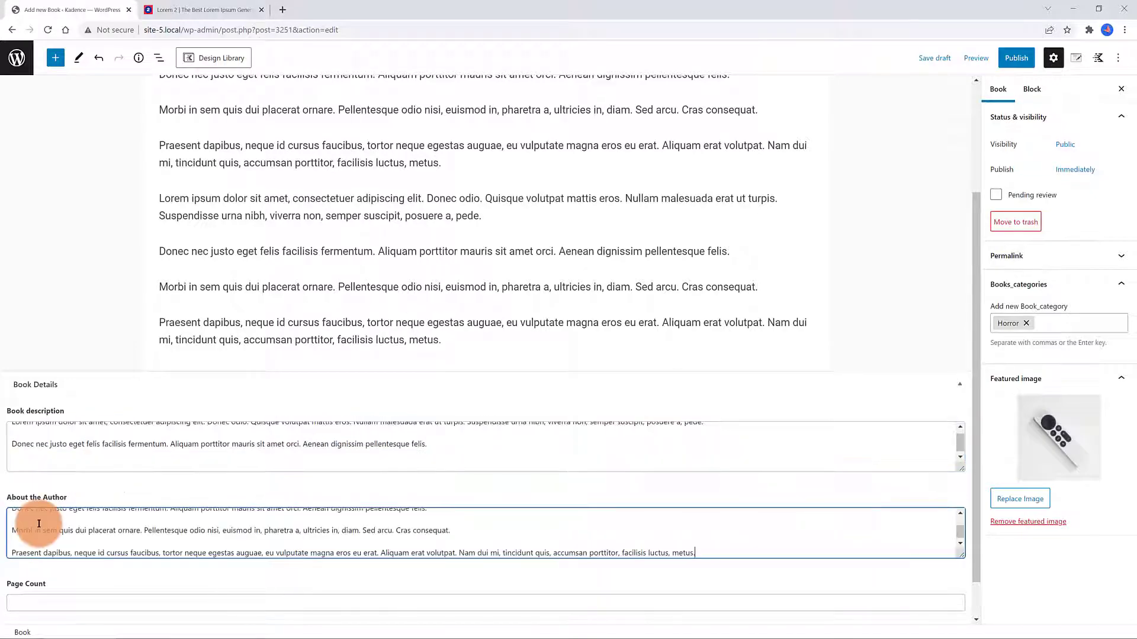
Give Book1 a February 2022 release date and publish it
scroll(down, 3)
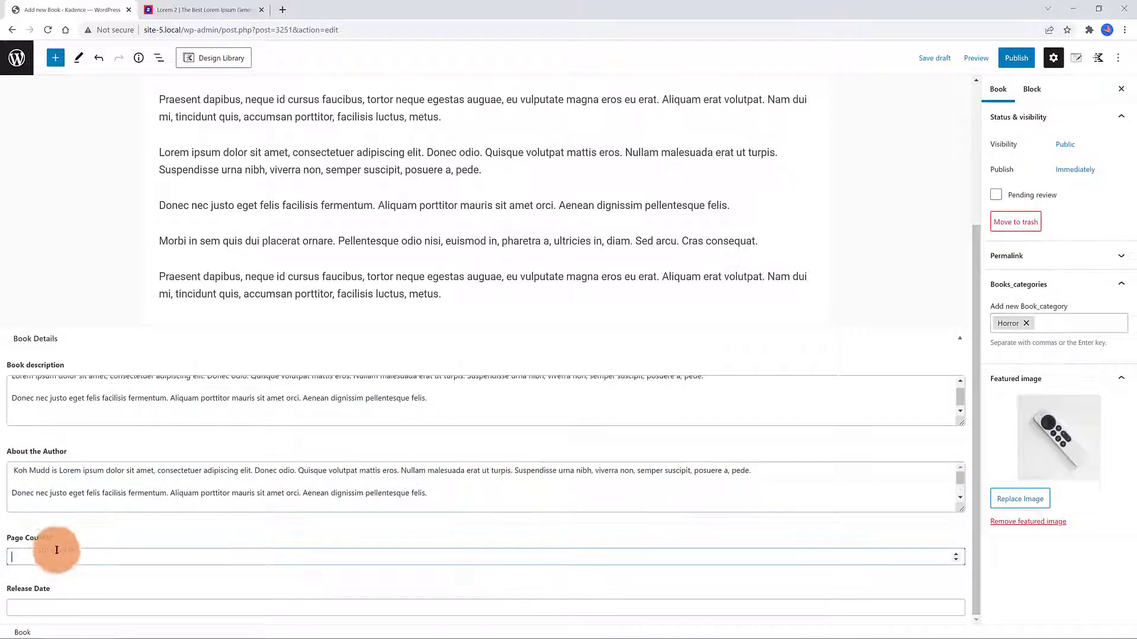
click(481, 608)
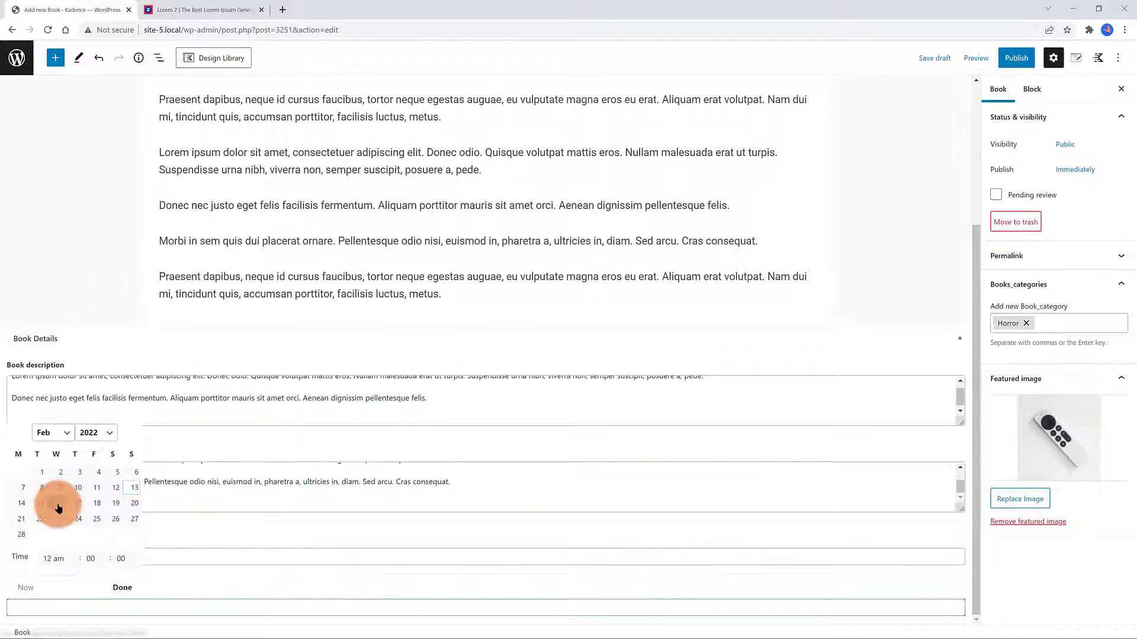
click(95, 433)
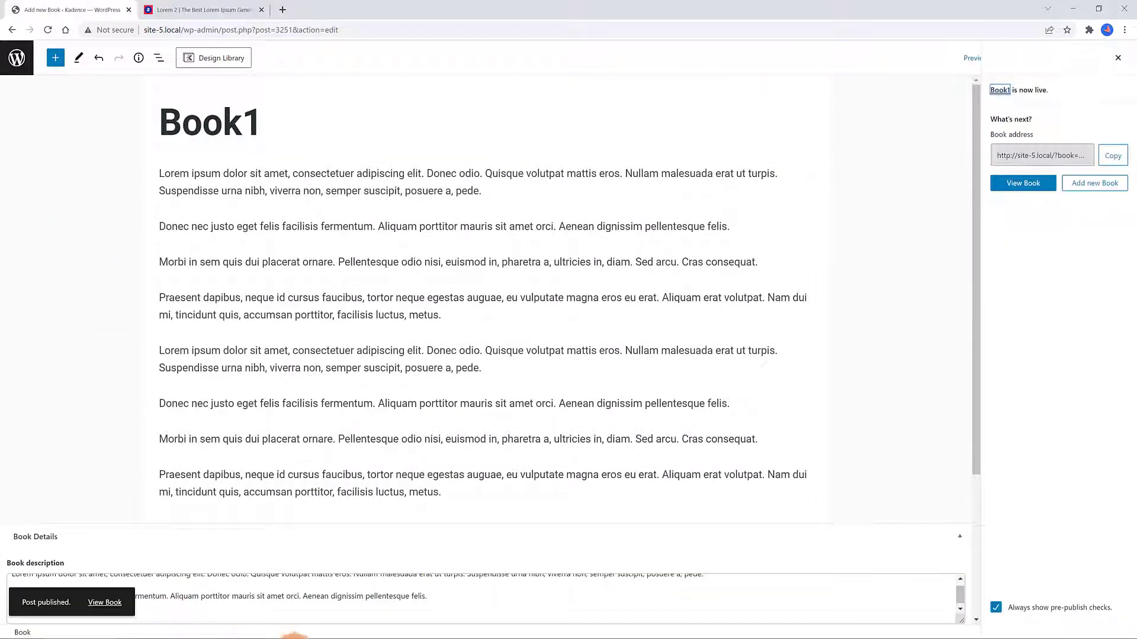
View the published Book1, then browse the Books list and the site's Pages
click(1023, 183)
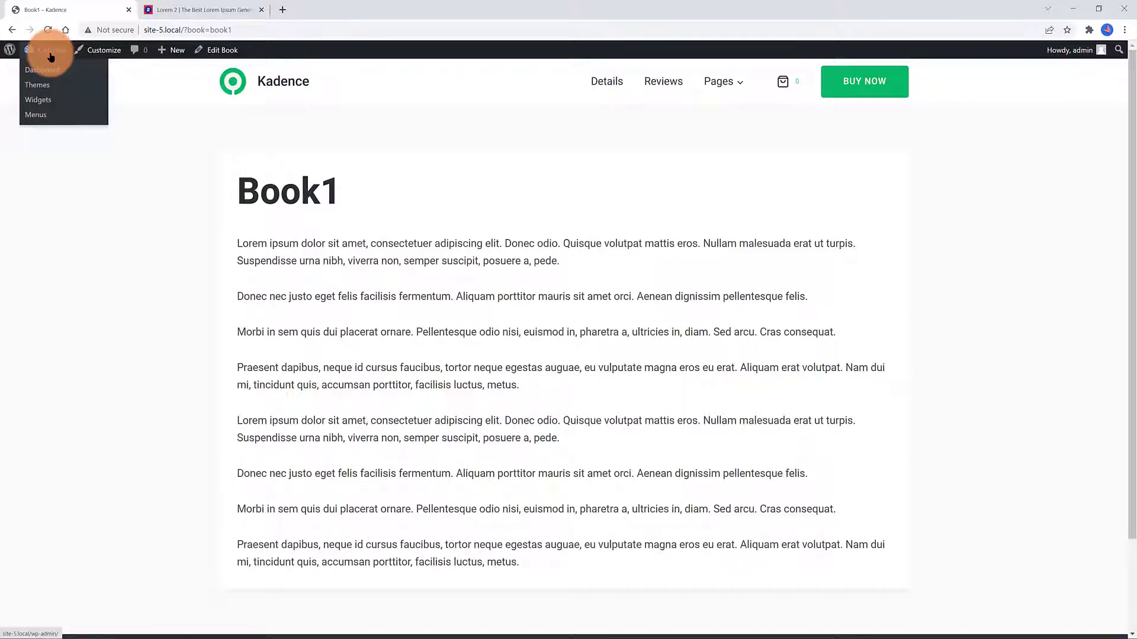
click(42, 70)
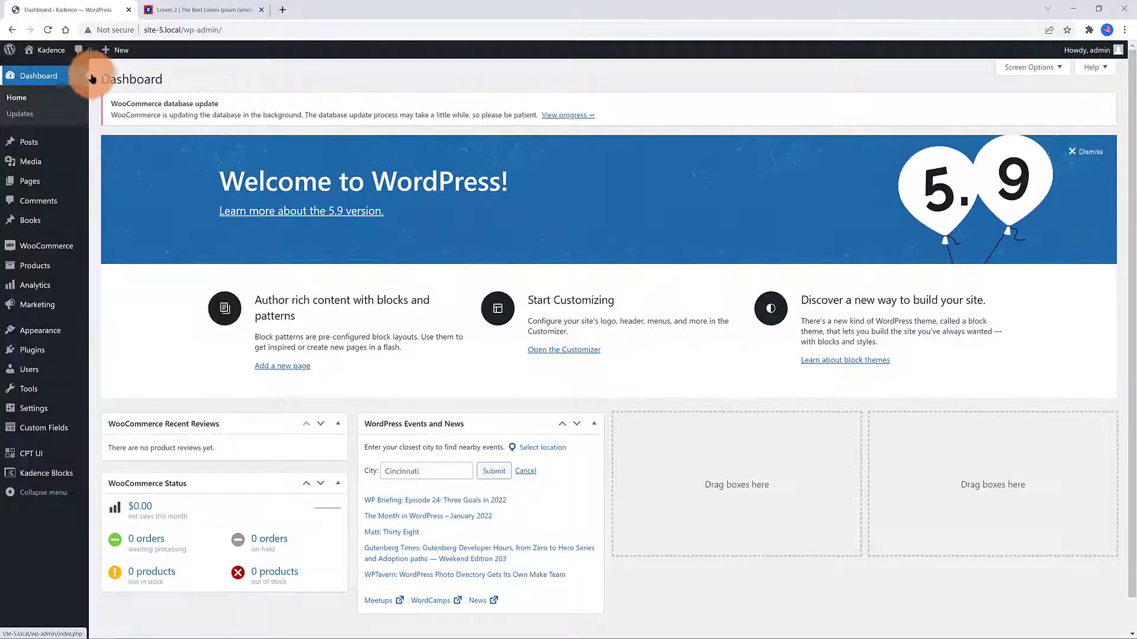
click(260, 9)
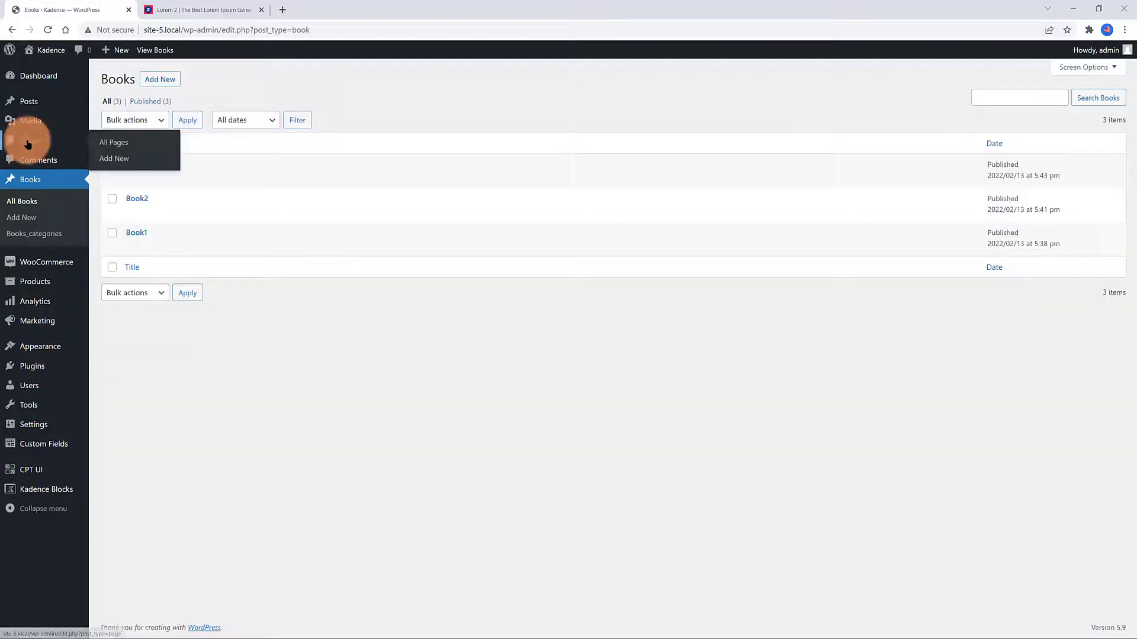
click(114, 158)
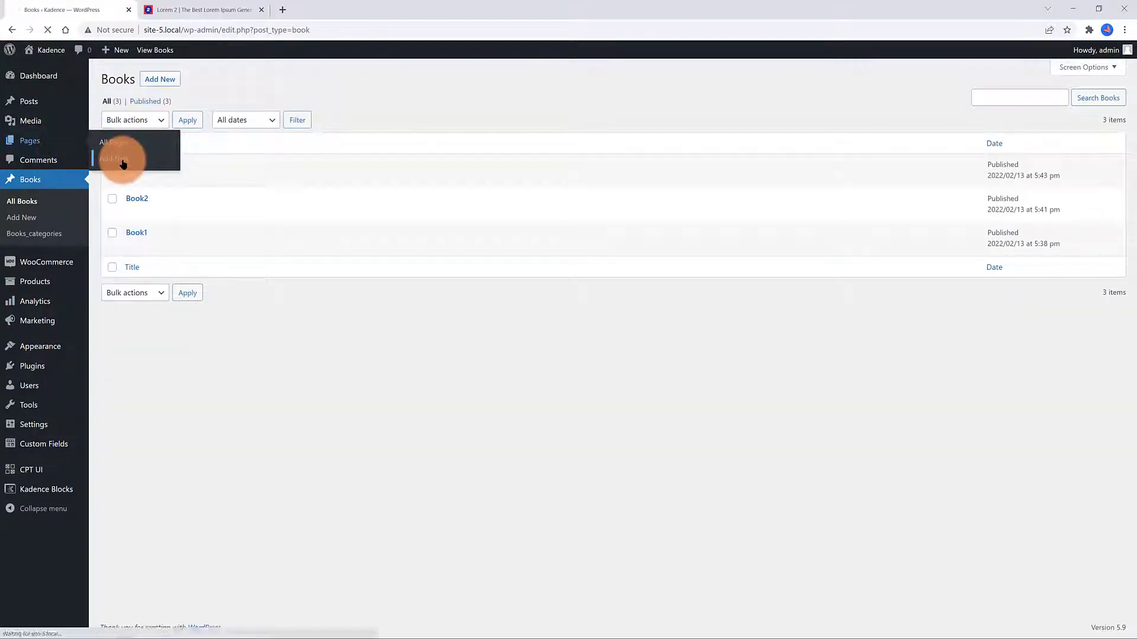
click(113, 158)
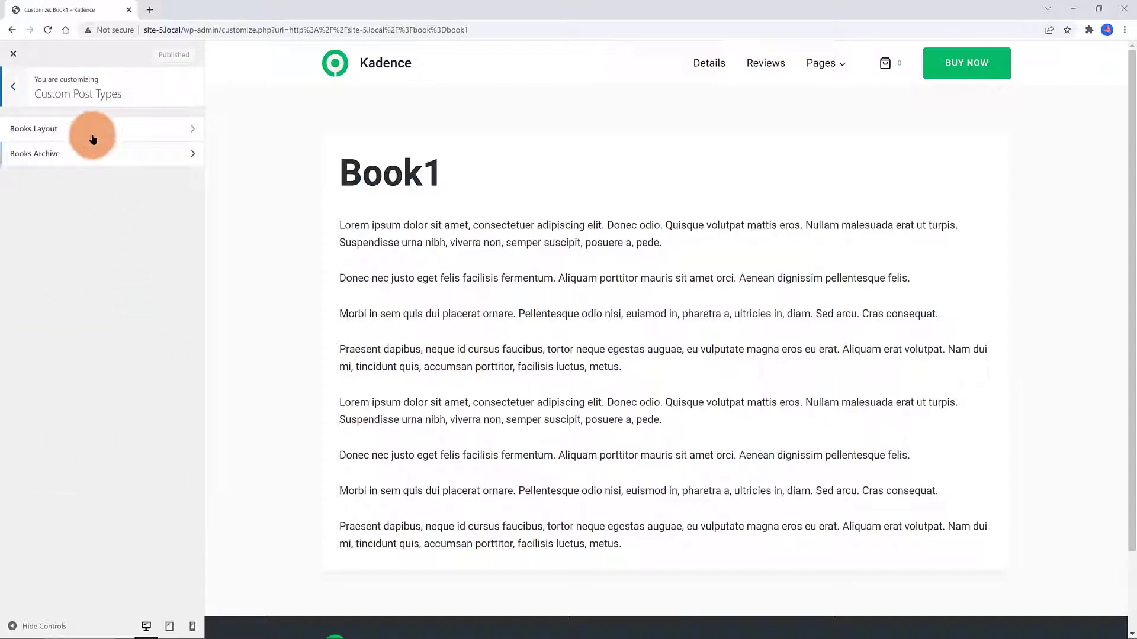
mouse_move(110, 129)
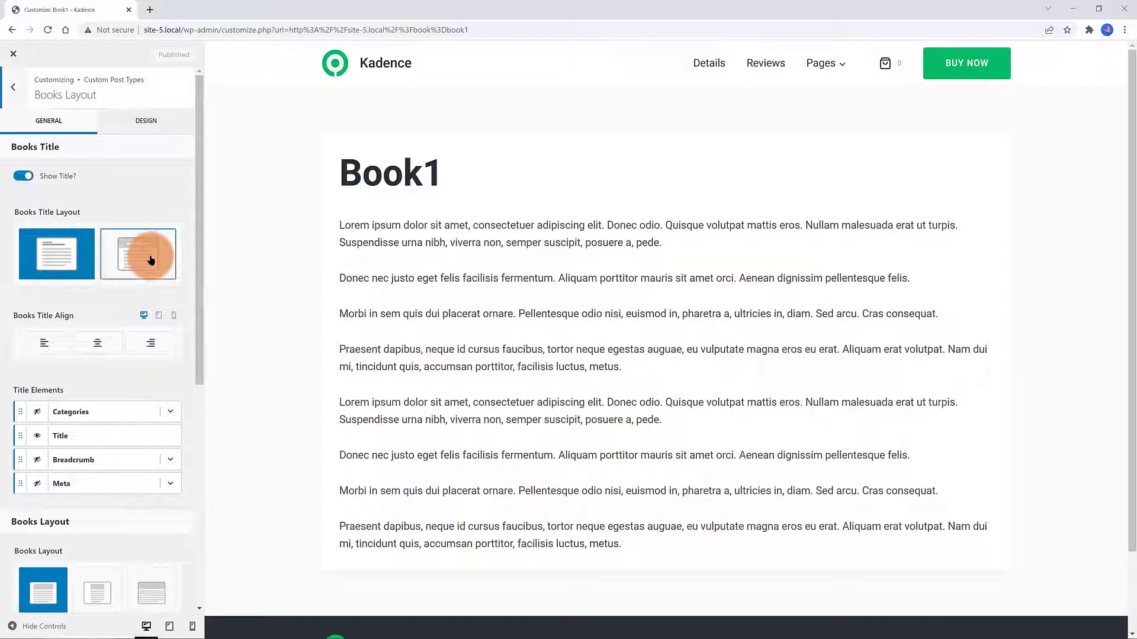
Set Book1's title to a fullwidth banner with underlined Books_categories category labels
click(138, 254)
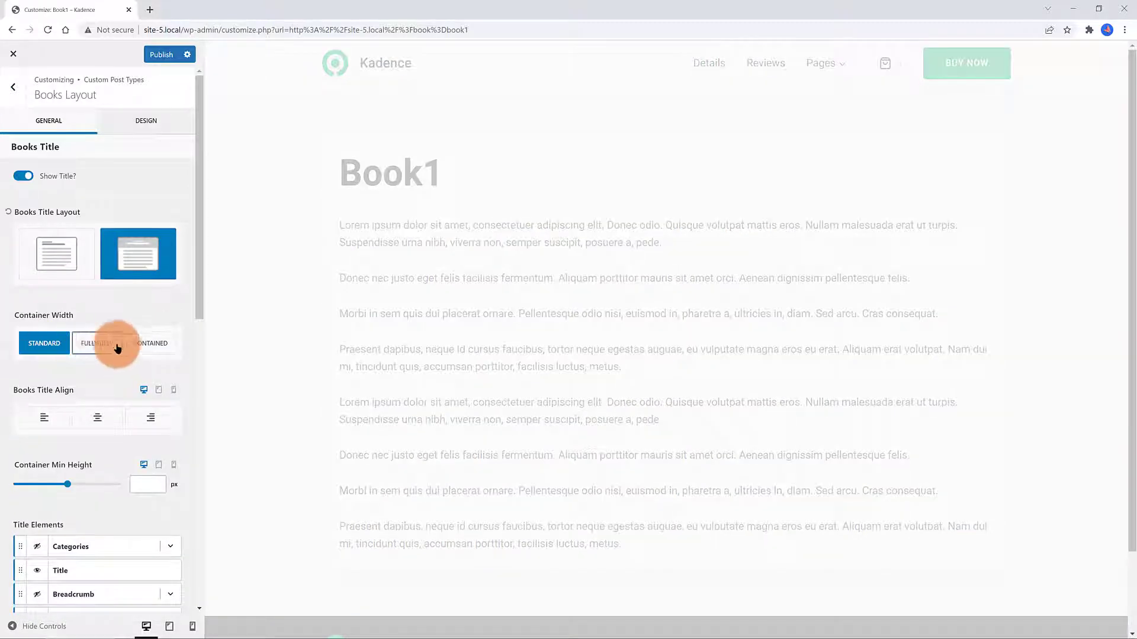
click(97, 343)
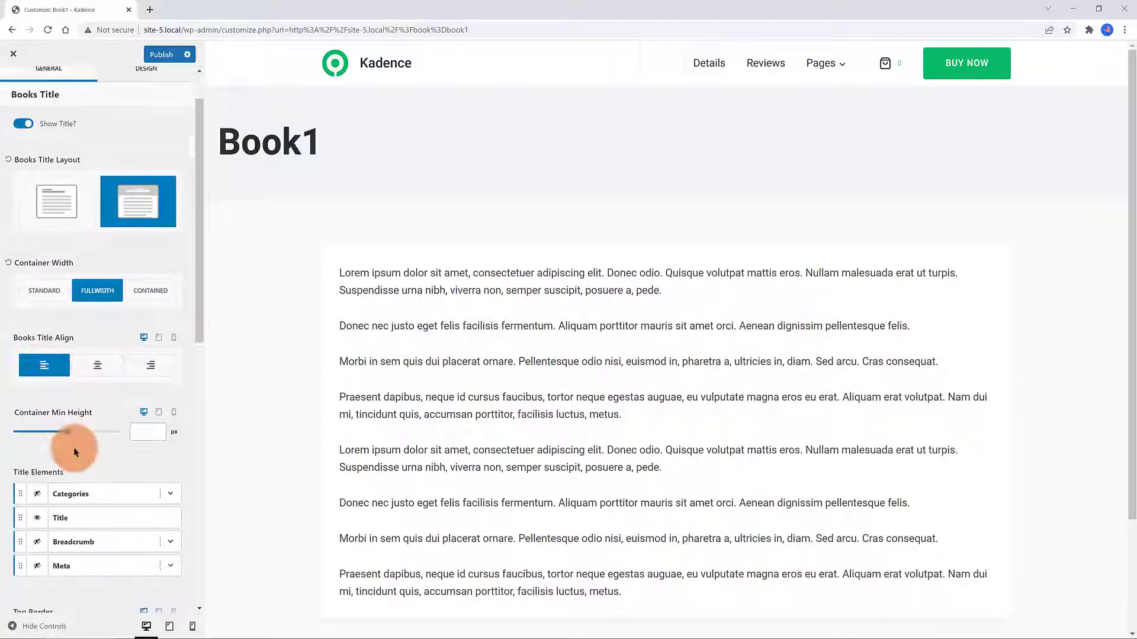
scroll(down, 3)
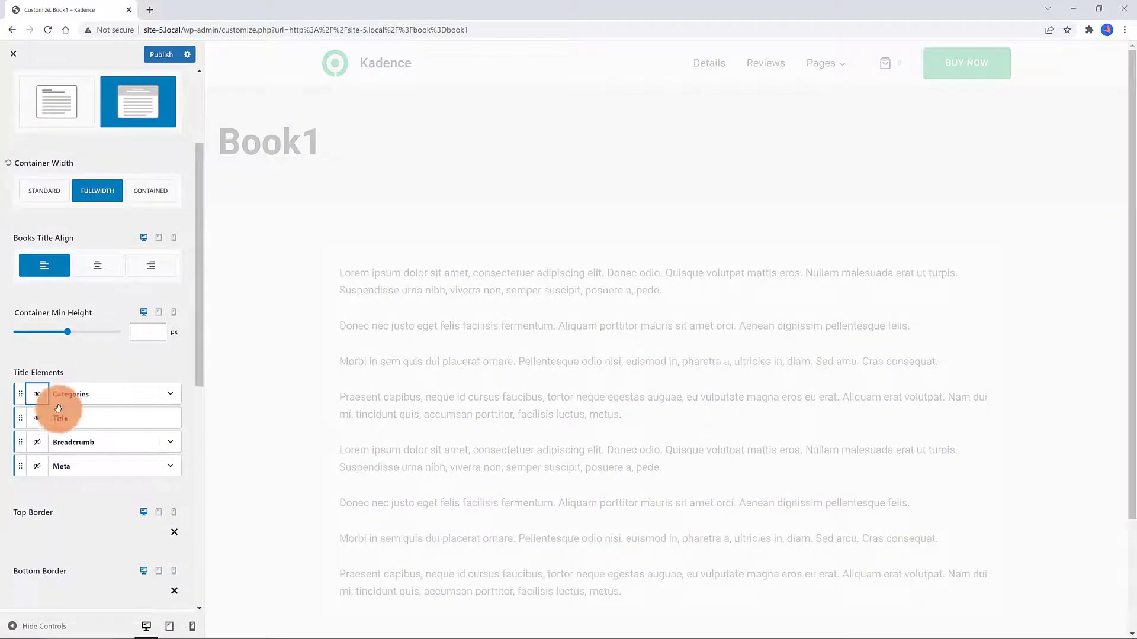
click(170, 394)
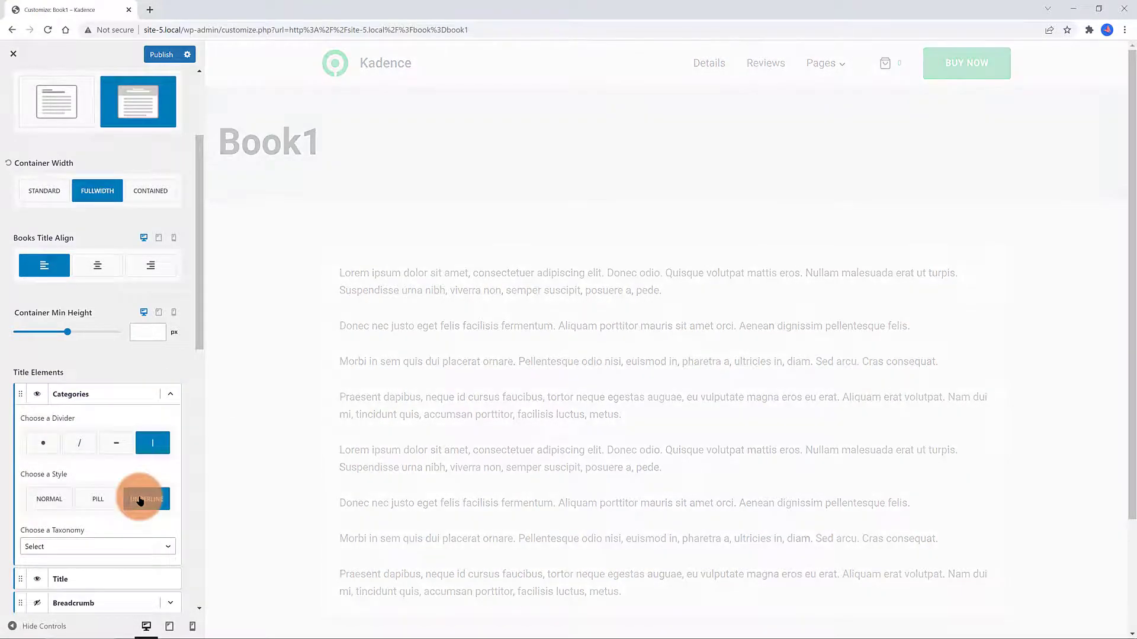
click(146, 498)
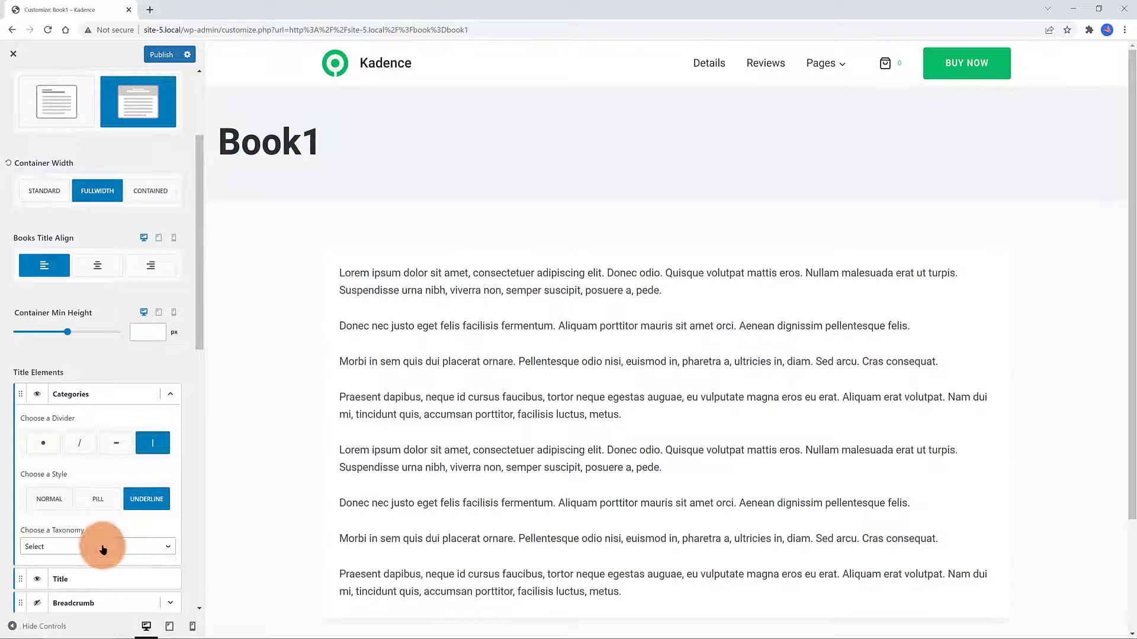
click(97, 547)
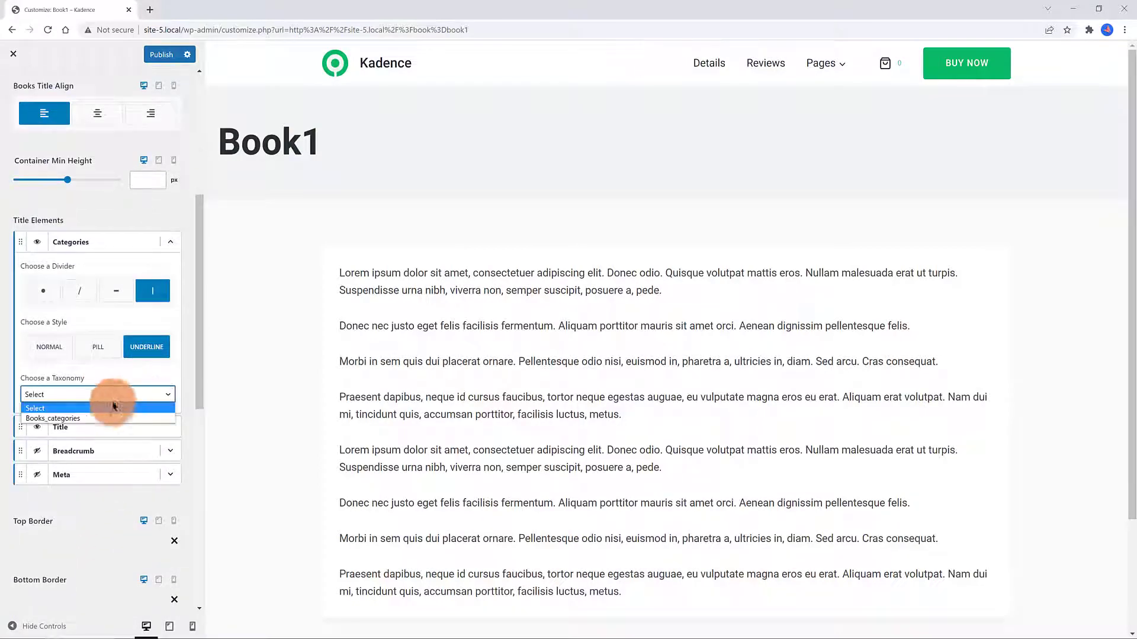
click(35, 408)
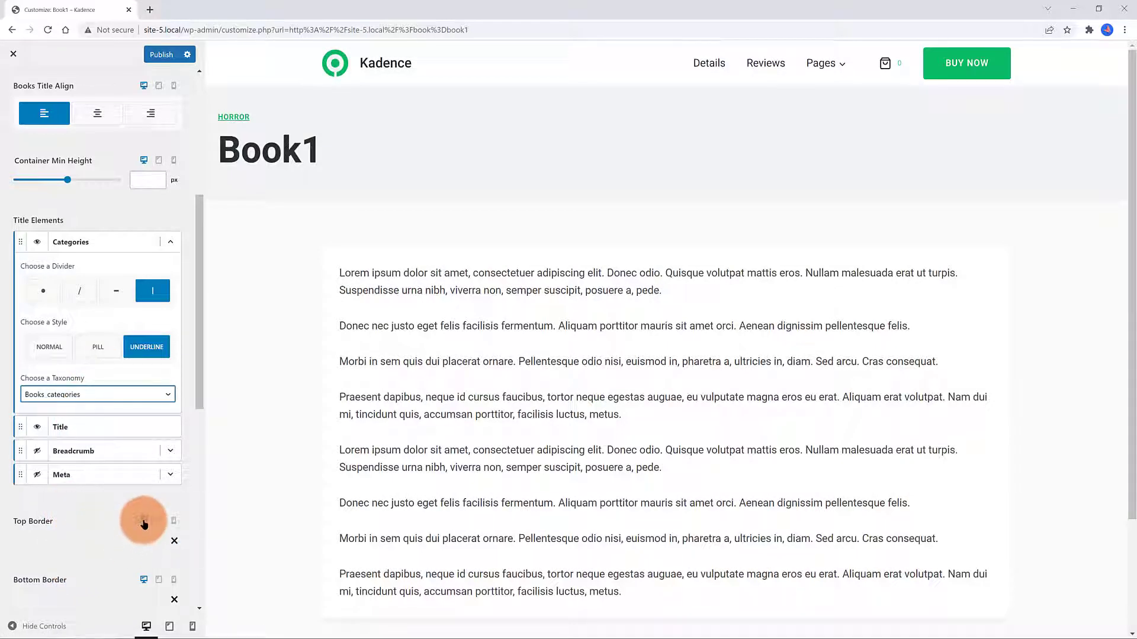
mouse_move(174, 543)
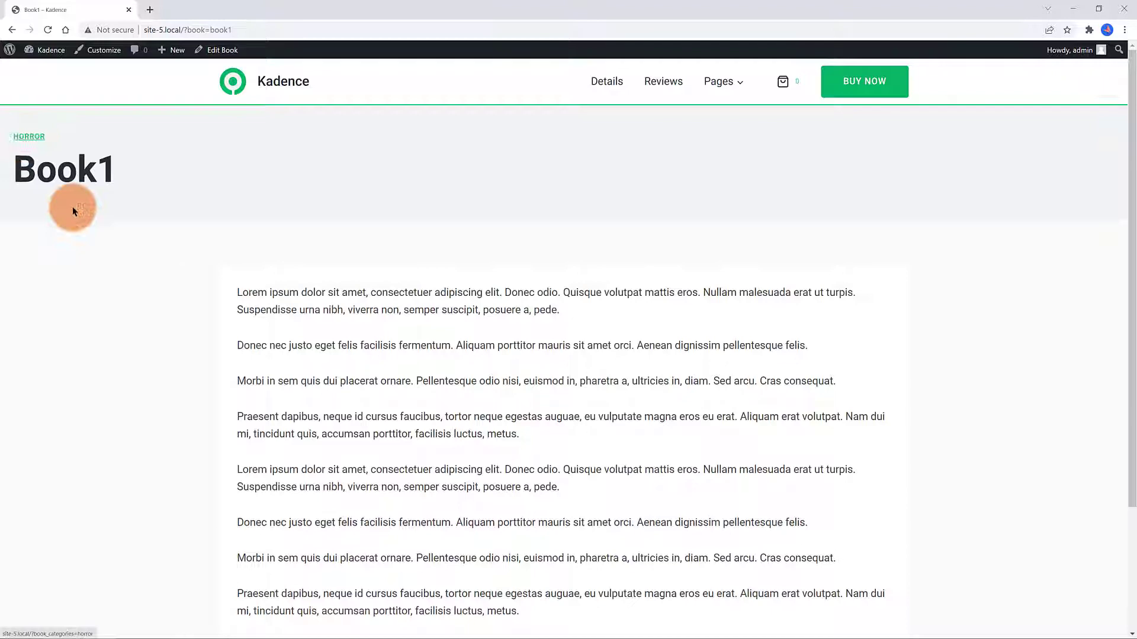
Open Book1 for editing from the Books list
click(29, 136)
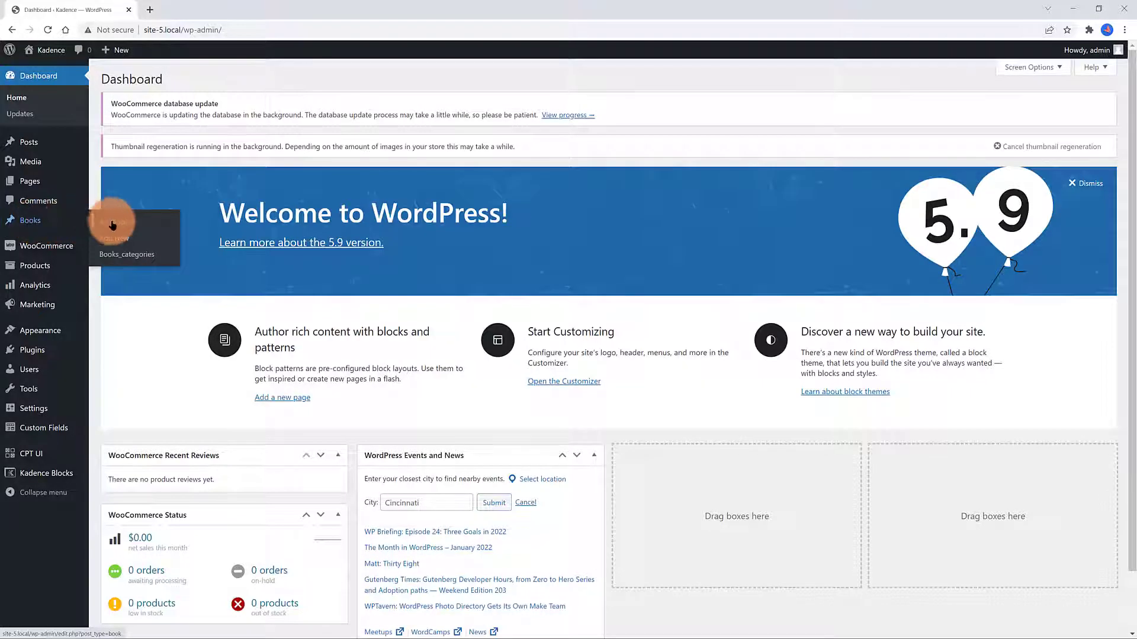
click(28, 220)
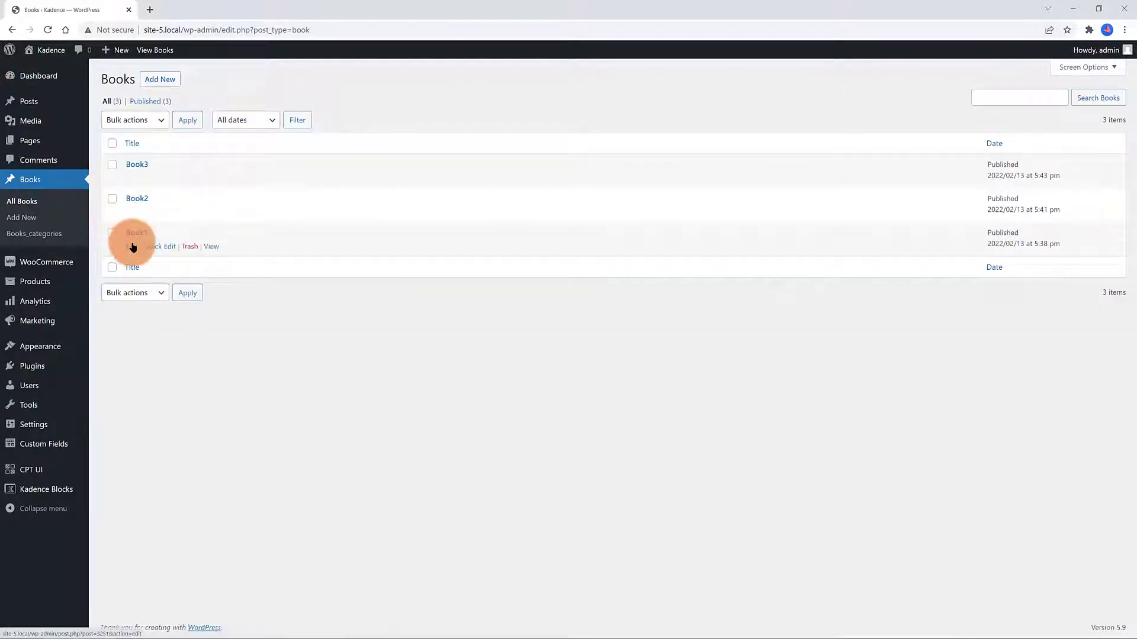
click(136, 232)
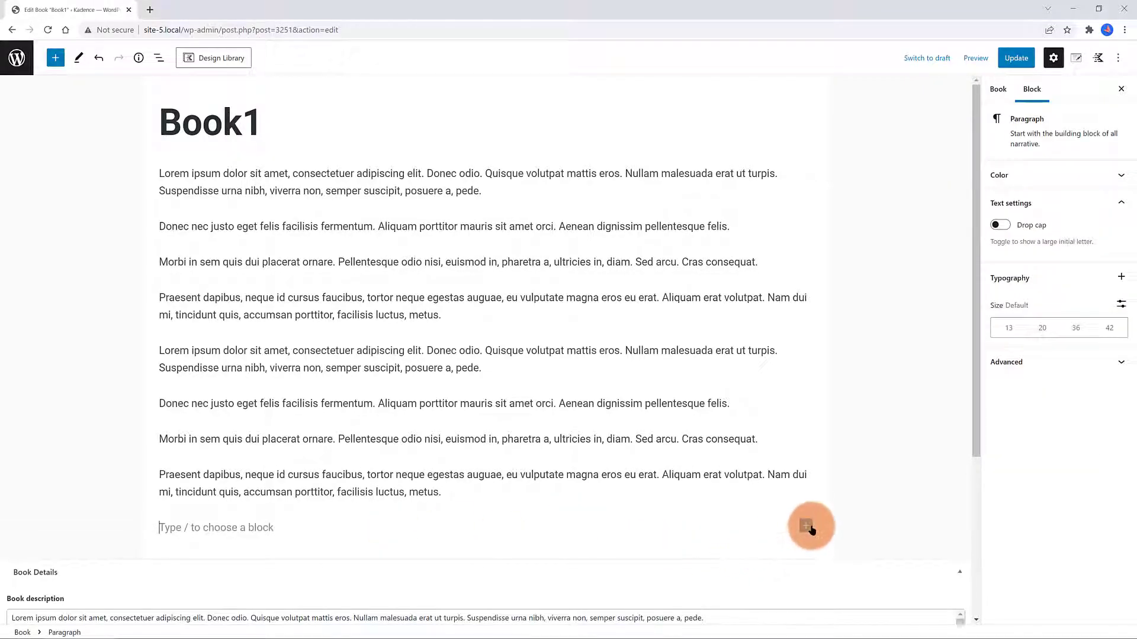
Add a one-column Kadence Row Layout block at the post's end and open its background settings
click(811, 526)
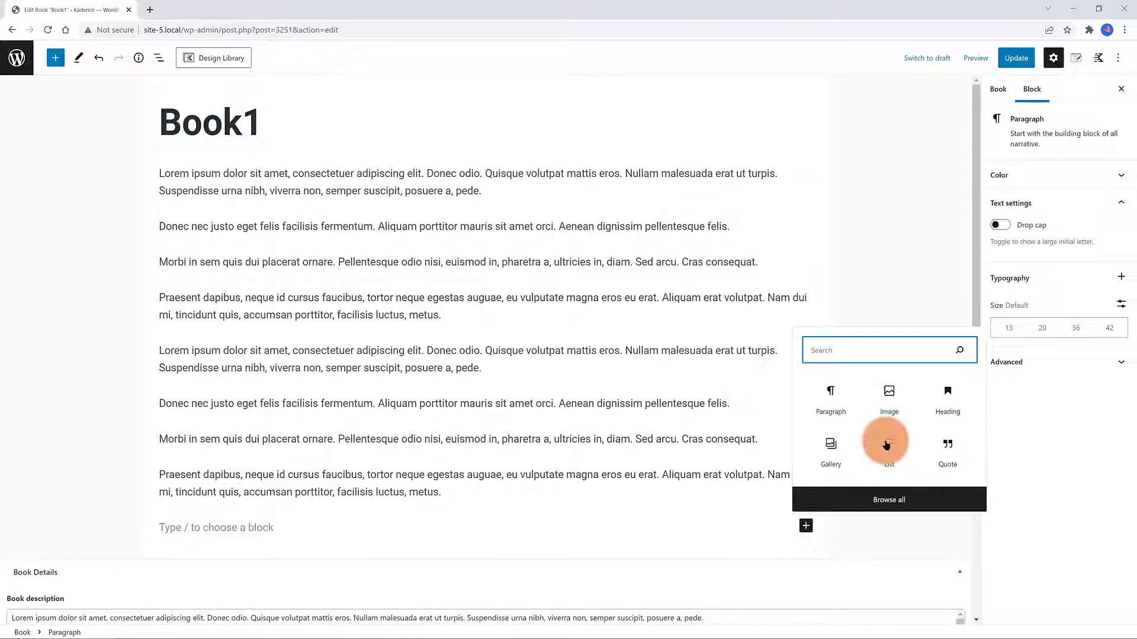
text(kade)
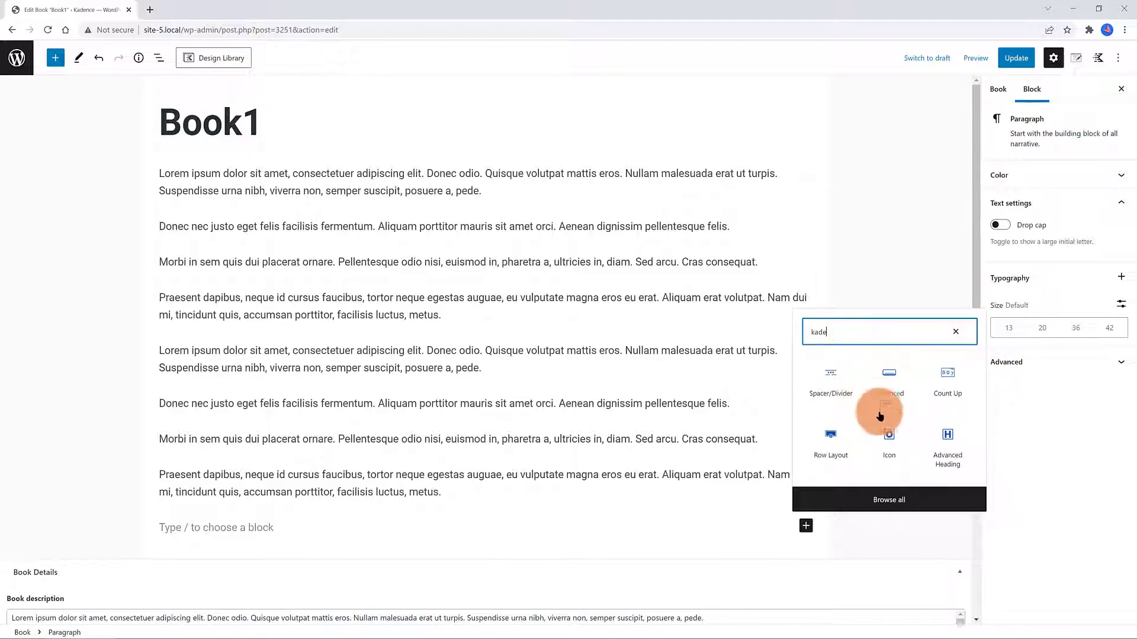
click(831, 435)
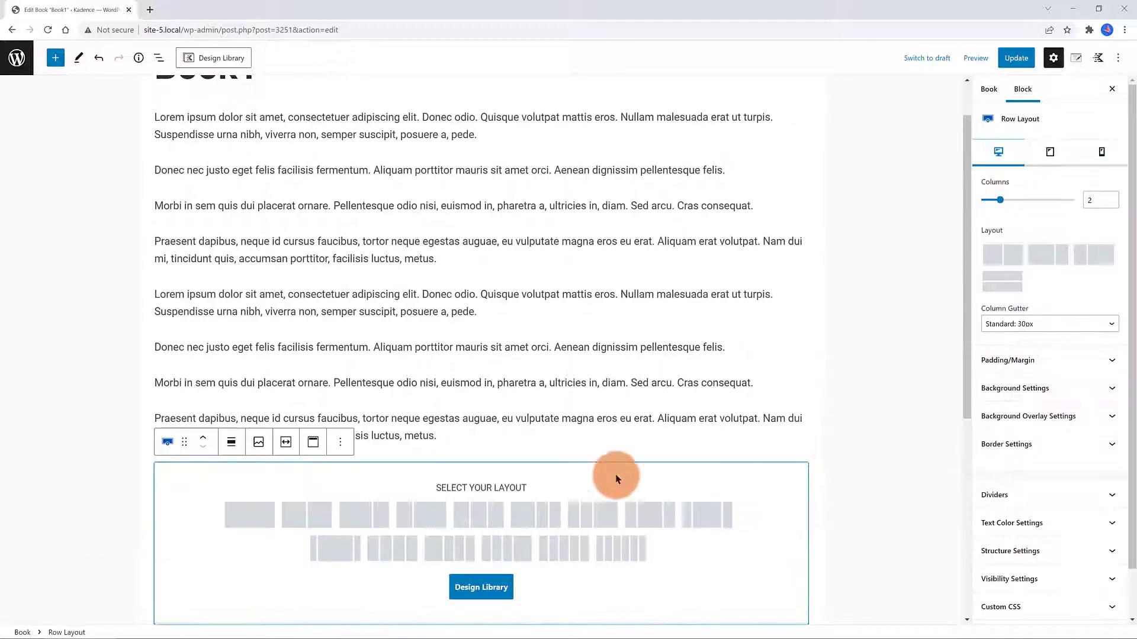
click(248, 515)
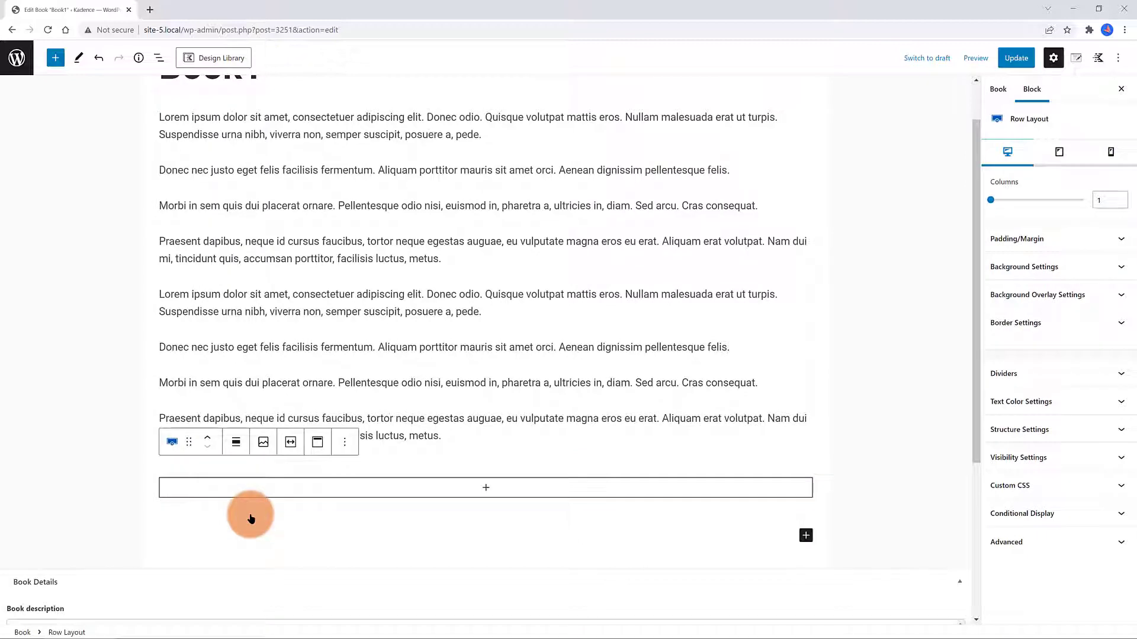
click(158, 58)
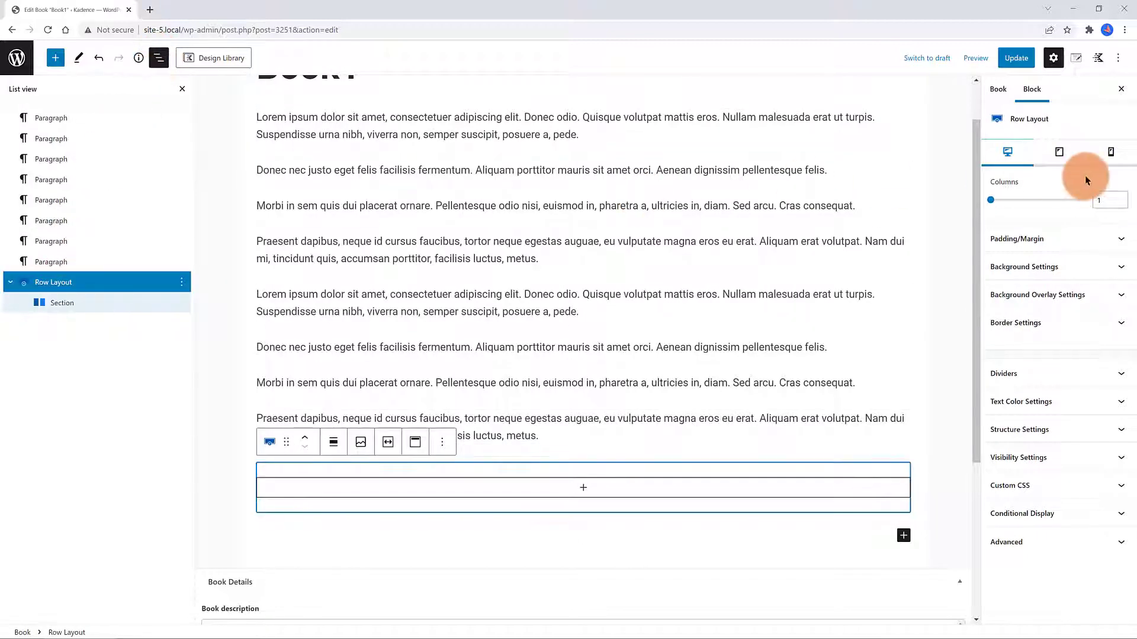
mouse_move(1041, 294)
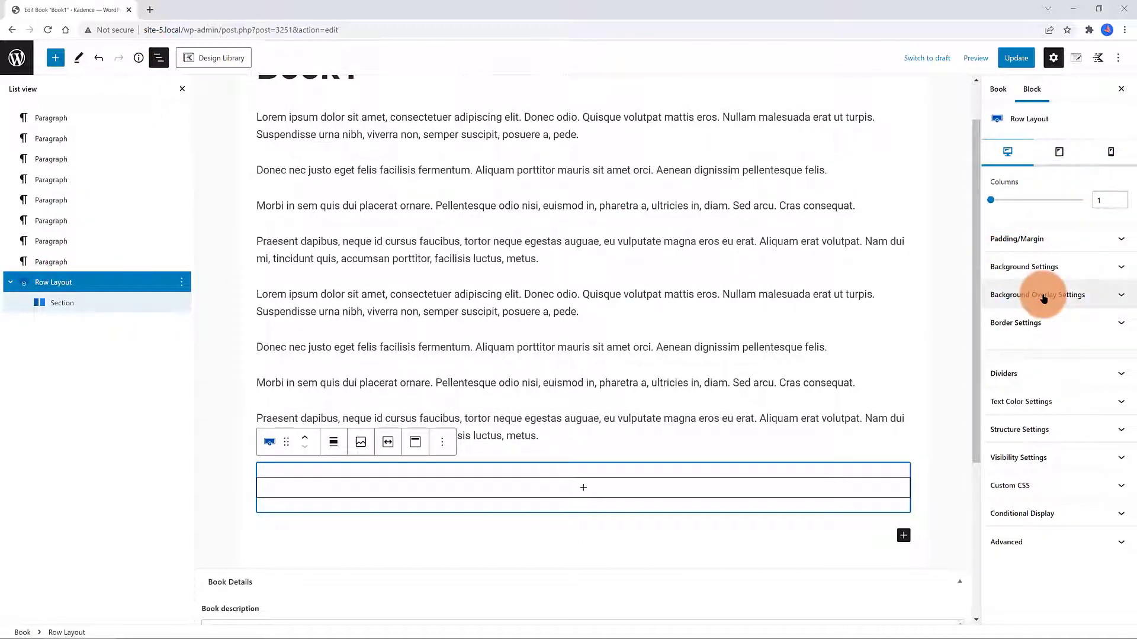
click(1025, 266)
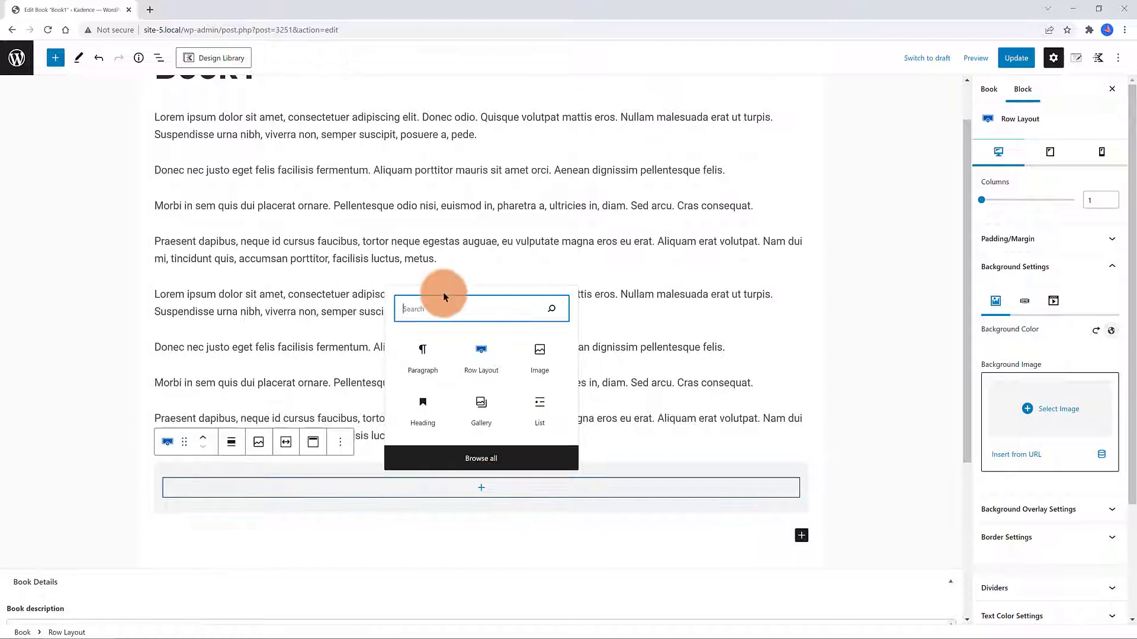
Add a paragraph-level 'Book Description:' Advanced Heading and open its dynamic content options
text(adv)
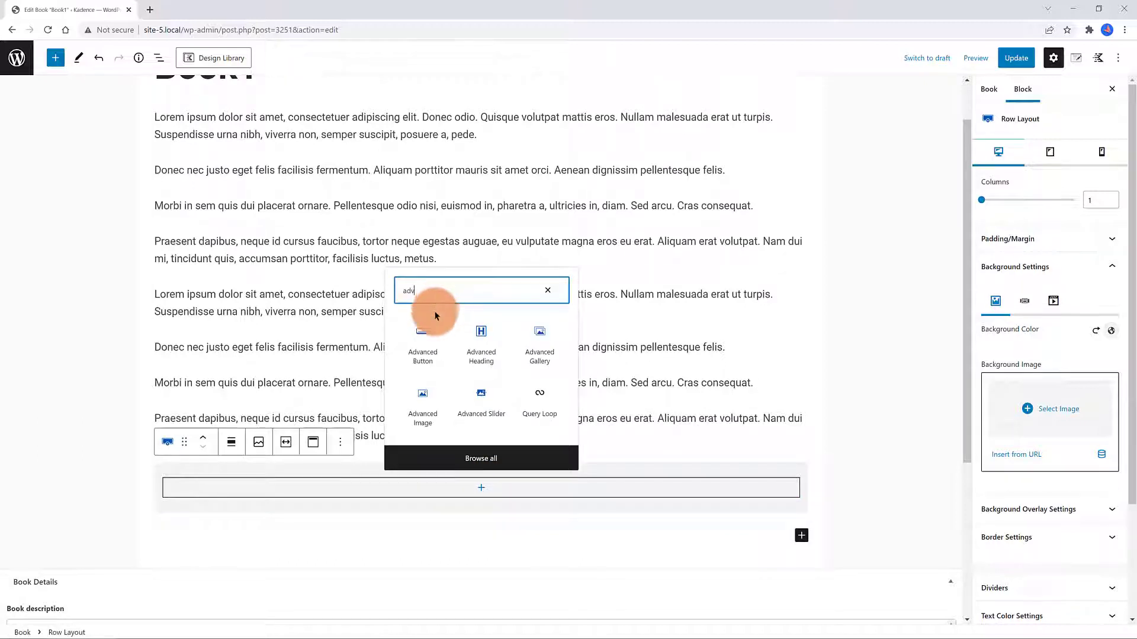
click(481, 341)
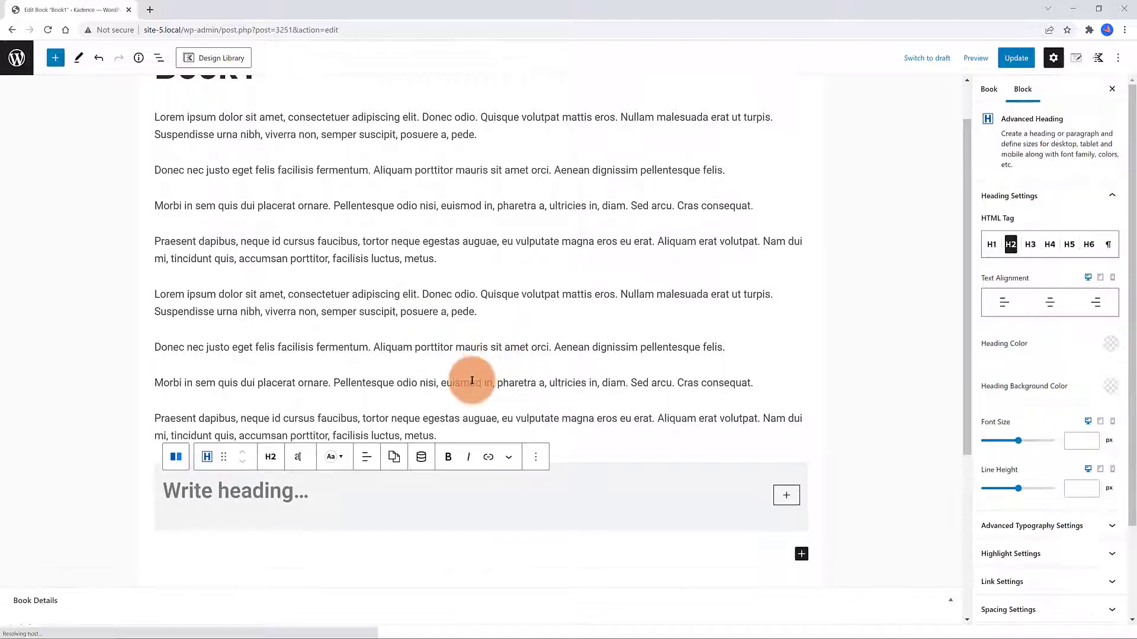
click(270, 457)
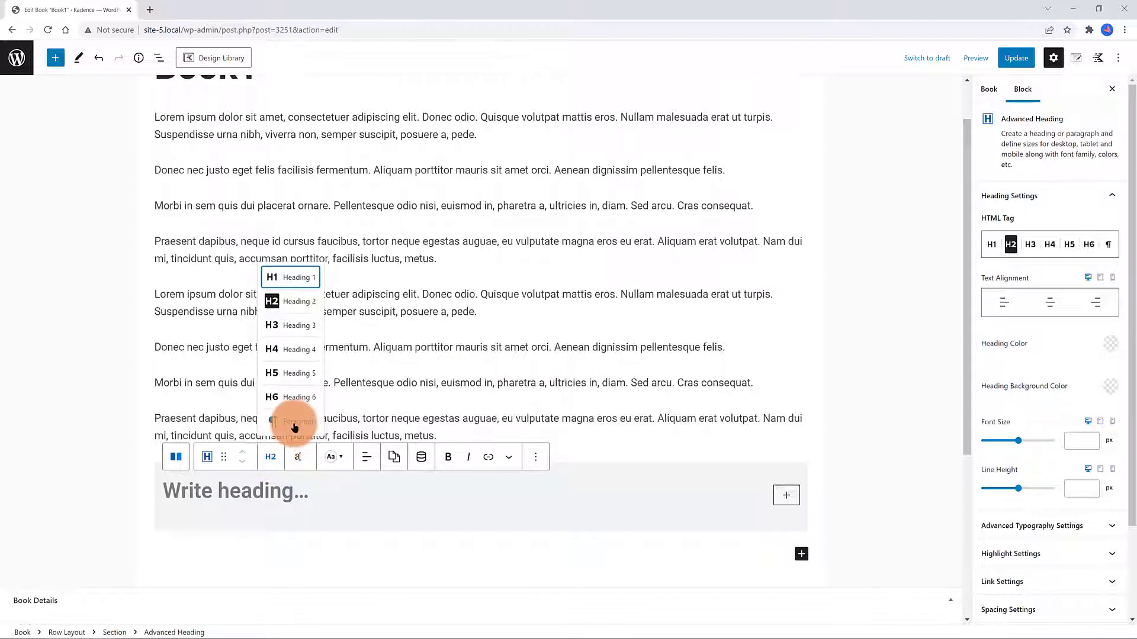
click(294, 422)
text(Book Description:)
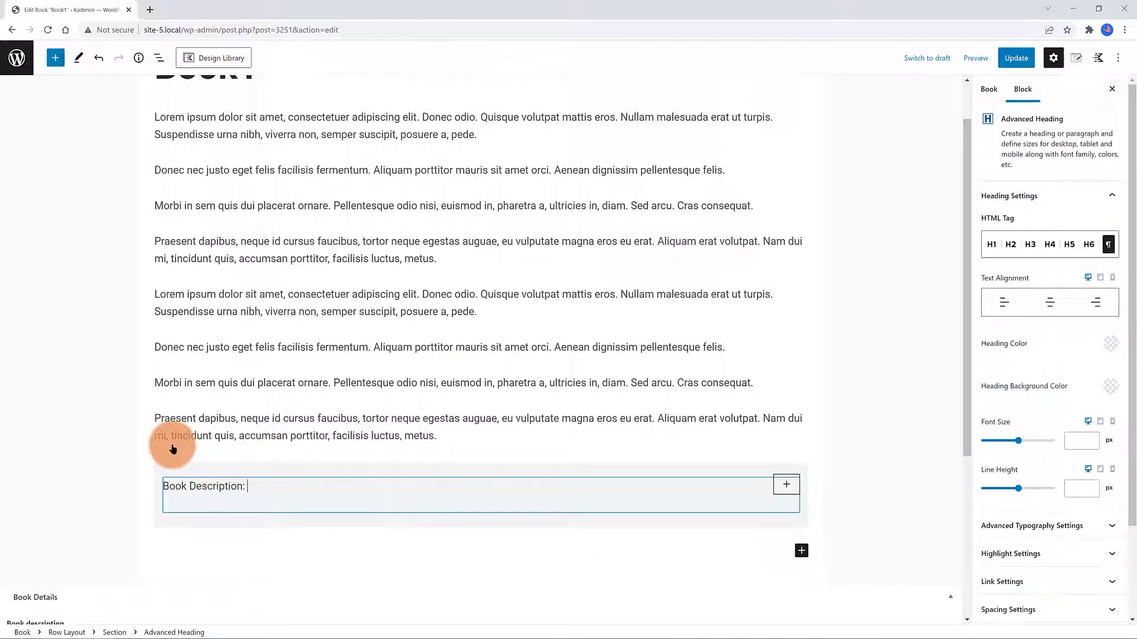
click(422, 457)
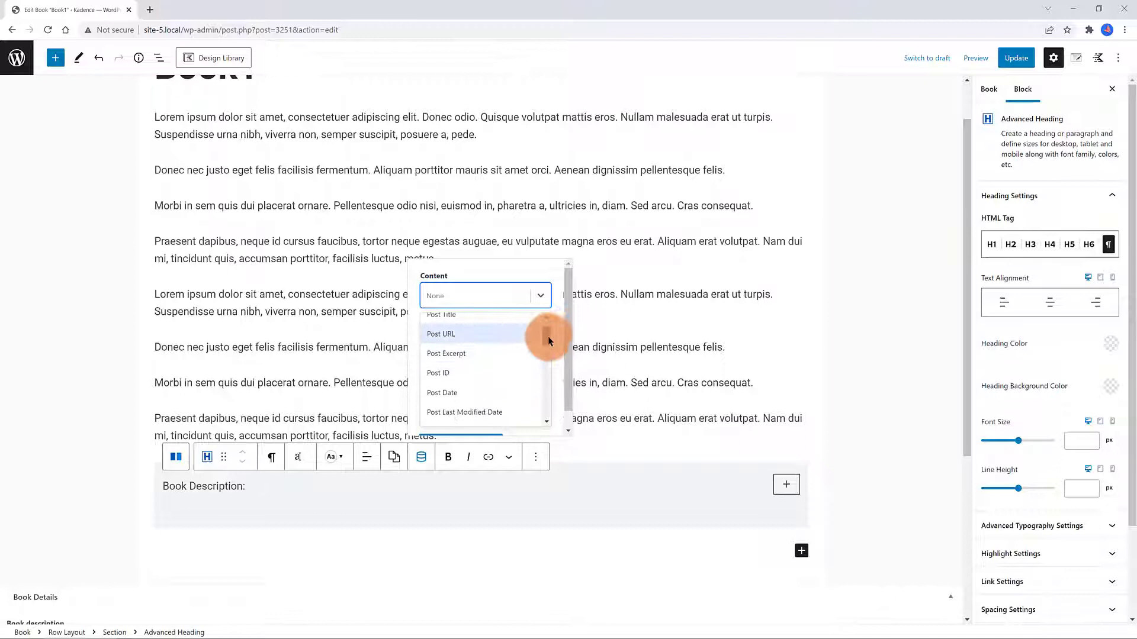
scroll(down, 3)
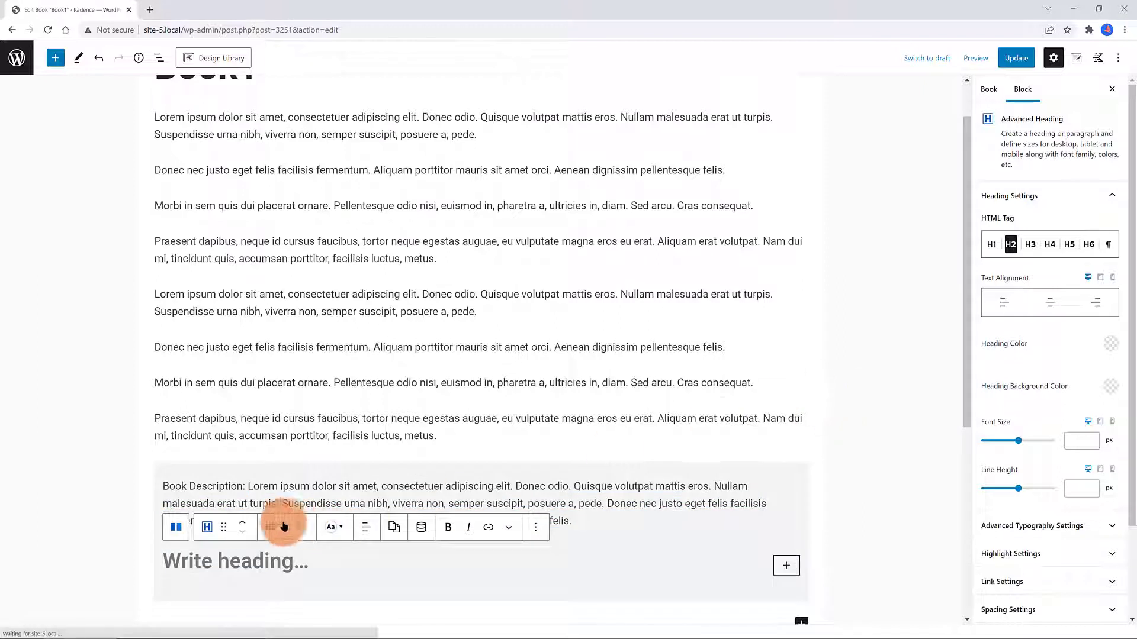
Add a paragraph-level 'About the Author:' line pulling in the About the Author custom field
click(1108, 244)
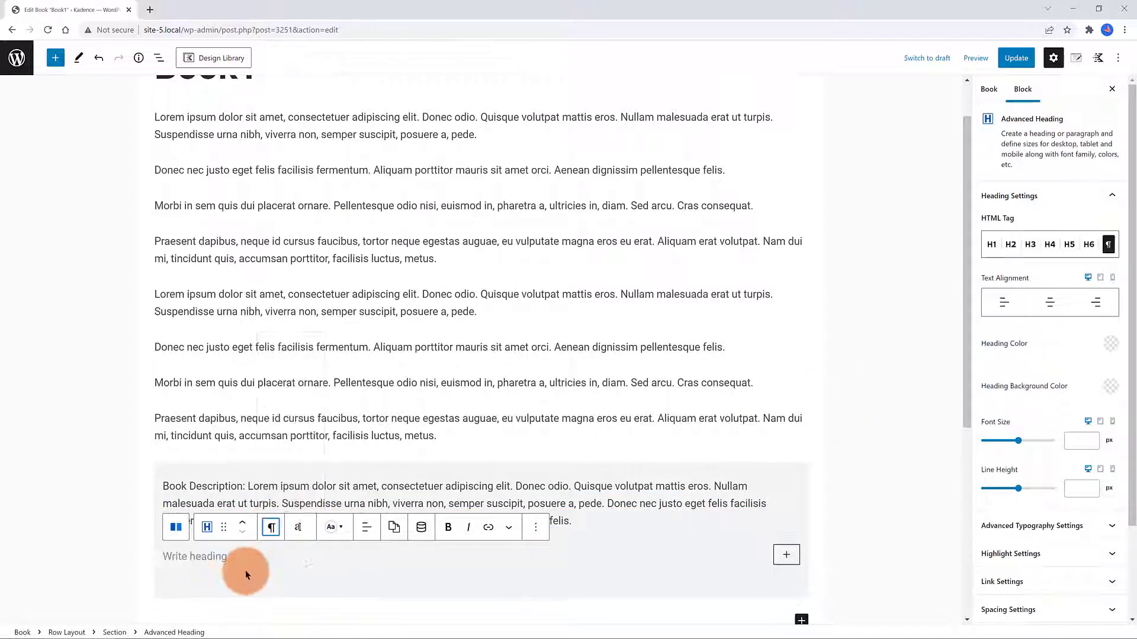
text(About the)
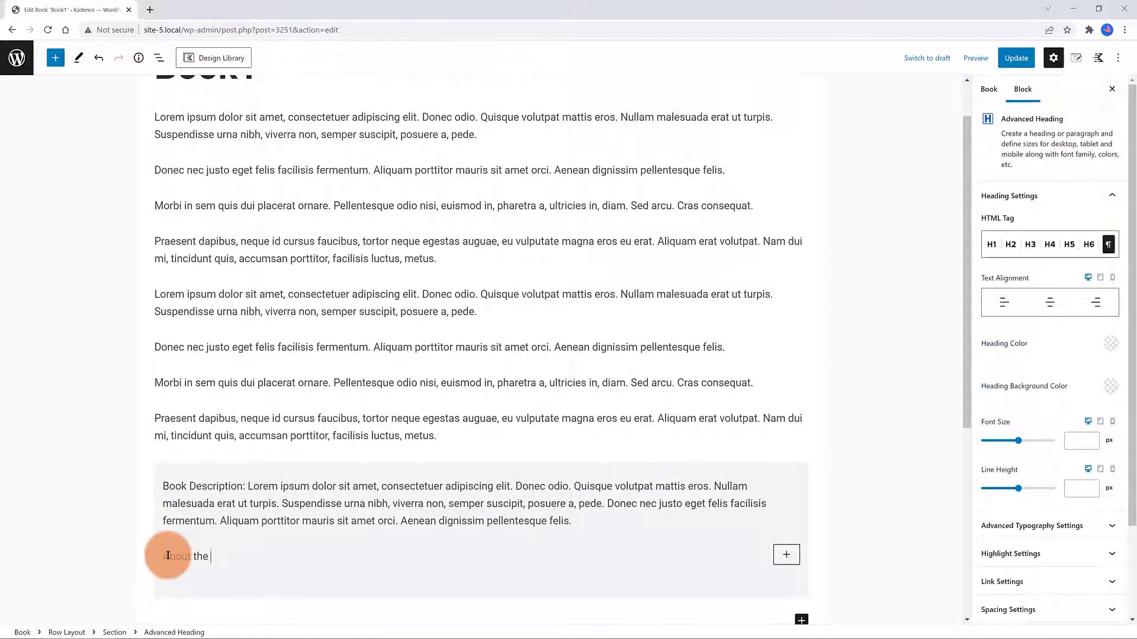
text(Author:)
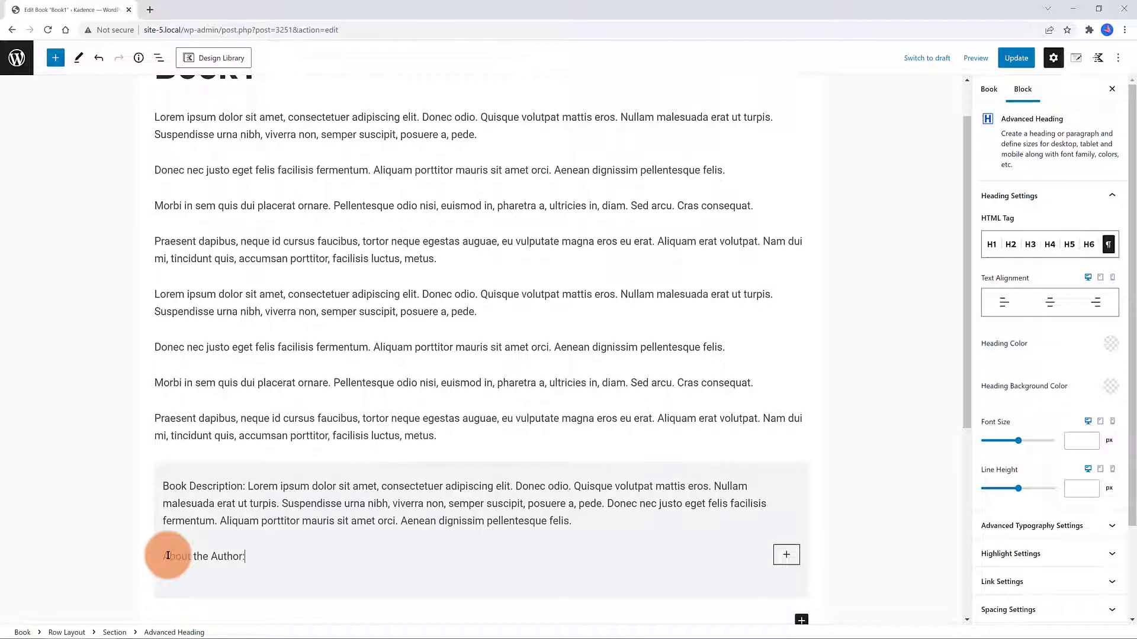
click(203, 556)
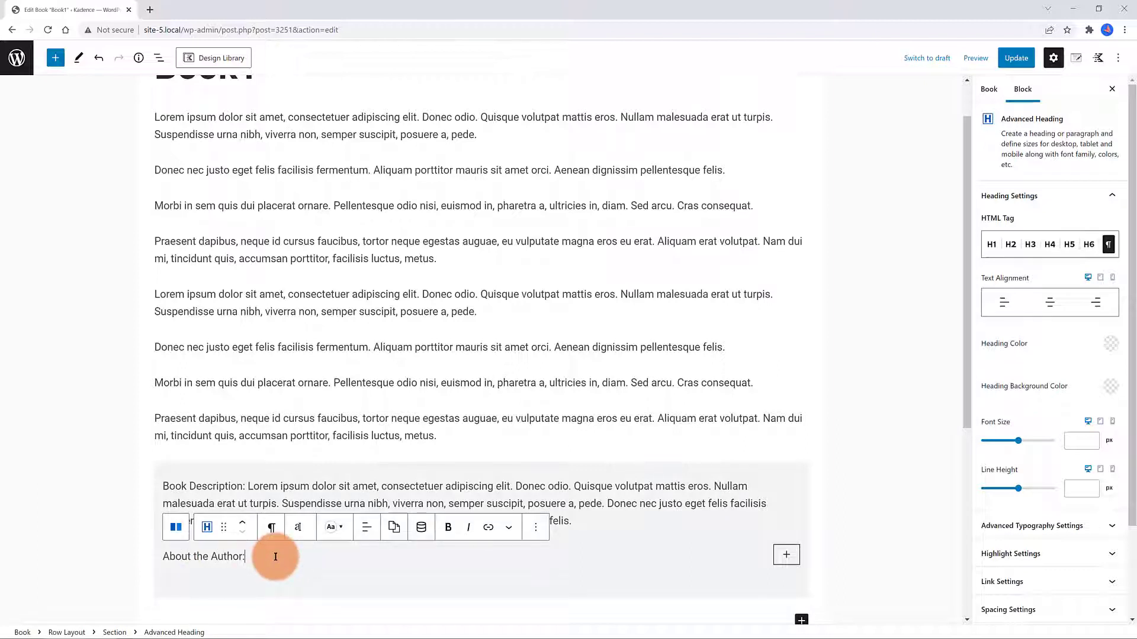
click(421, 527)
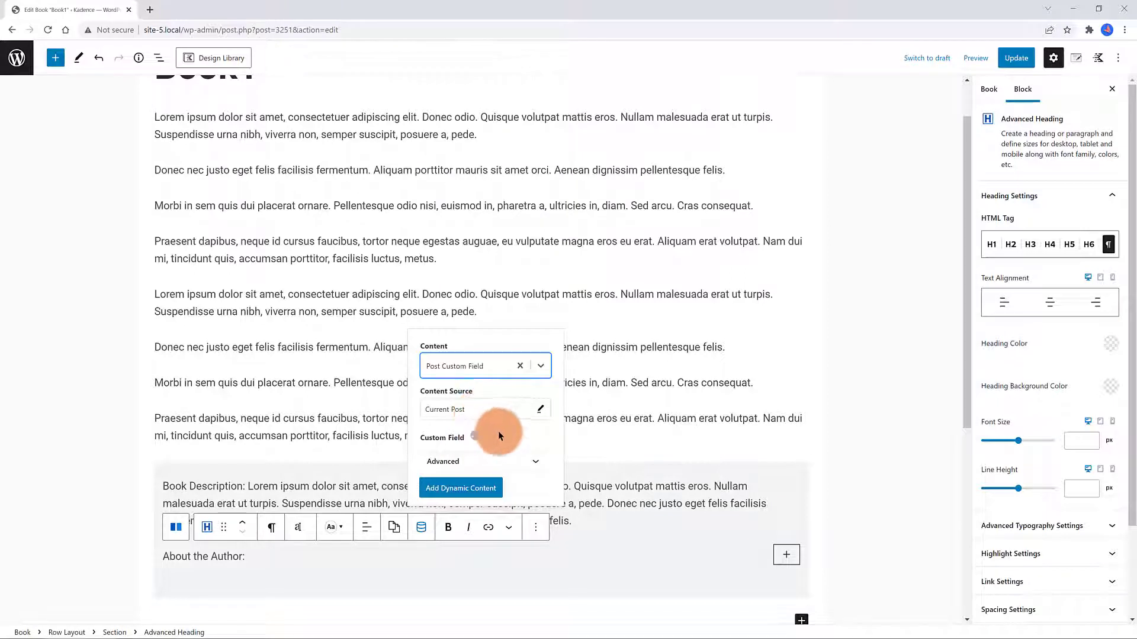
click(482, 453)
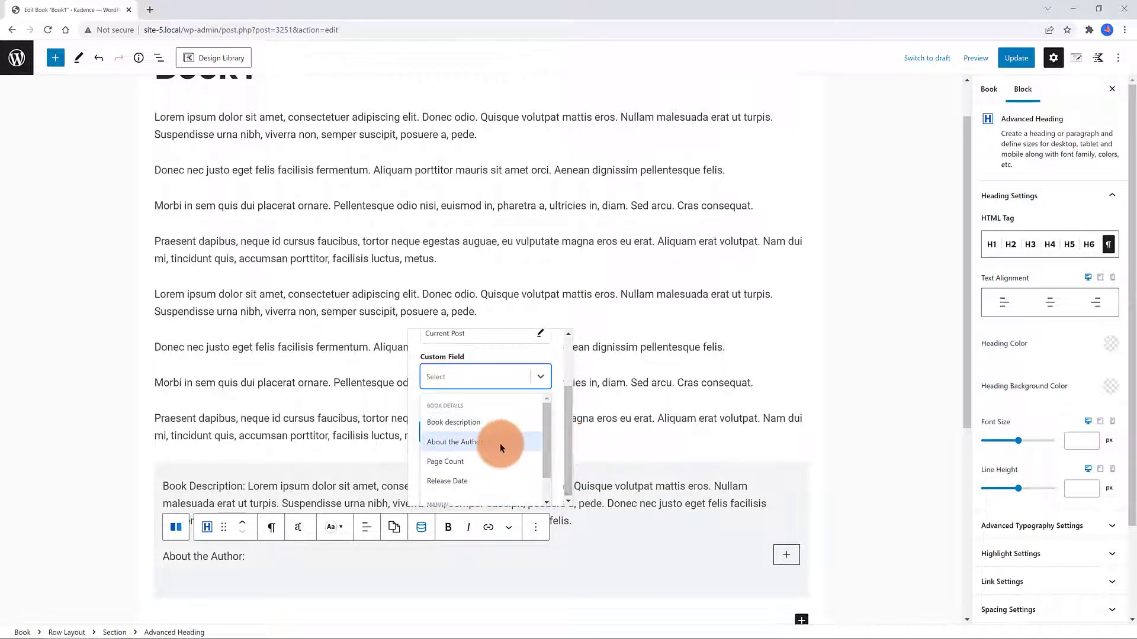
click(454, 443)
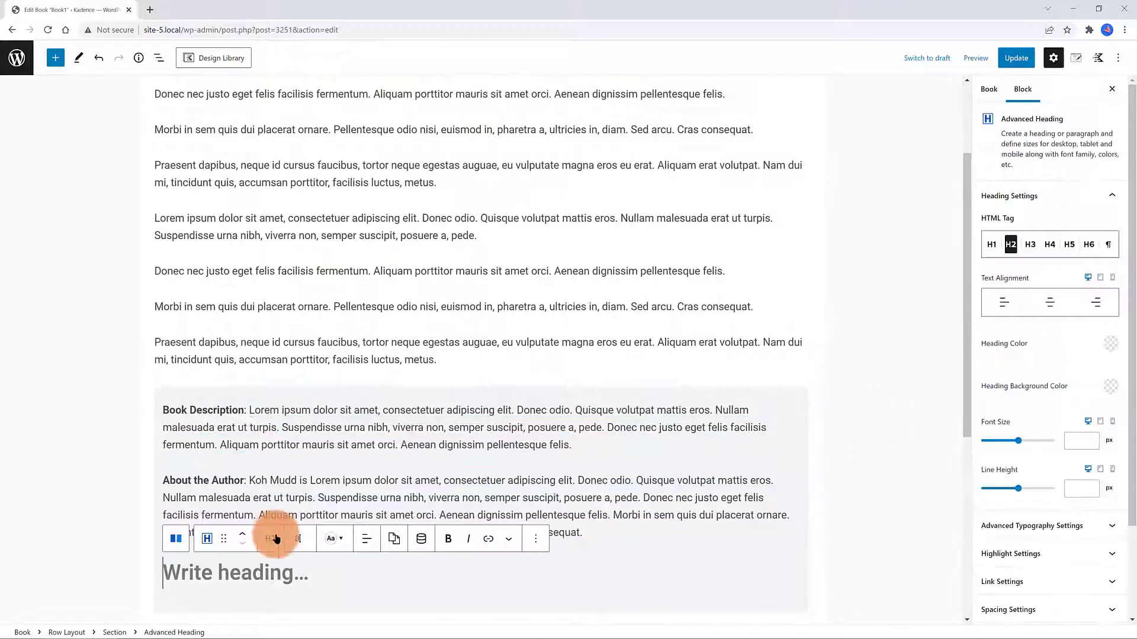
Add a paragraph-level 'Page Count' line and open its book custom field list
click(270, 538)
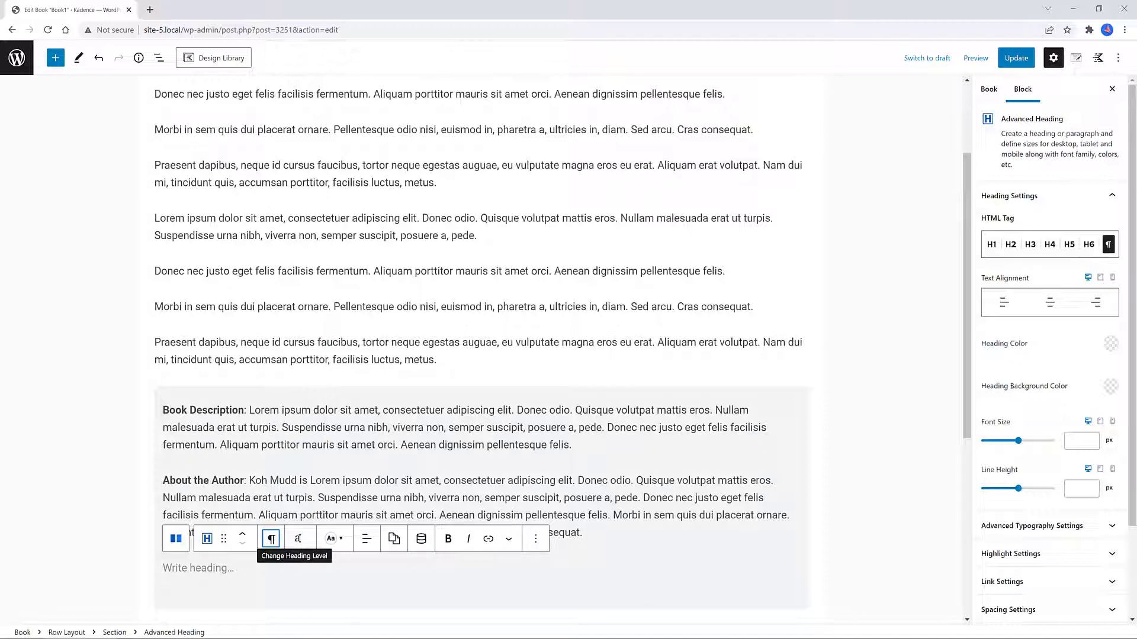
text(Page Count)
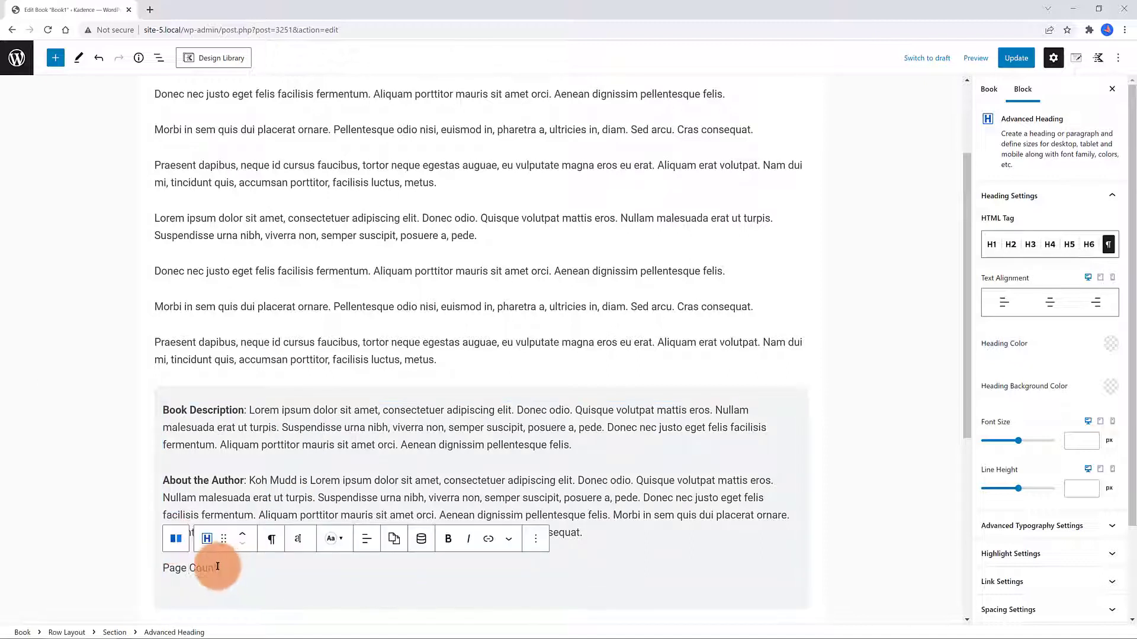
click(421, 538)
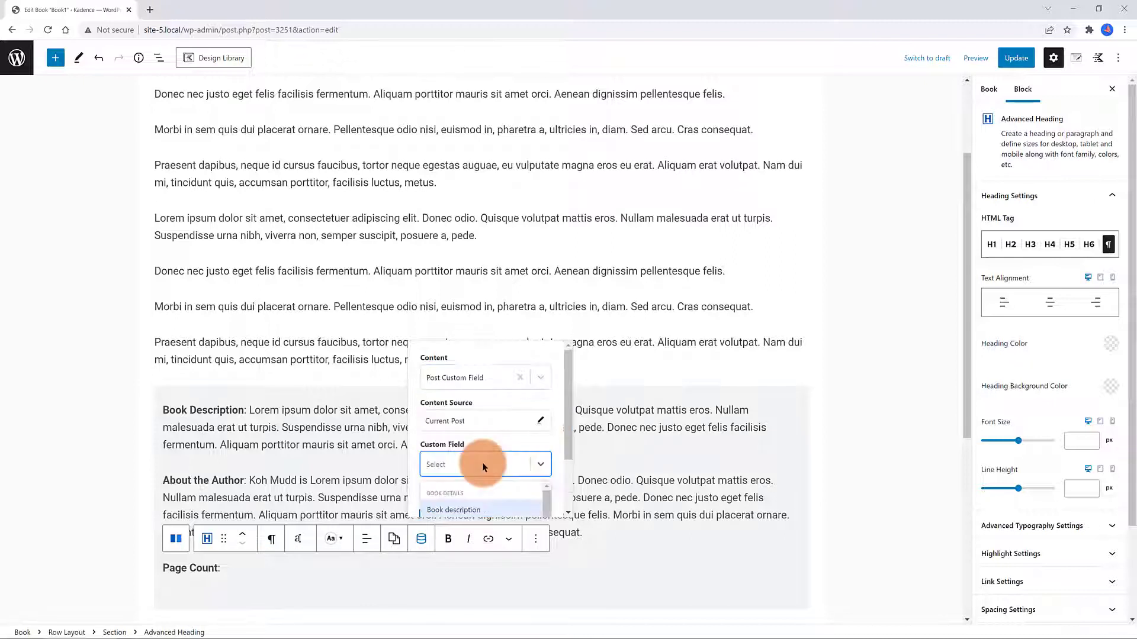
click(453, 510)
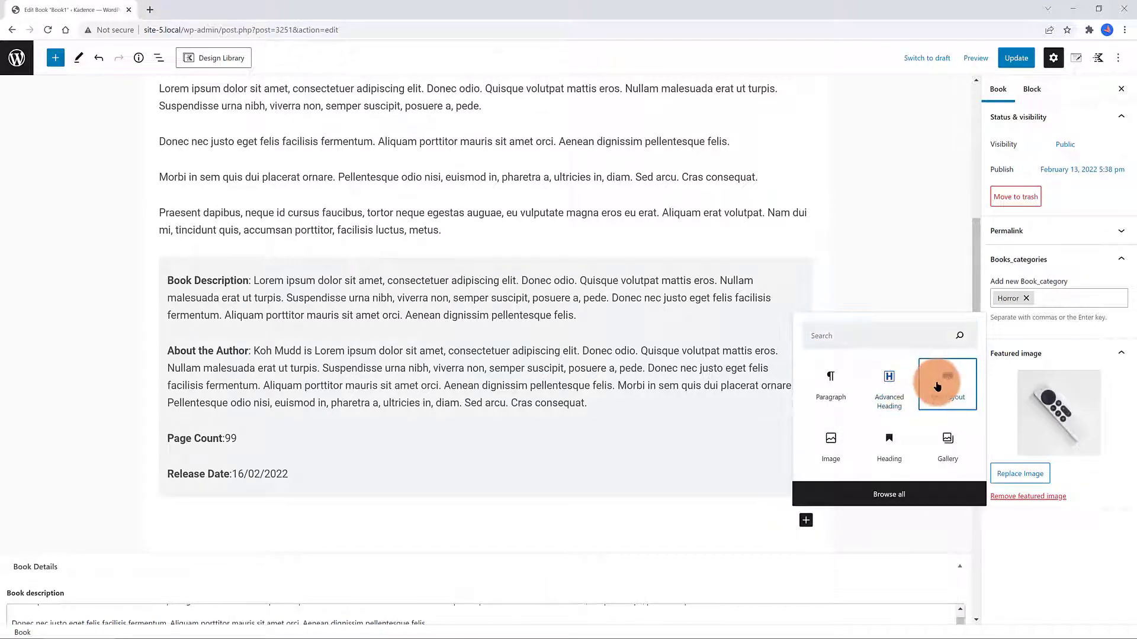
Insert a Row Layout below the book details containing a Lottie Animations block
click(946, 384)
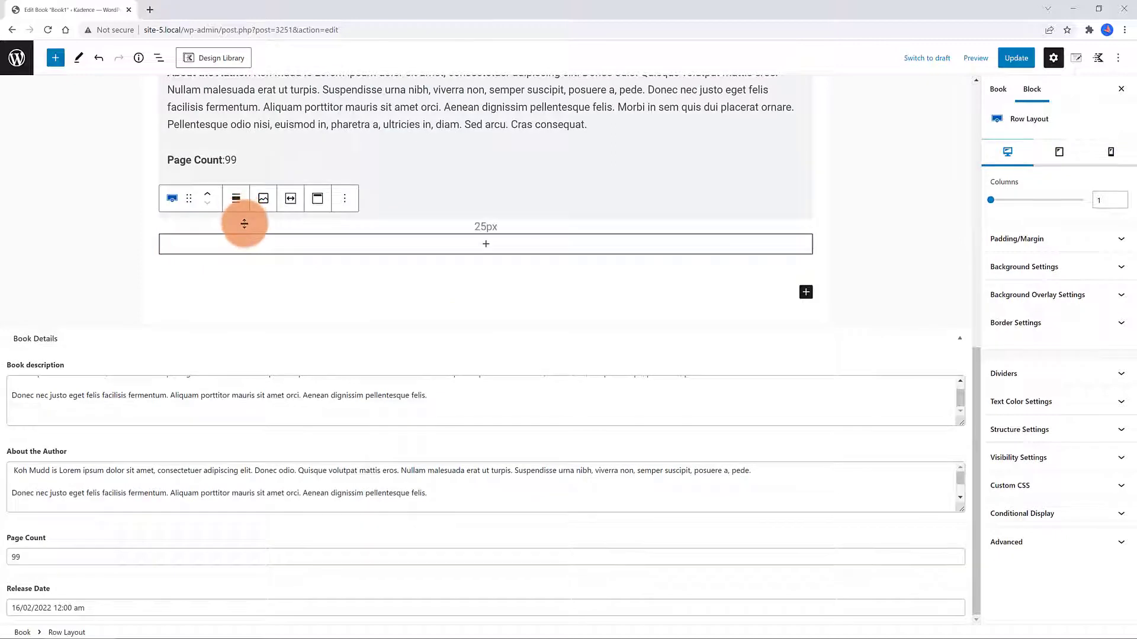
mouse_move(426, 299)
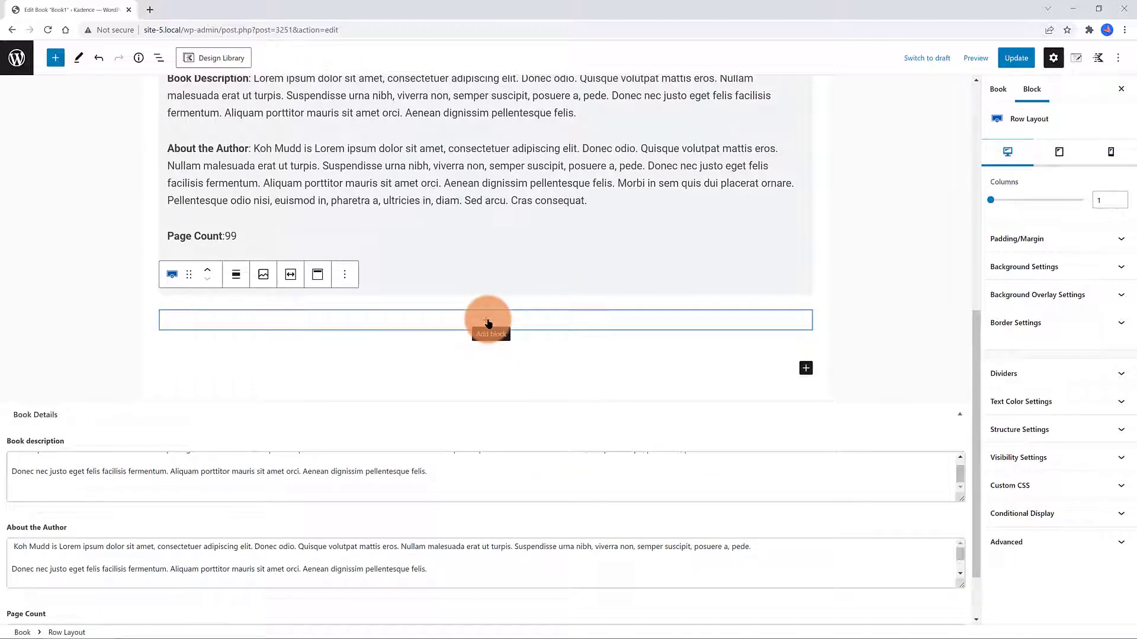
click(485, 320)
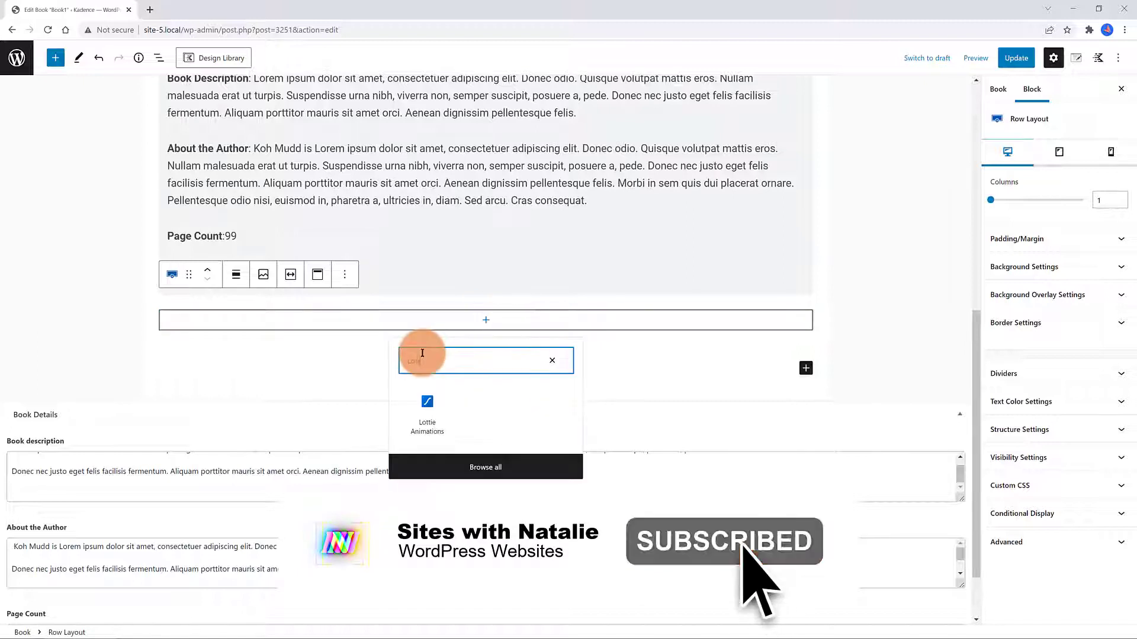
click(427, 409)
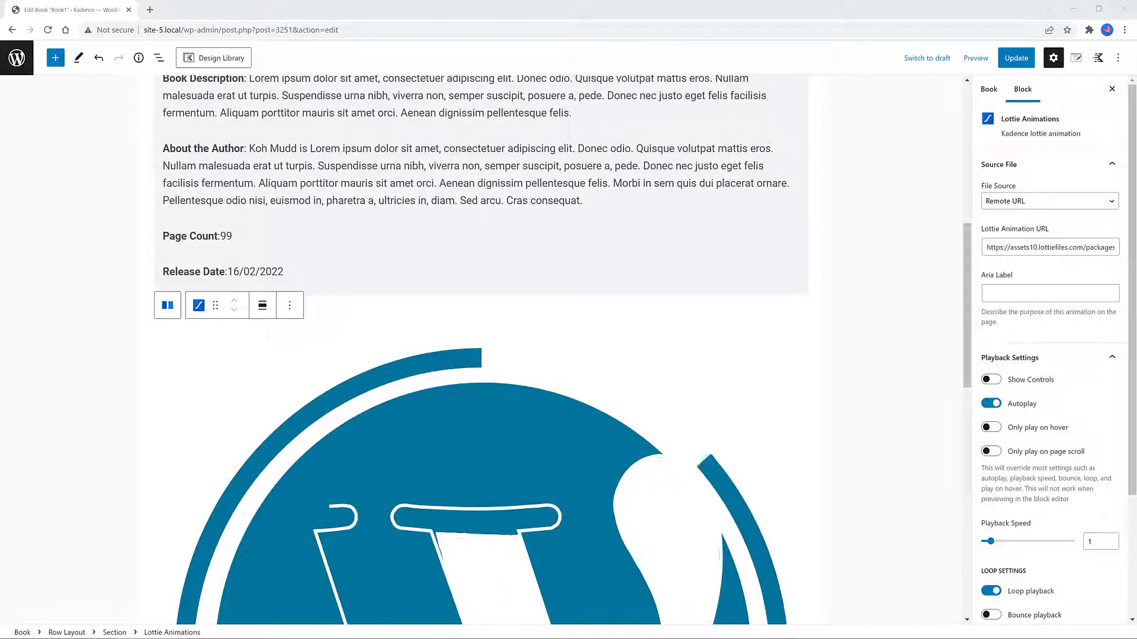
scroll(down, 3)
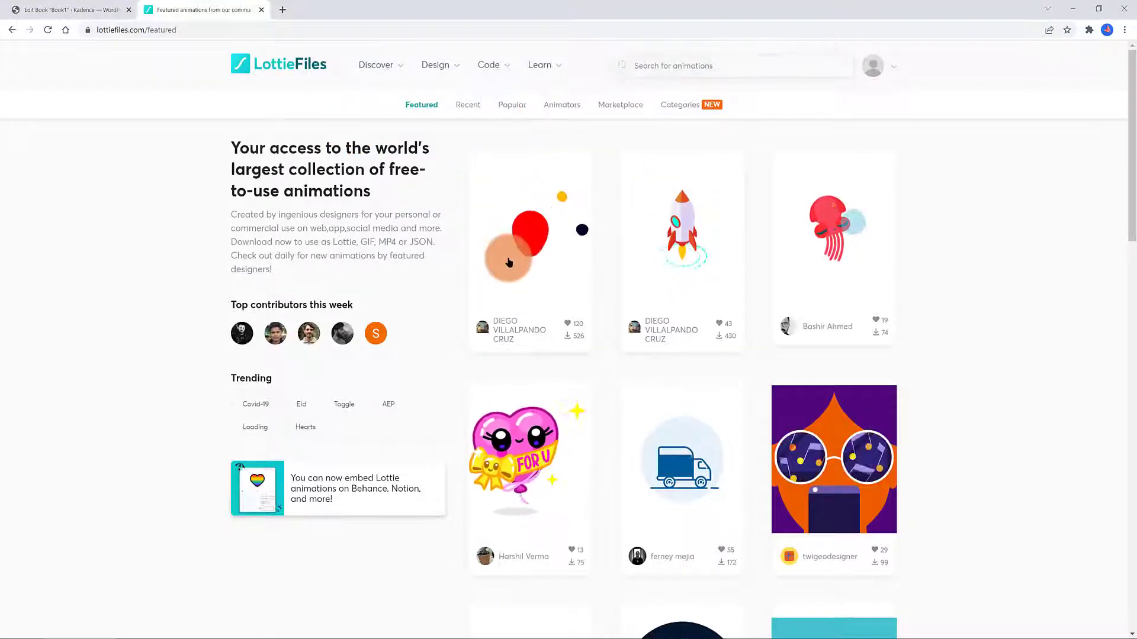
Find the Share animation on LottieFiles and preview it faster on a black background
scroll(down, 3)
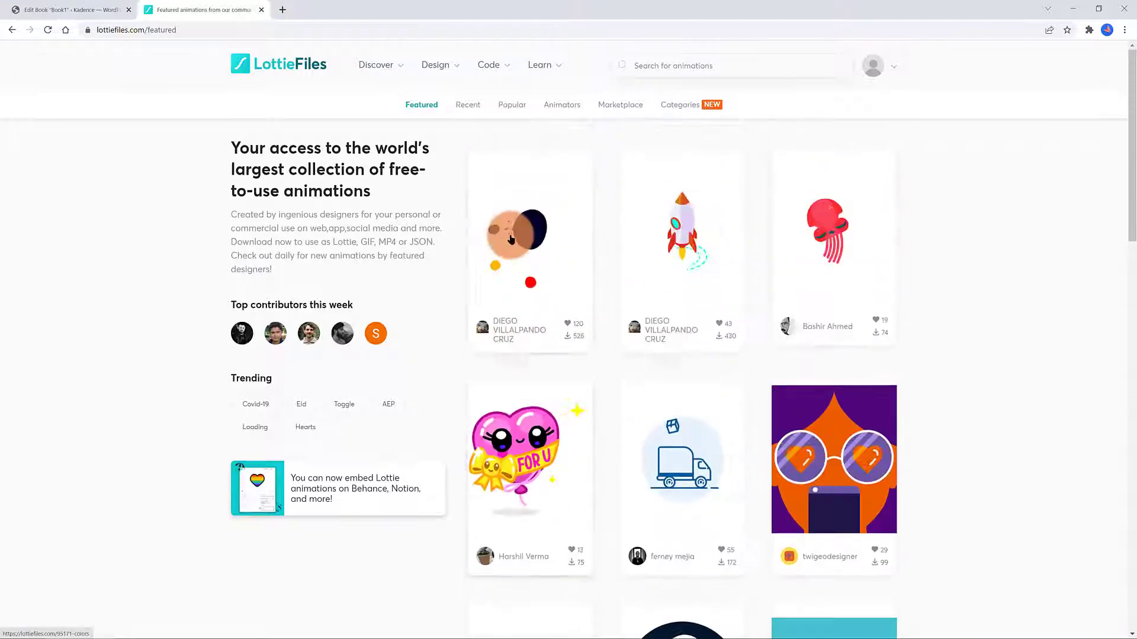
click(731, 65)
text(share)
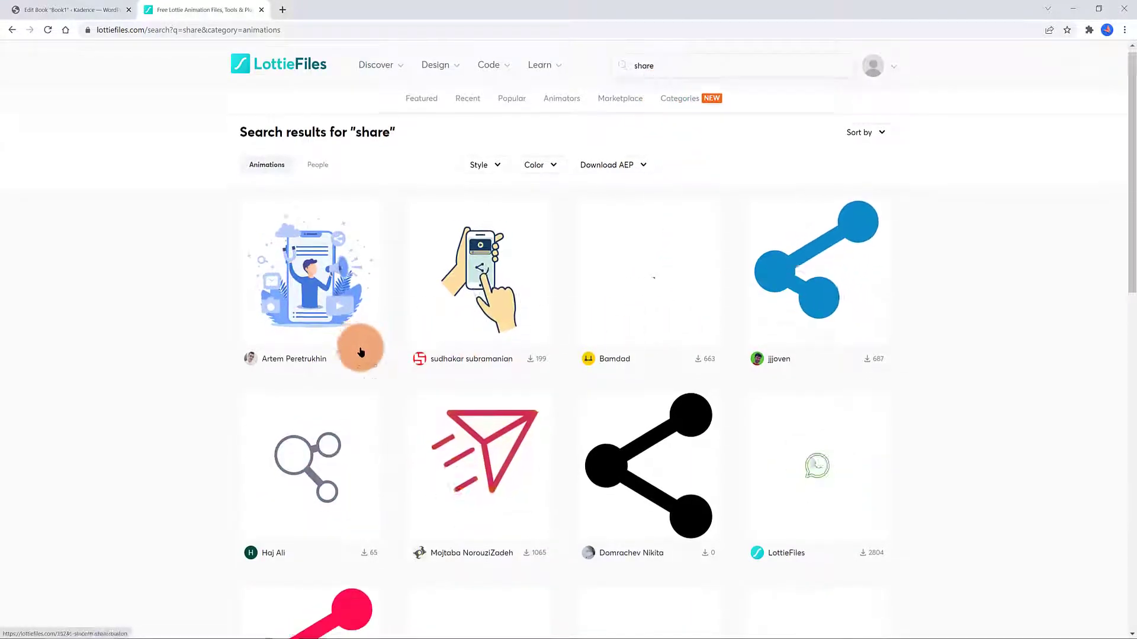
scroll(down, 3)
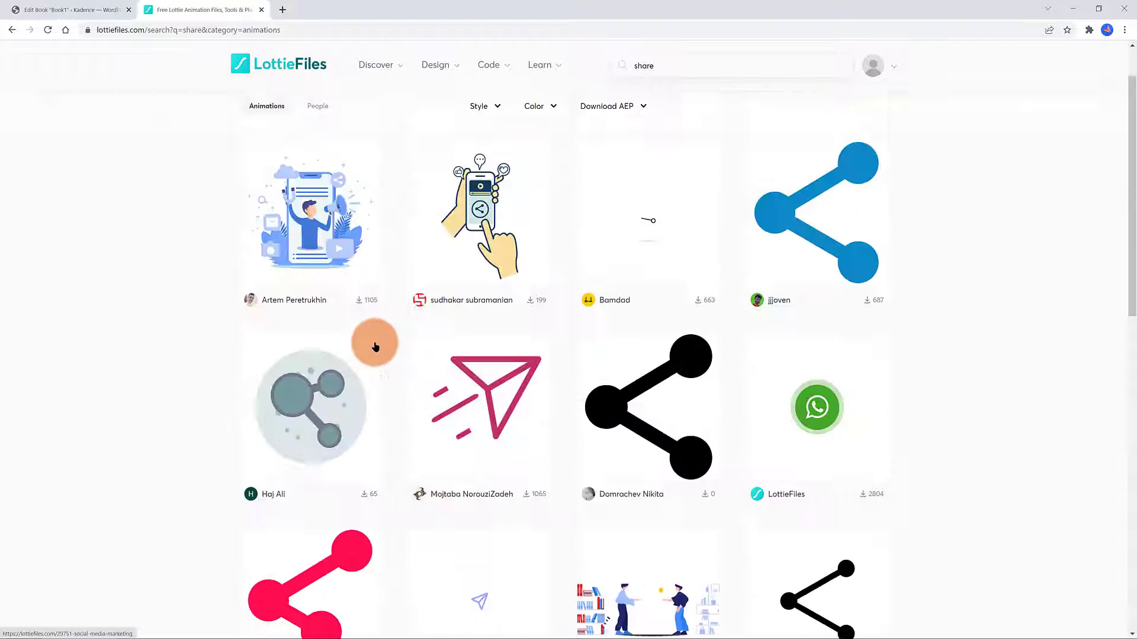
scroll(up, 3)
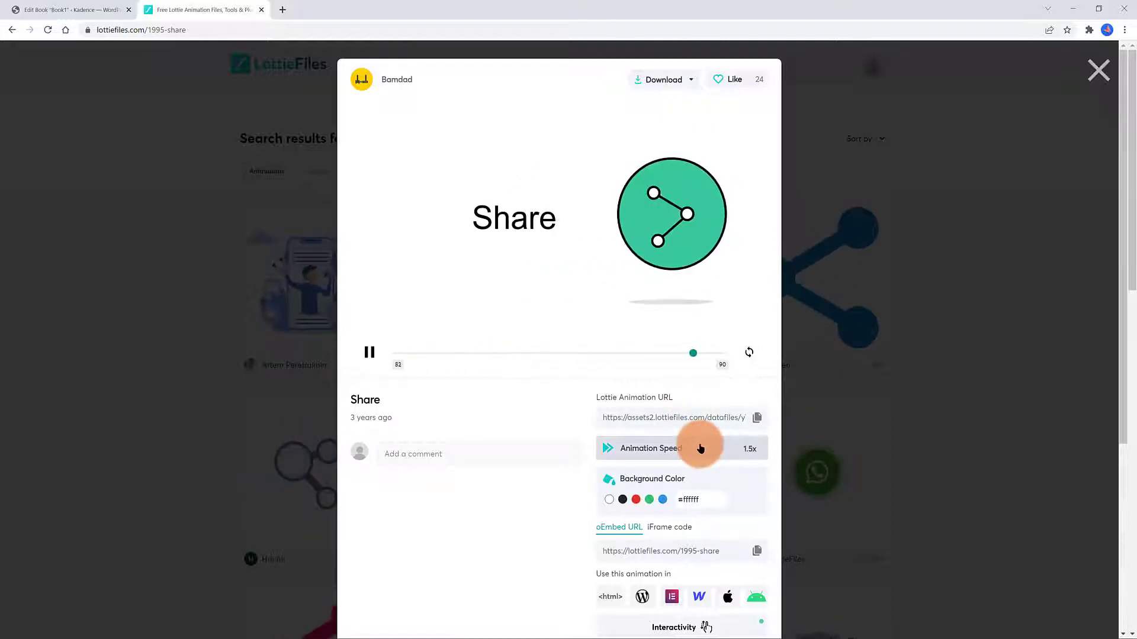
click(621, 500)
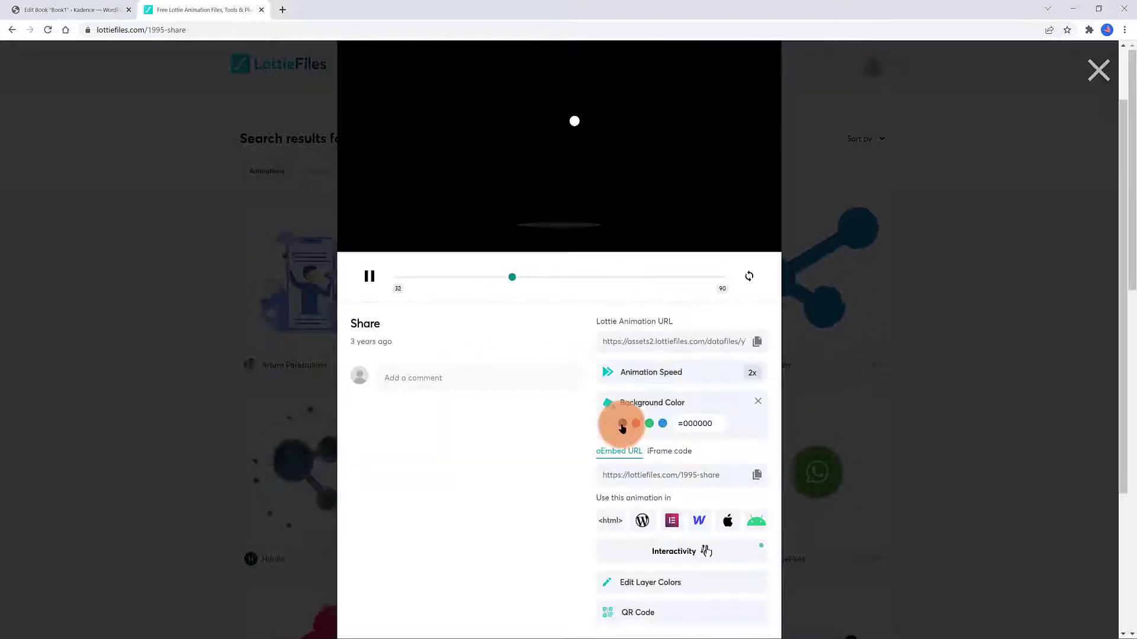
click(636, 423)
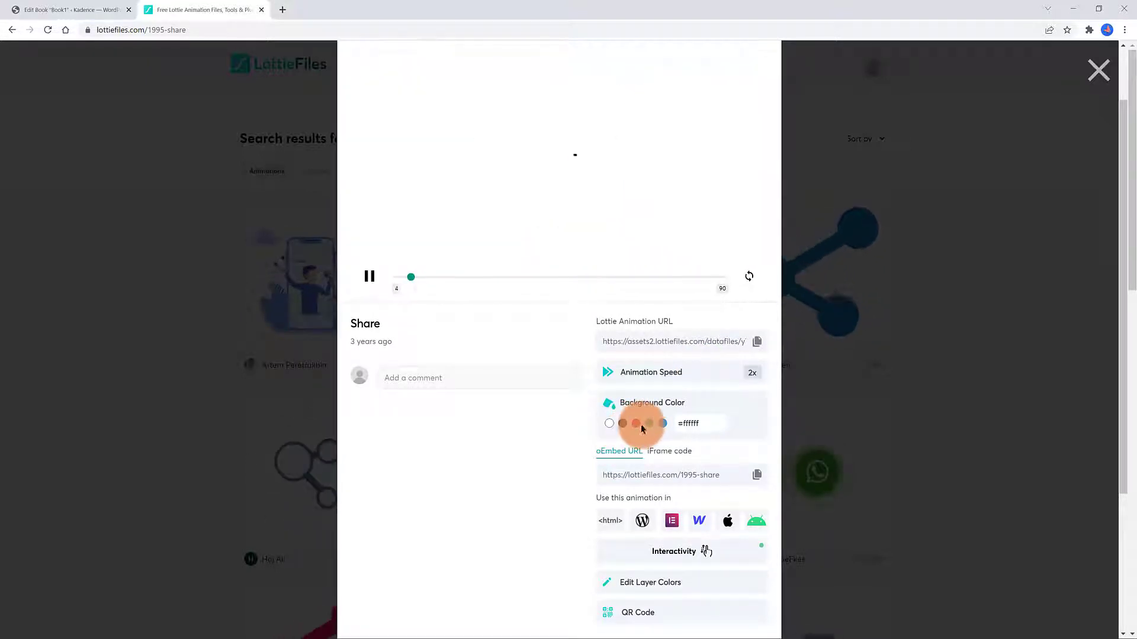
scroll(down, 3)
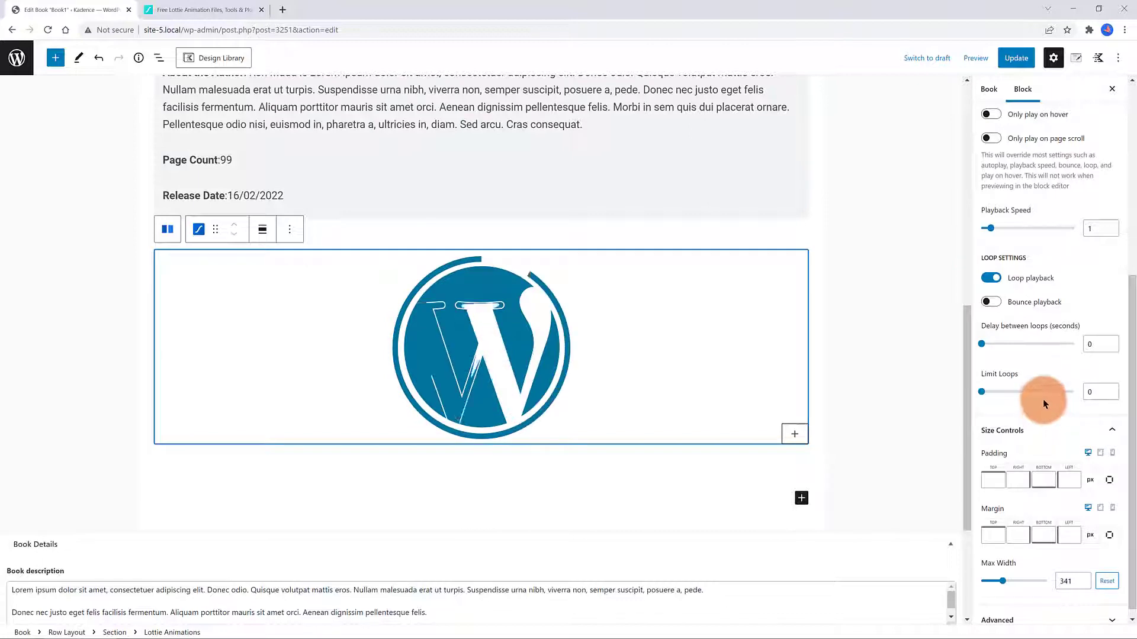
Select the animation's section and set its Overlay Link to Cart
scroll(up, 3)
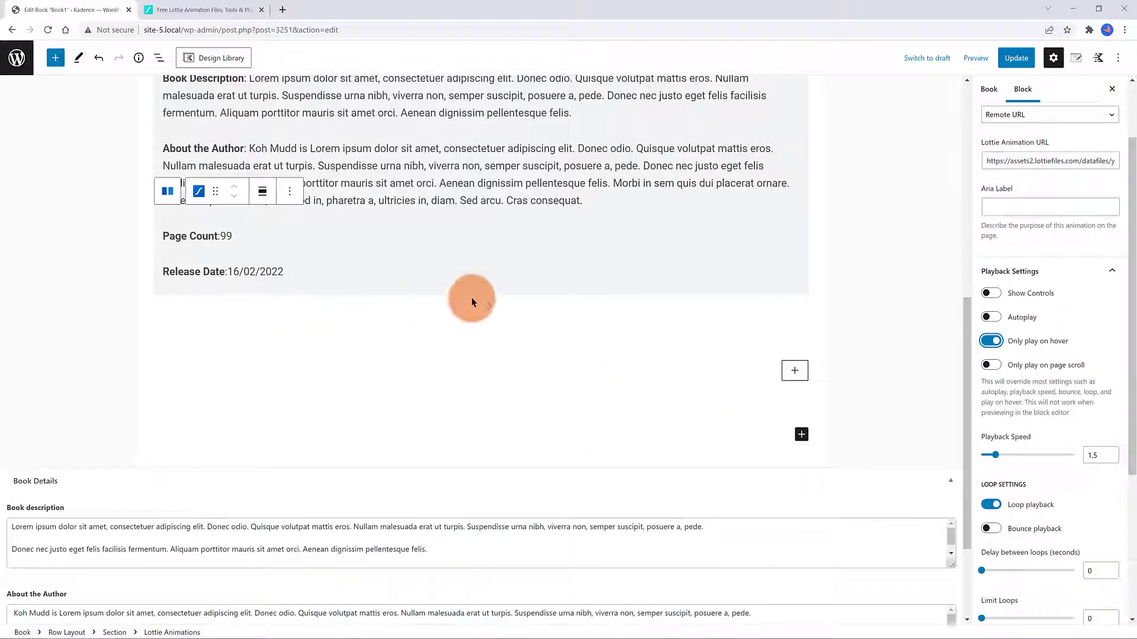
mouse_move(497, 296)
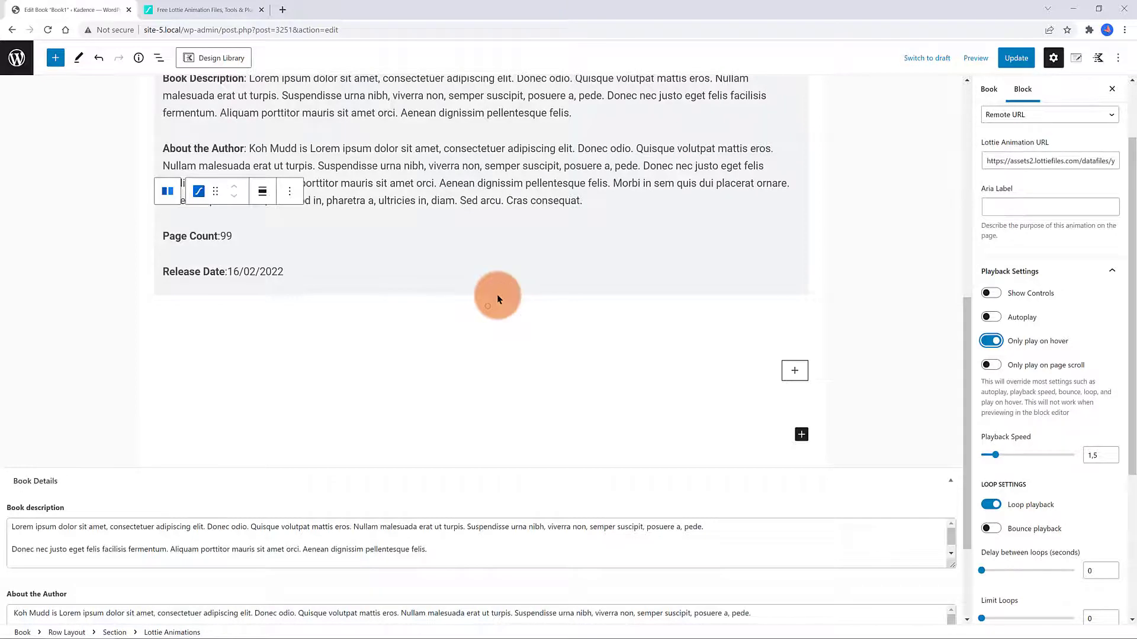
click(159, 58)
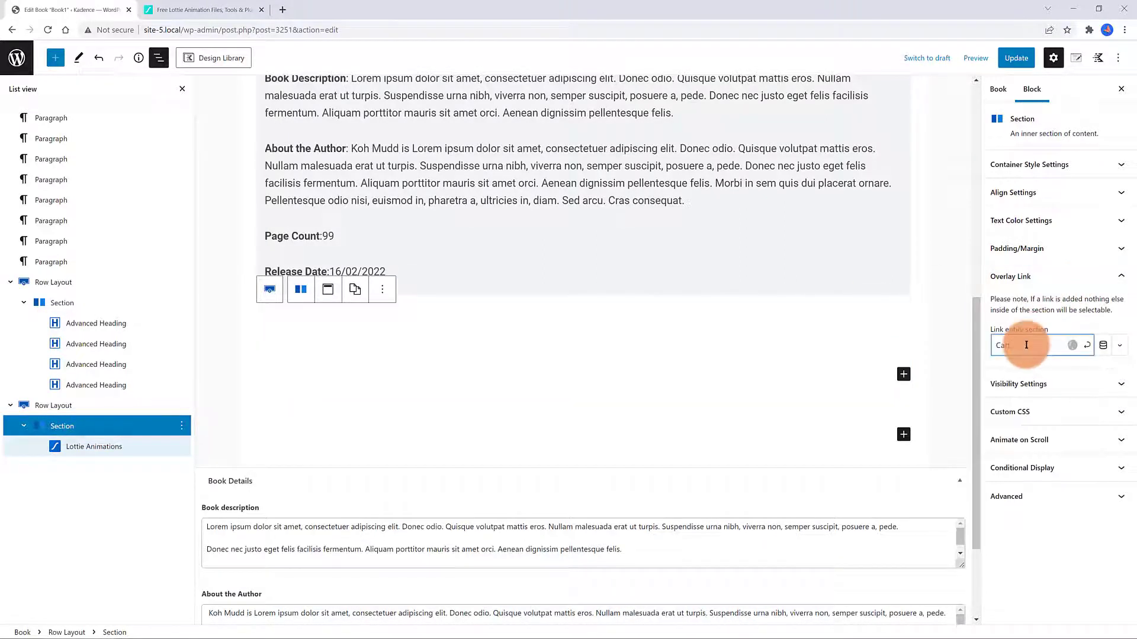
text(Cart)
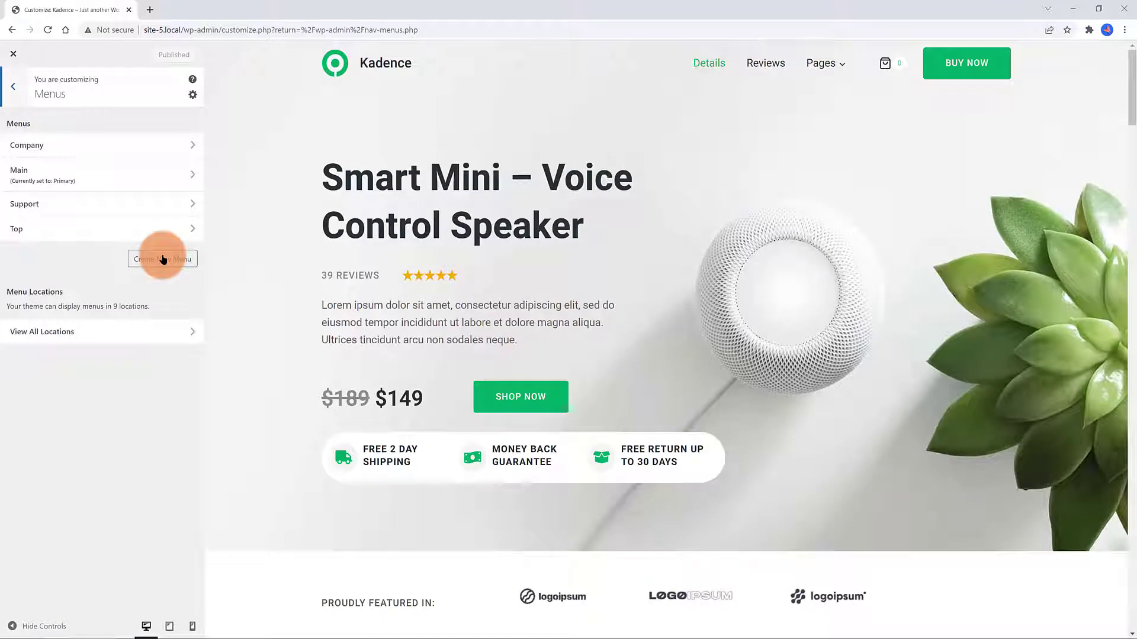
Create a 'Books' Primary menu containing the All Books archive link
click(162, 259)
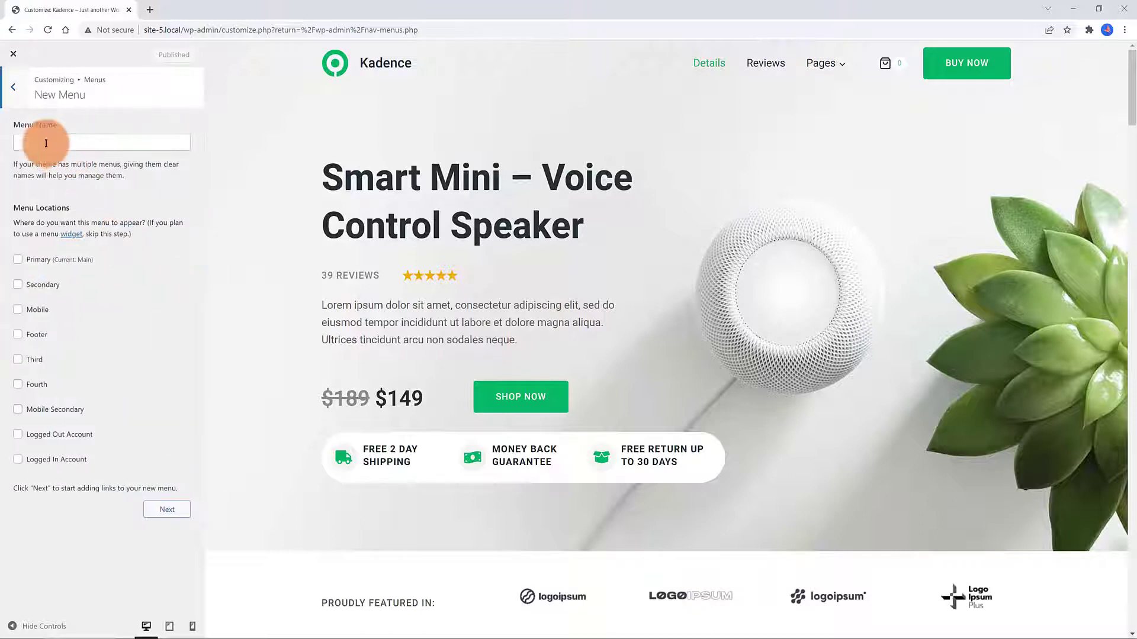
text(Boo)
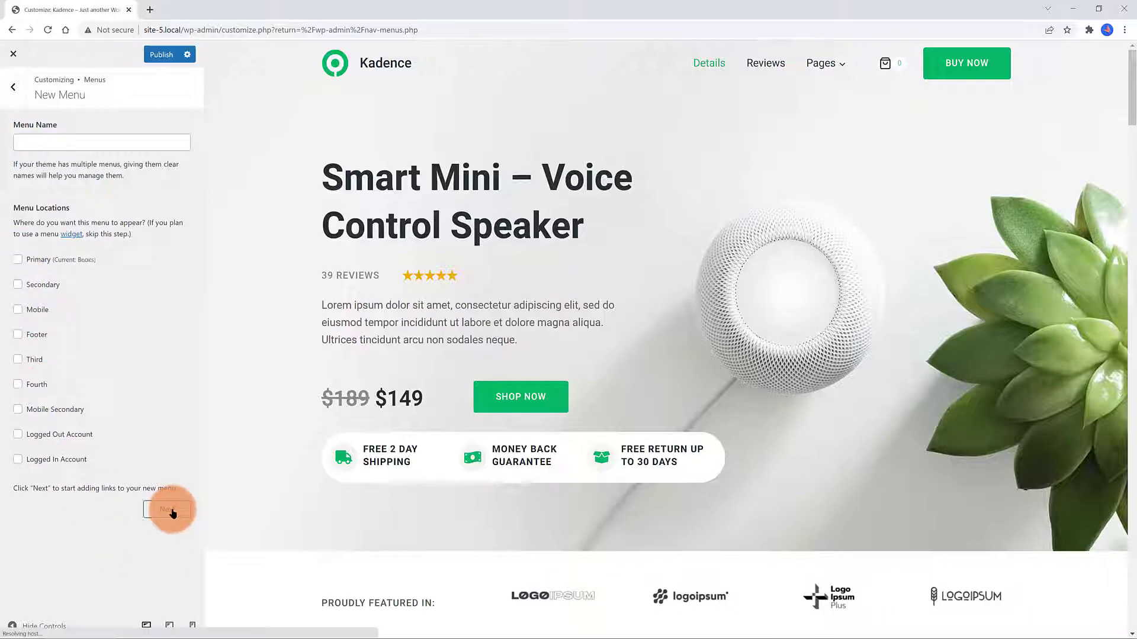
click(168, 509)
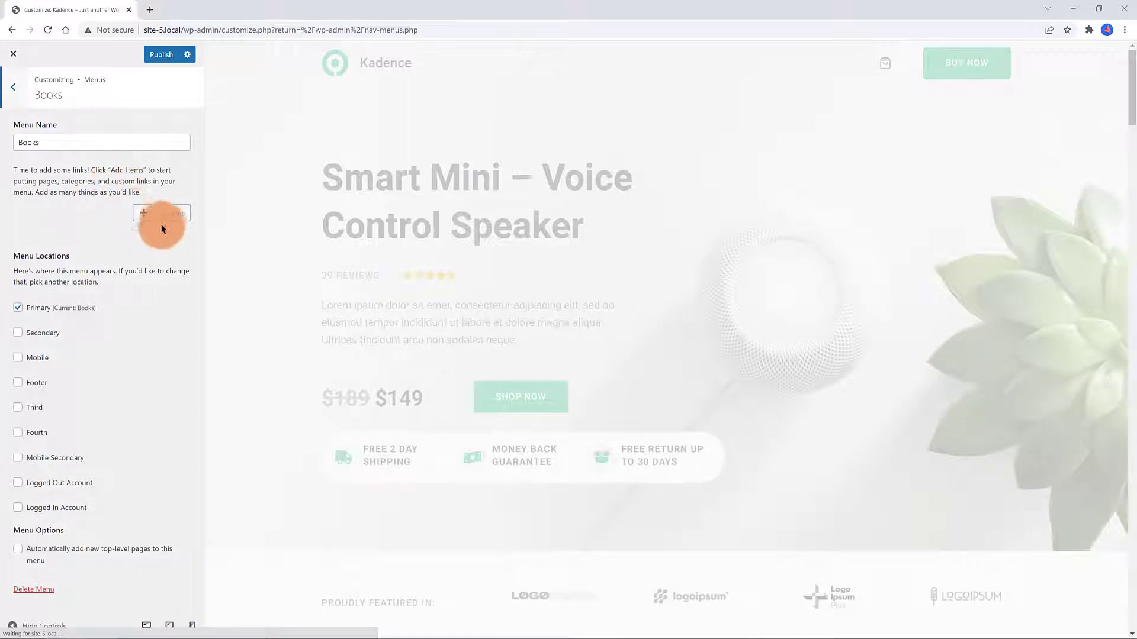
click(160, 213)
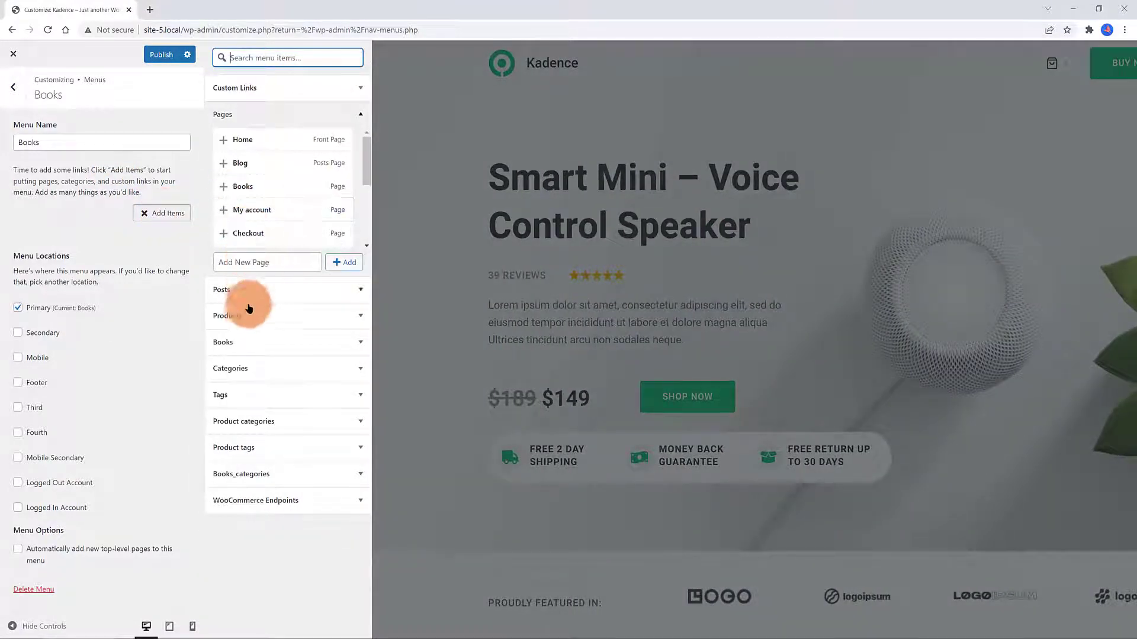
click(222, 342)
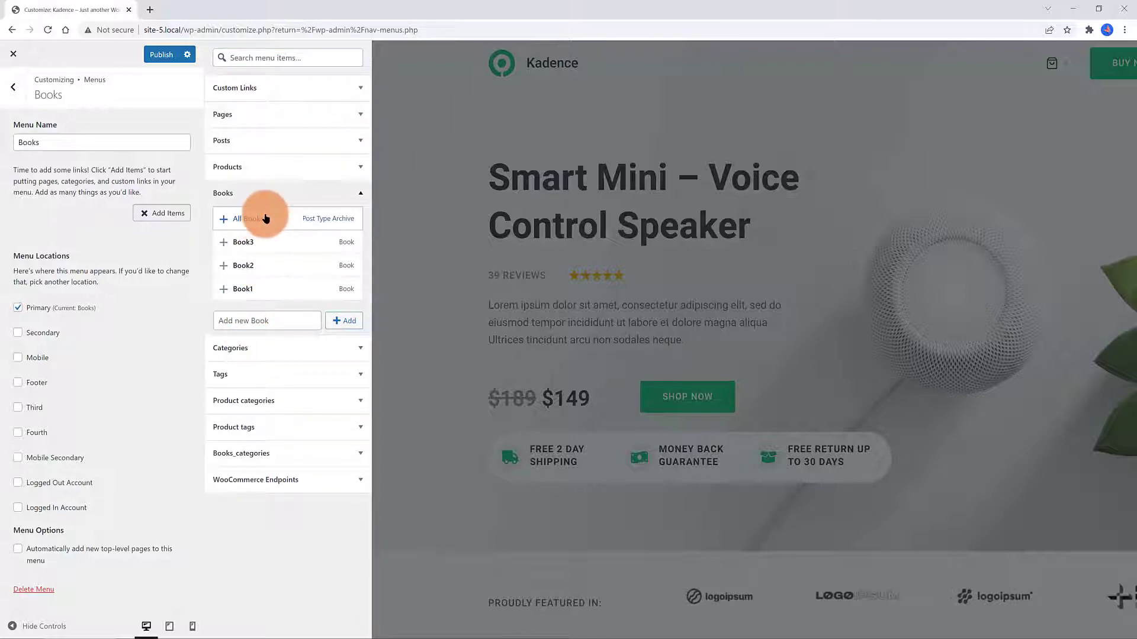
click(239, 218)
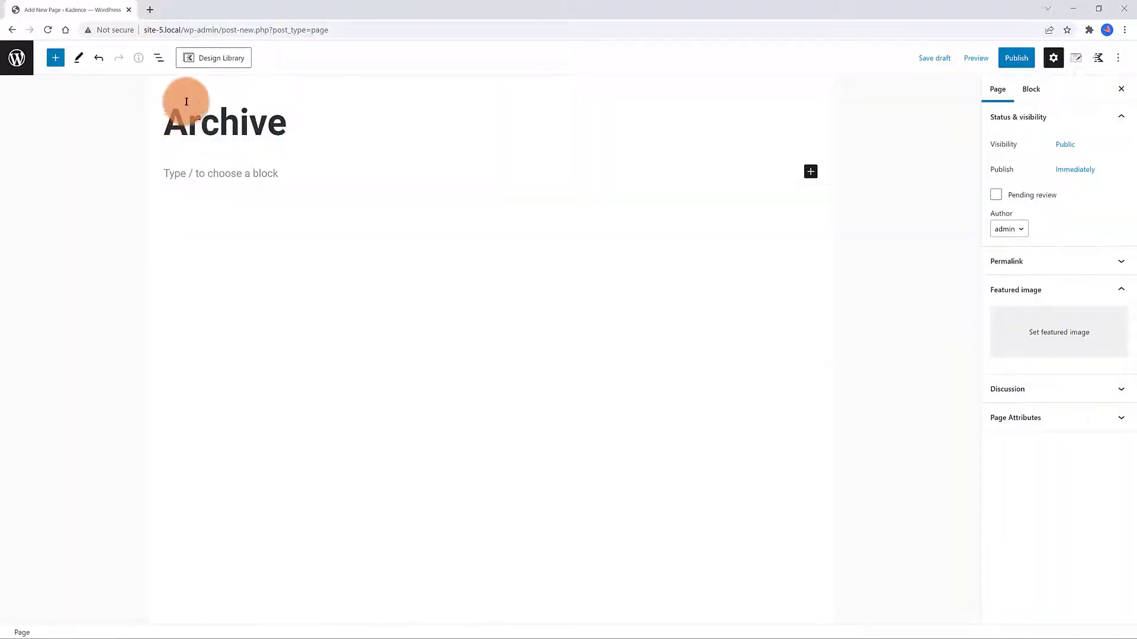
Add a Row Layout with a Posts block inside to the Archive page
click(810, 172)
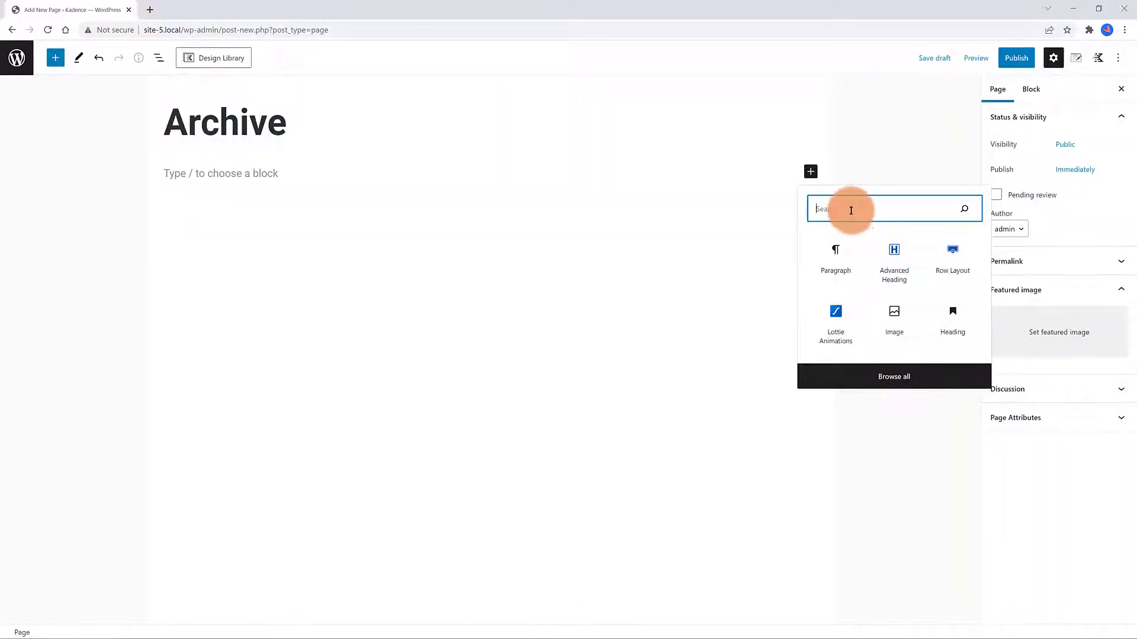
click(952, 250)
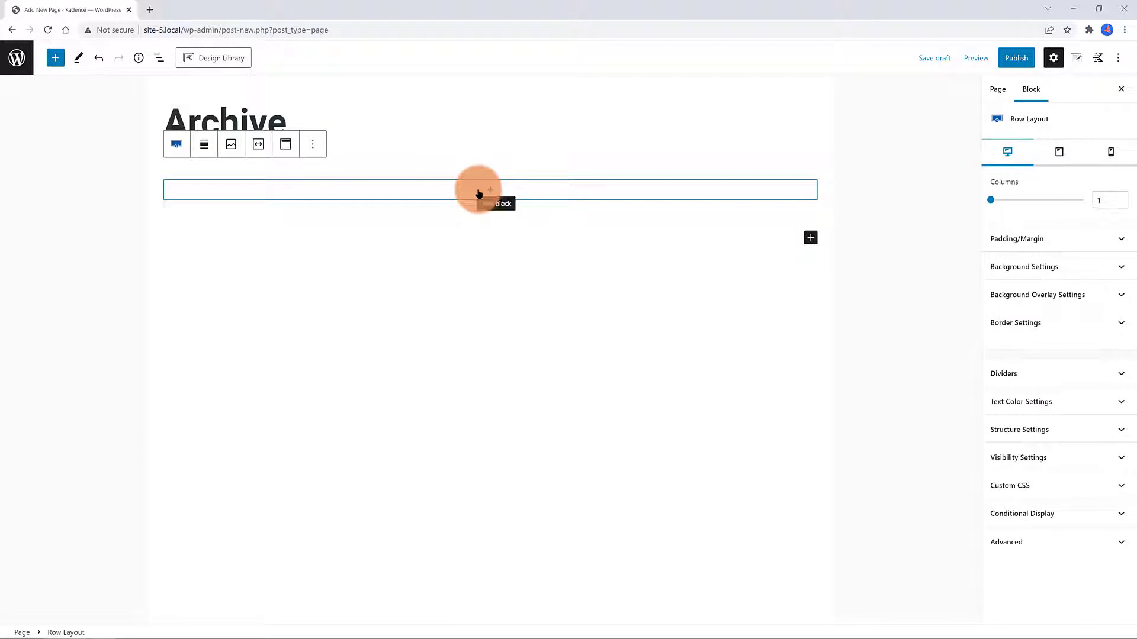
click(489, 190)
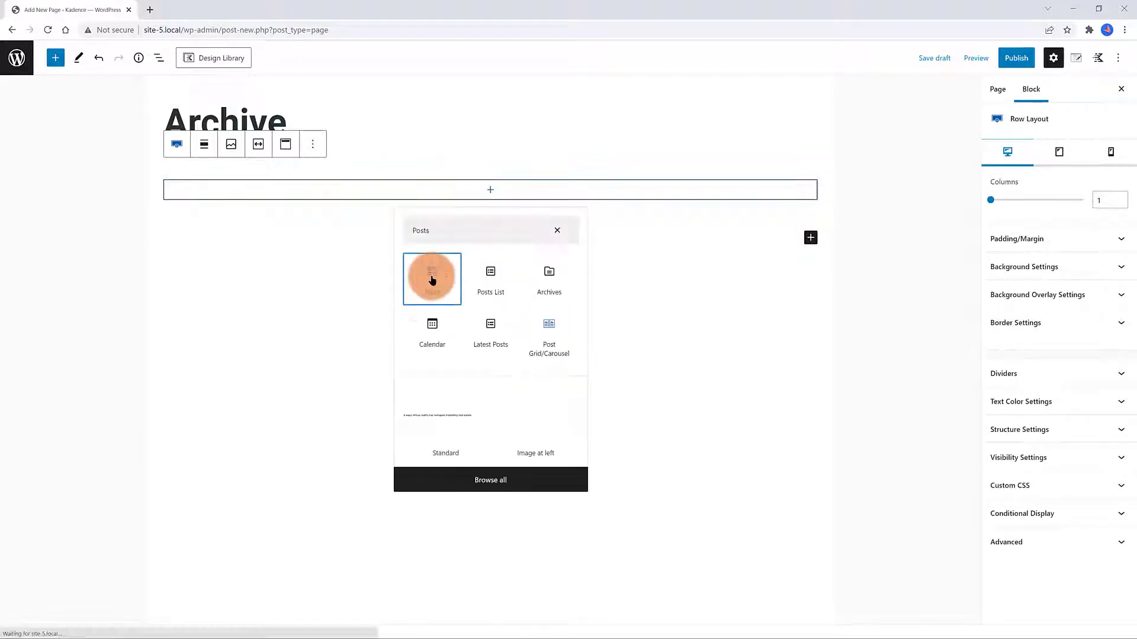
click(432, 279)
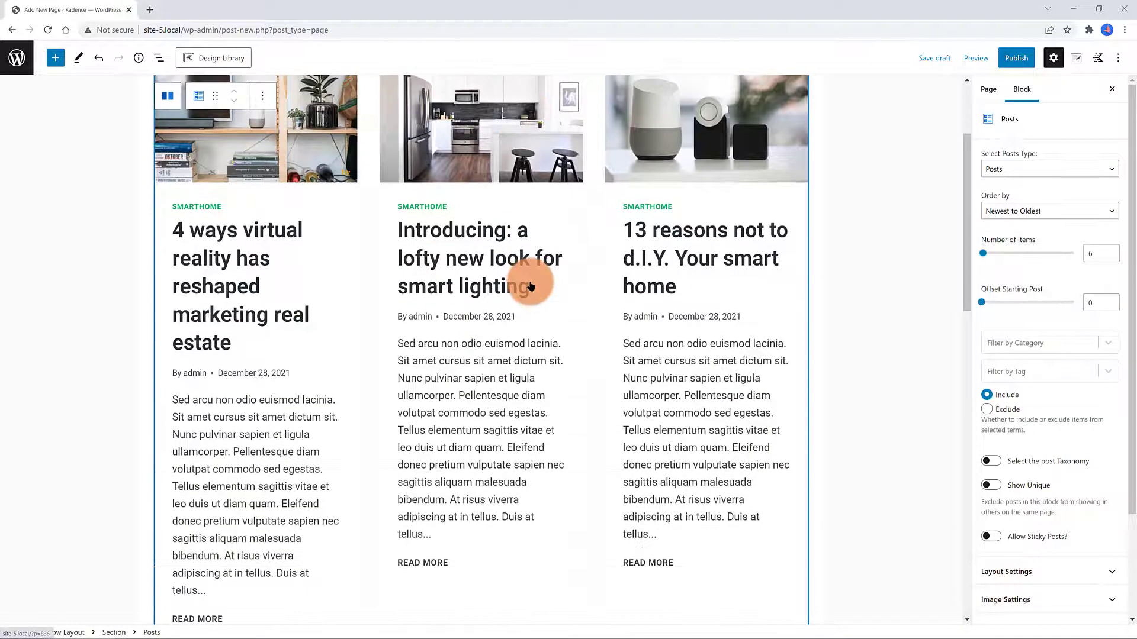
Set the Posts block's post type to Books
scroll(up, 3)
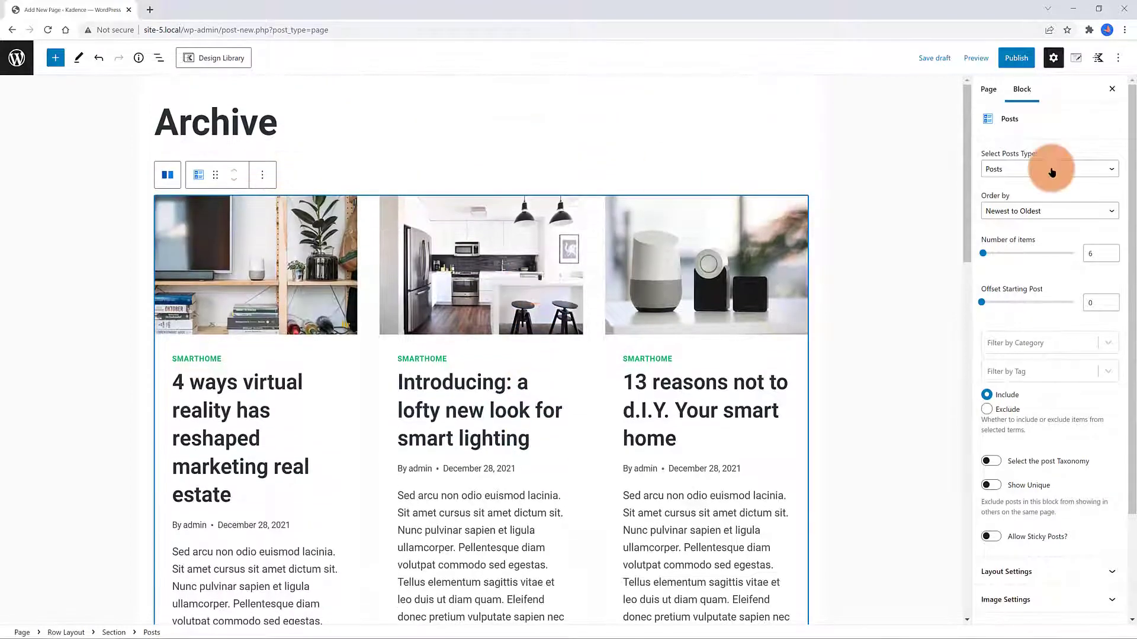
click(1049, 168)
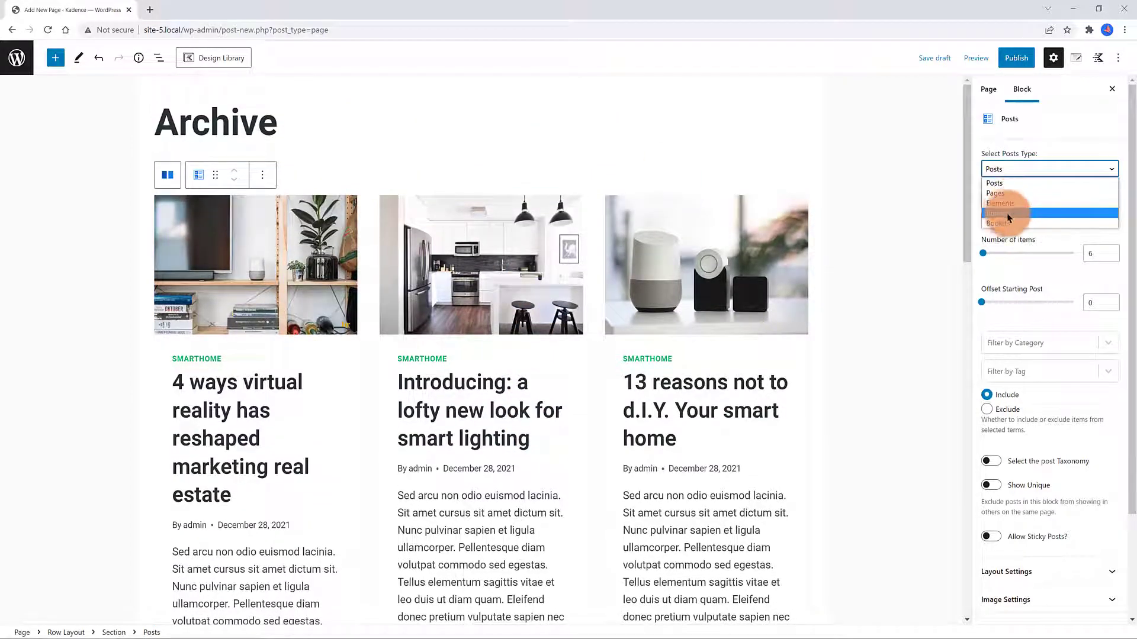
click(997, 223)
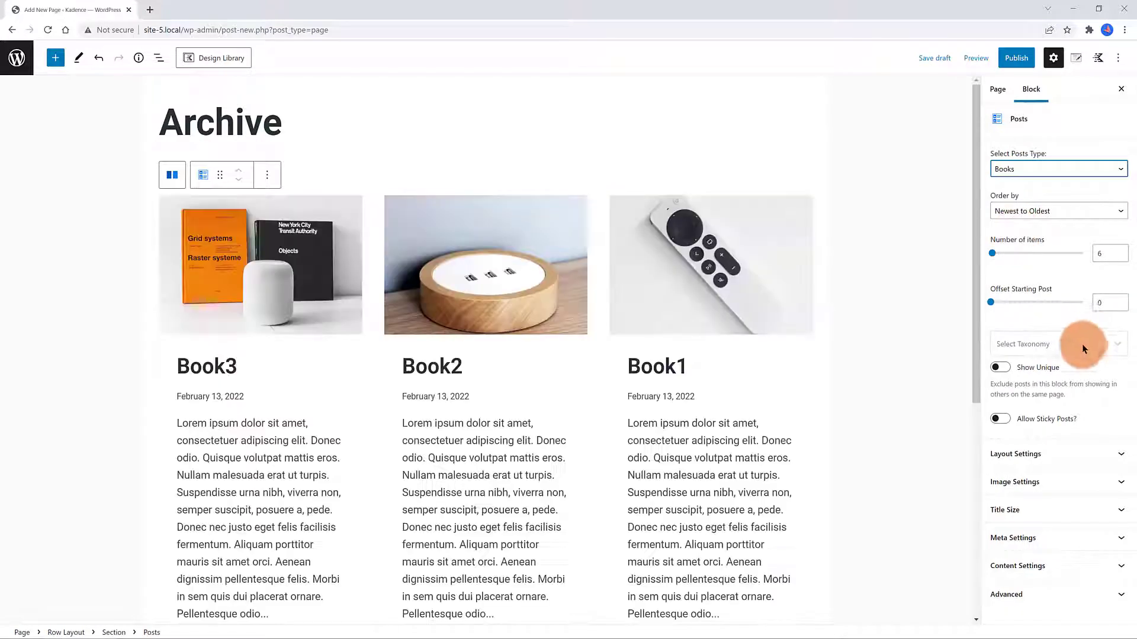
click(1055, 343)
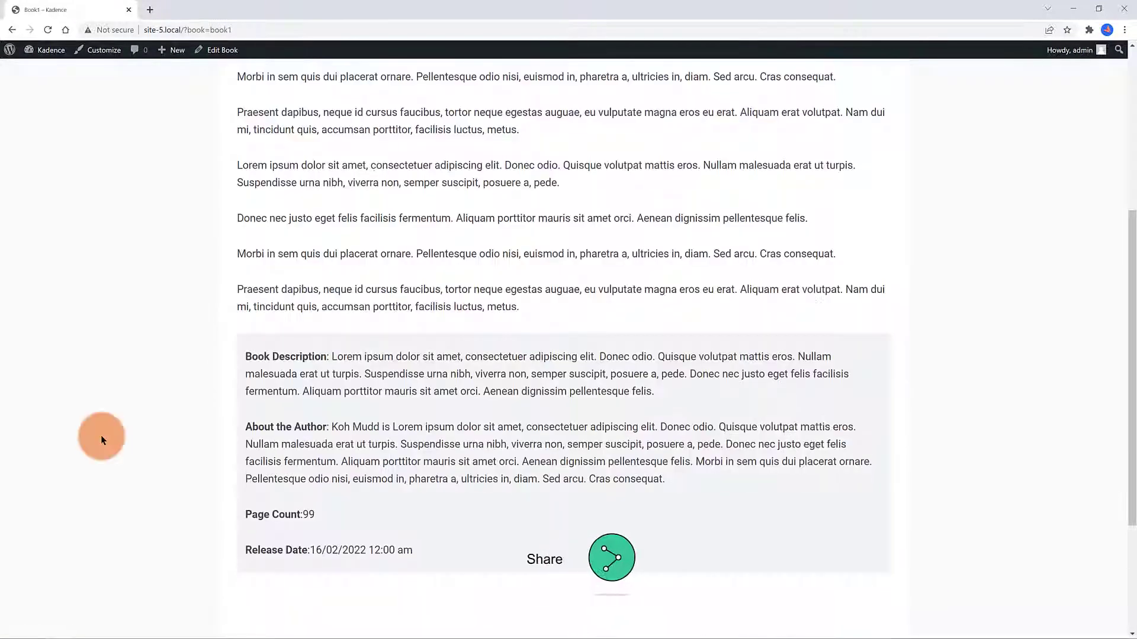
Scroll through the live Books archive page showing the Book3, Book2 and Book1 cards
scroll(down, 3)
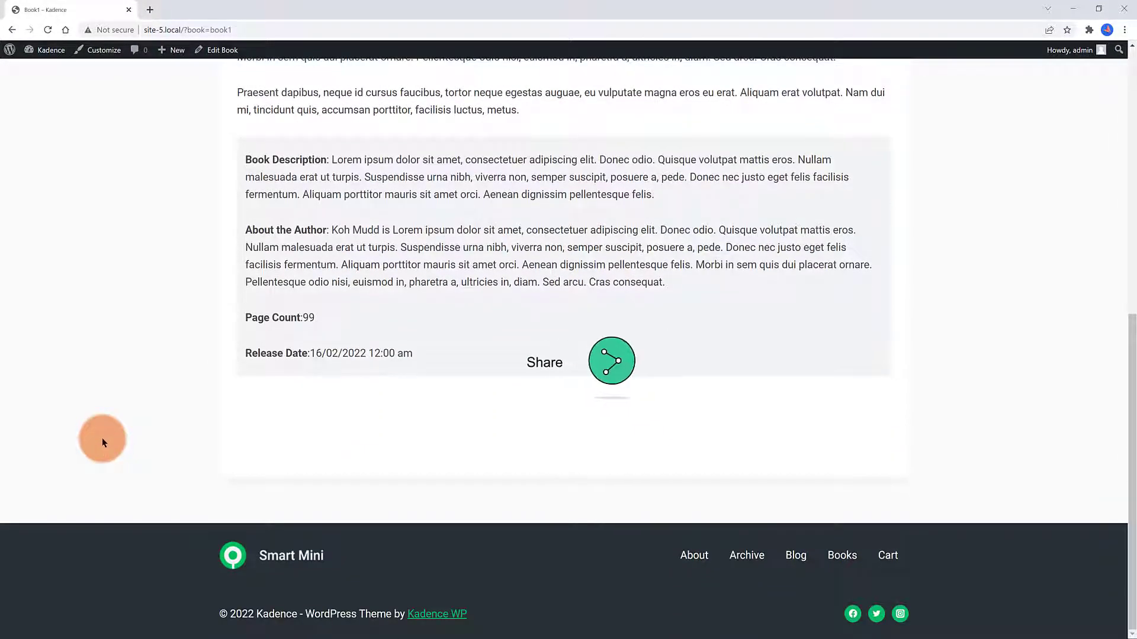
scroll(up, 3)
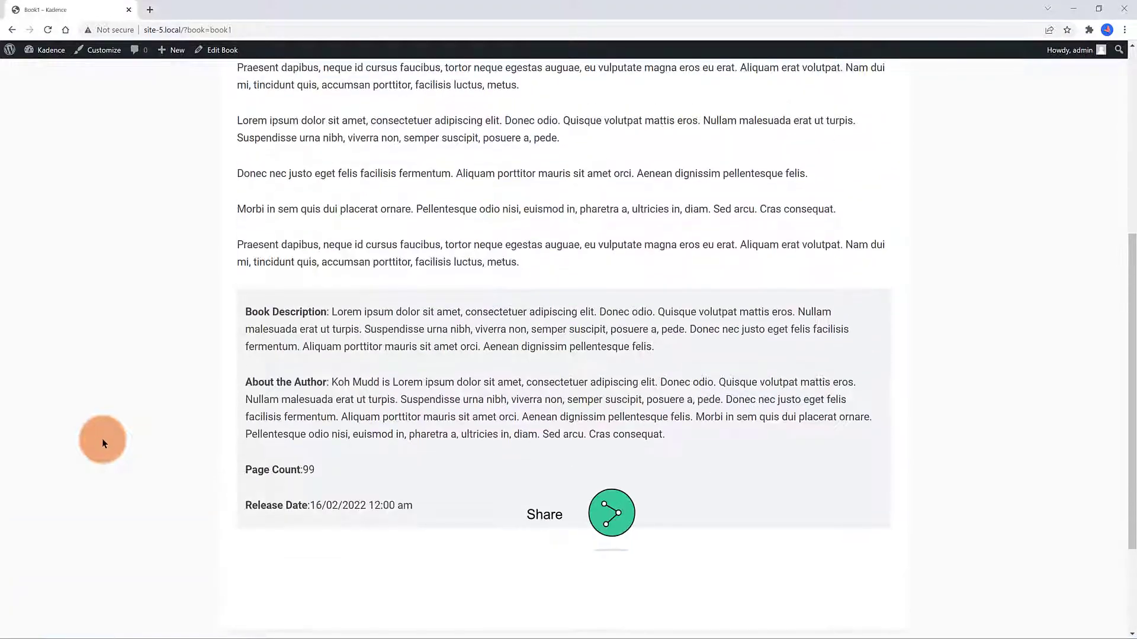
scroll(up, 3)
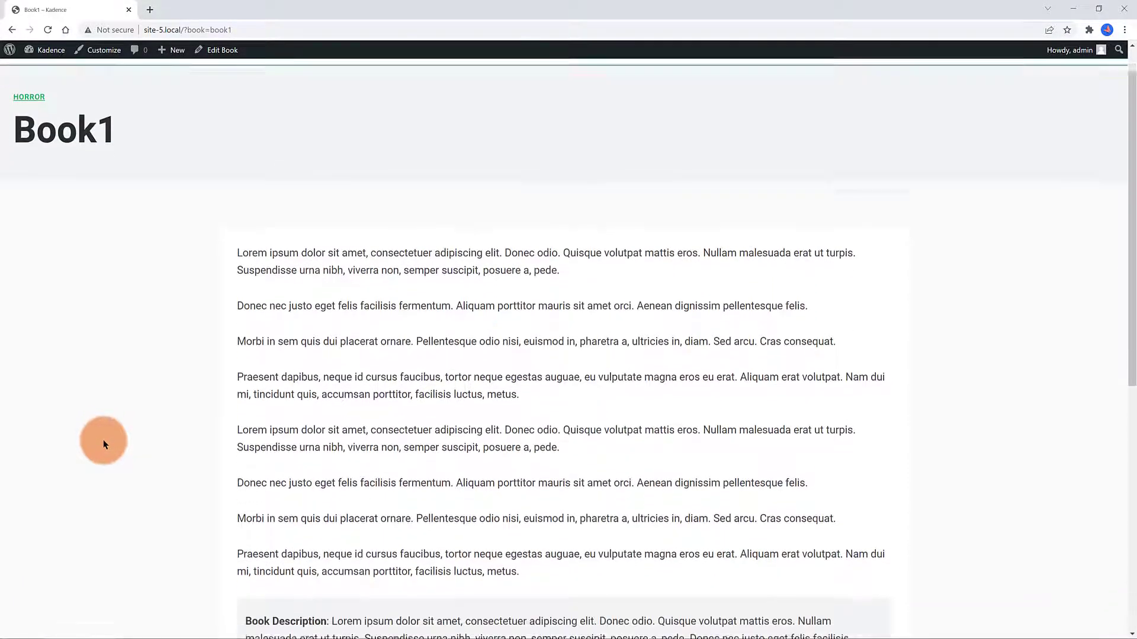
scroll(down, 3)
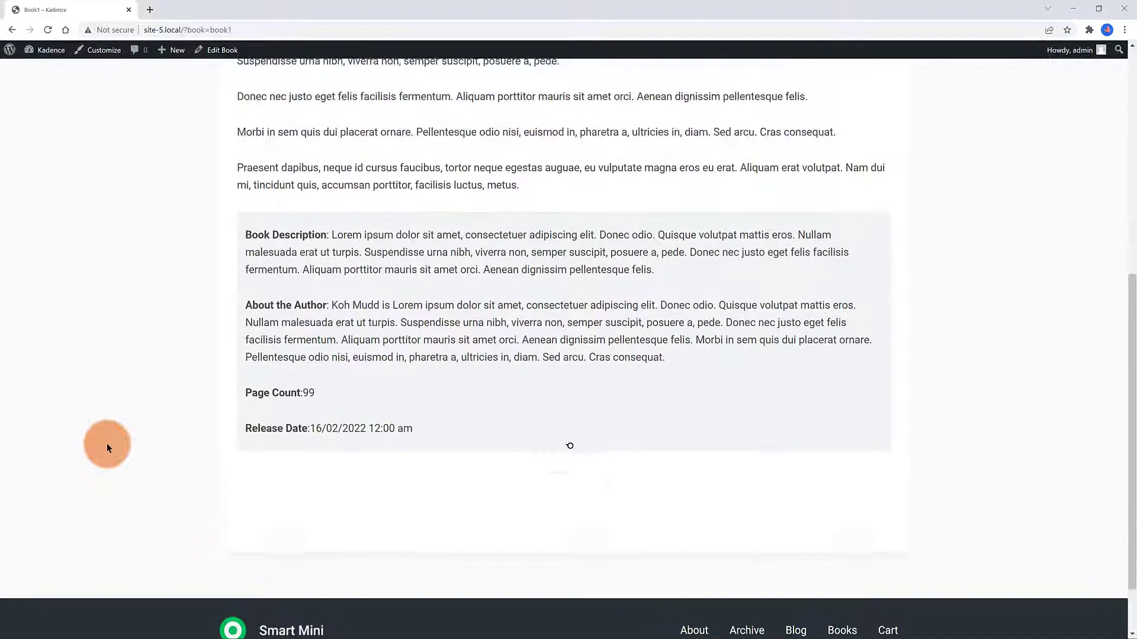
scroll(up, 3)
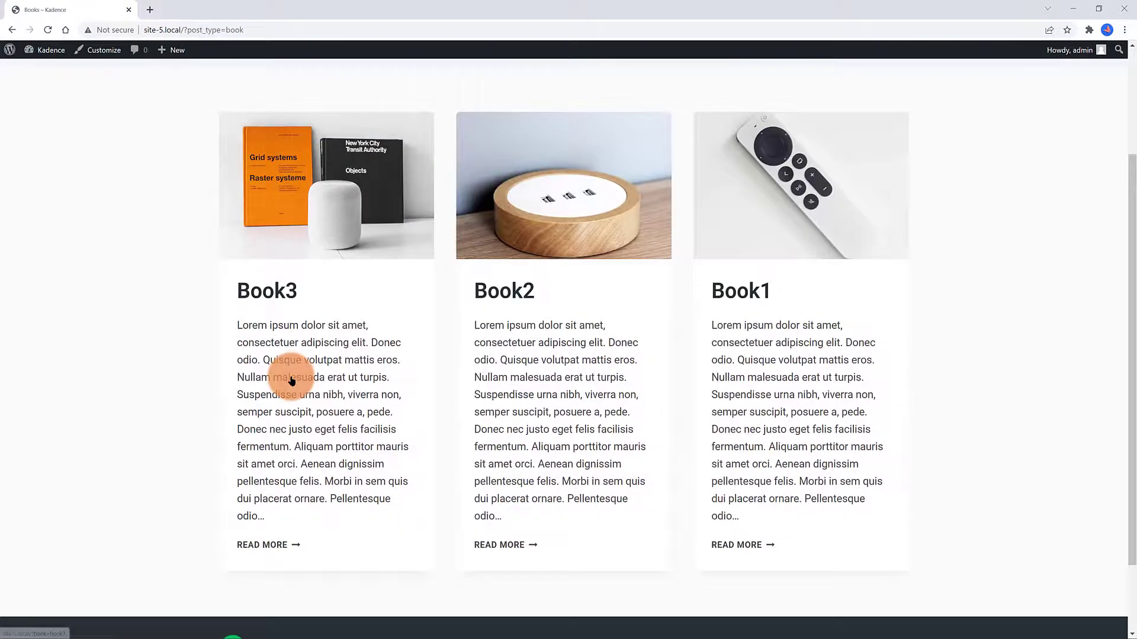
scroll(up, 3)
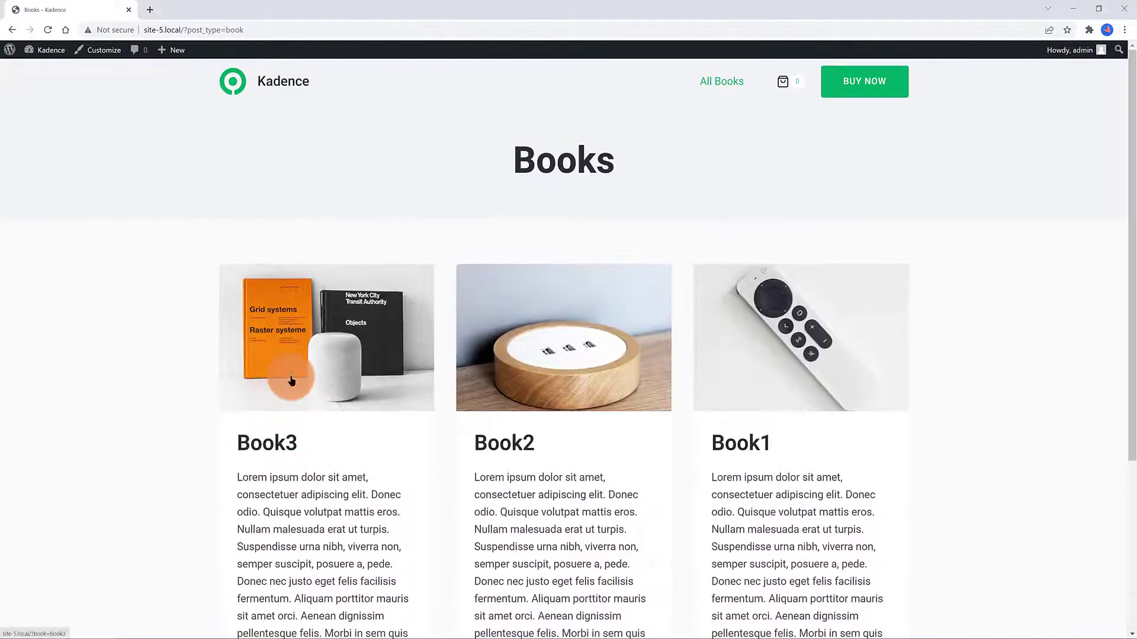